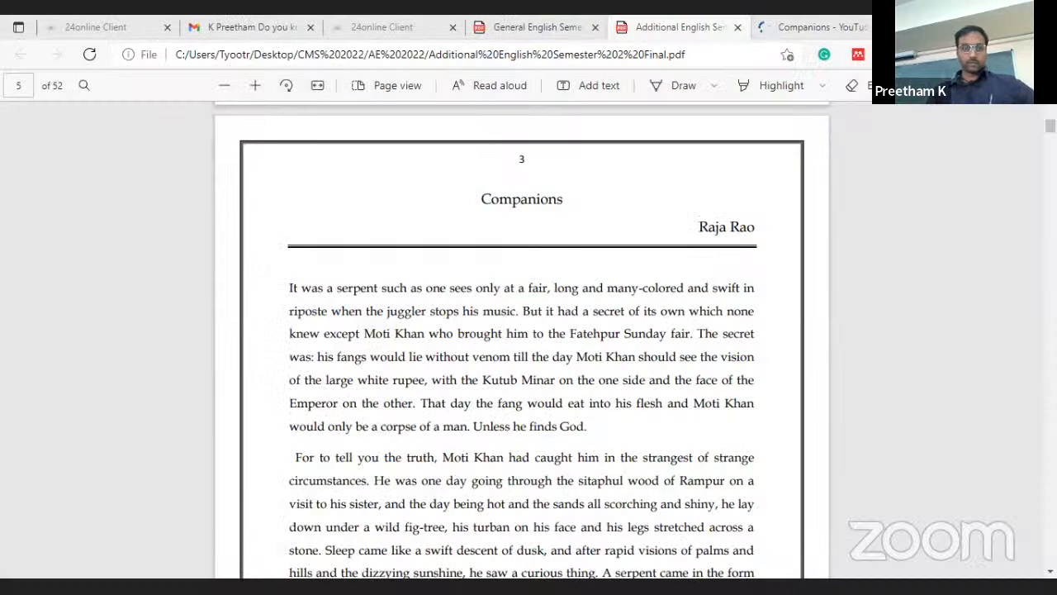
mouse_move(340, 129)
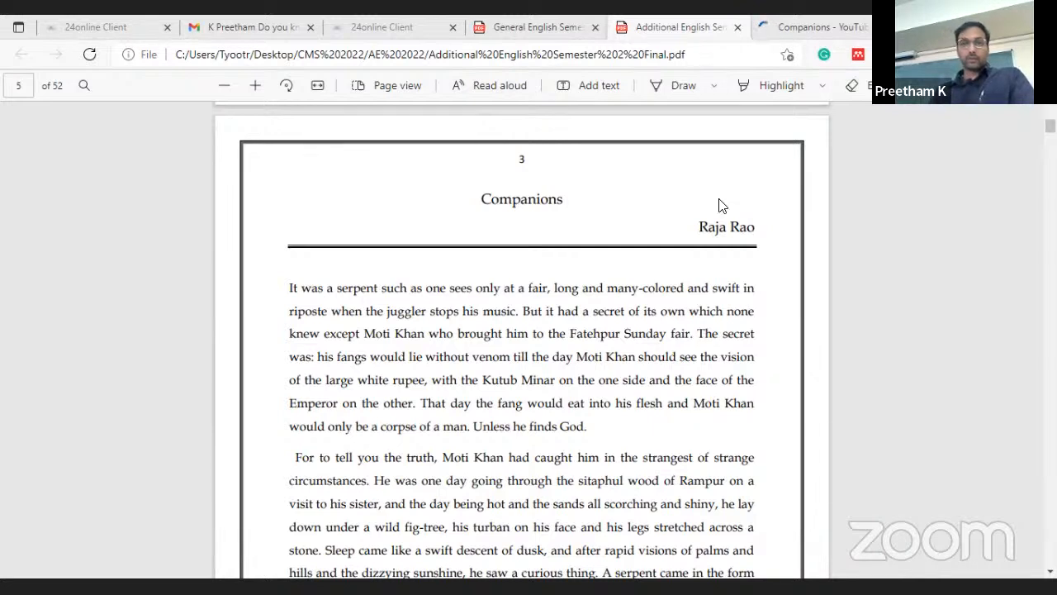
mouse_move(531, 370)
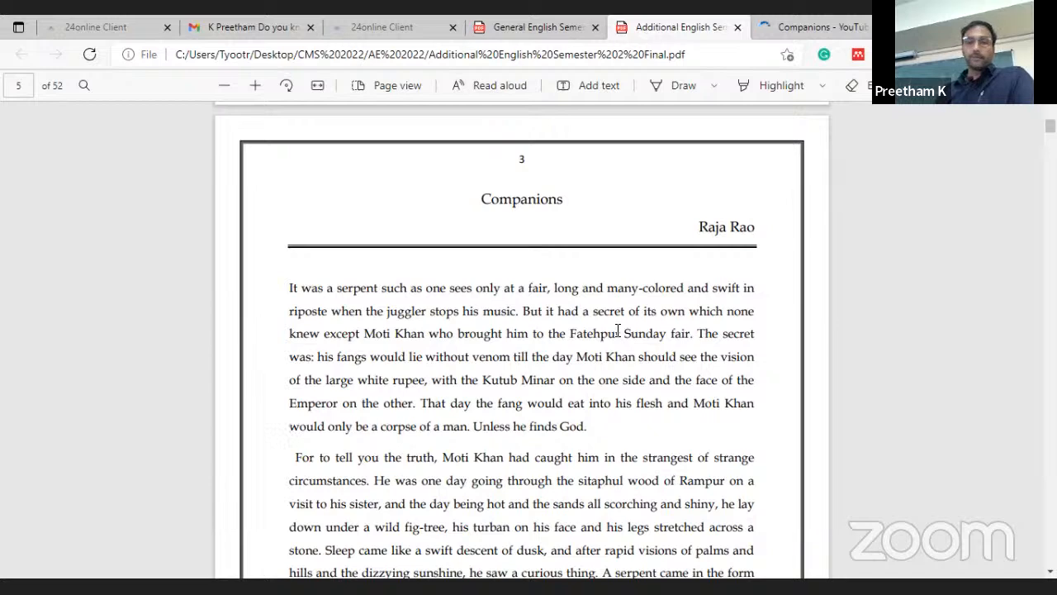
scroll(down, 3)
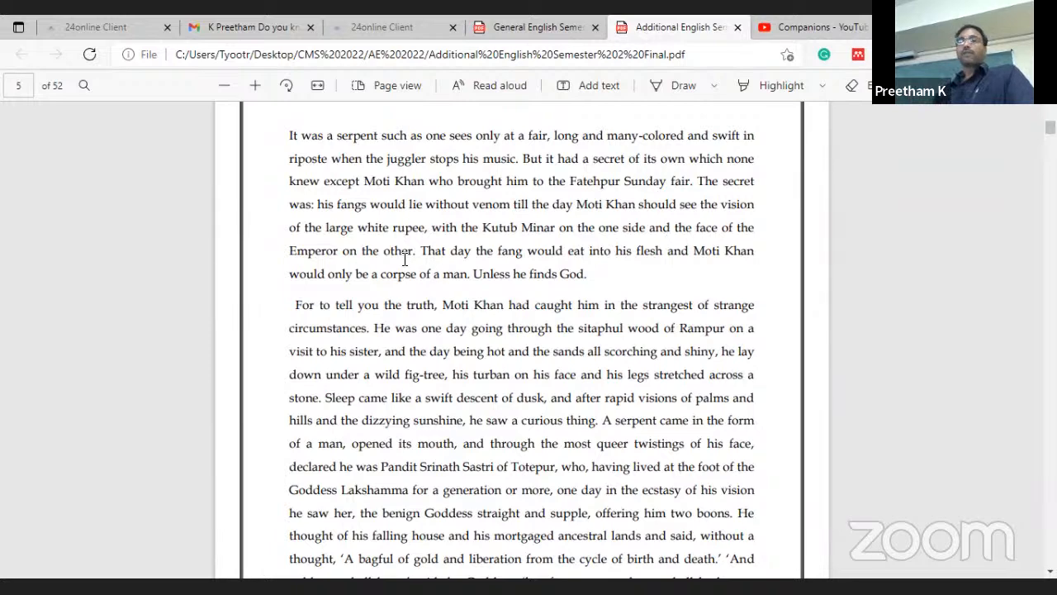
mouse_move(562, 209)
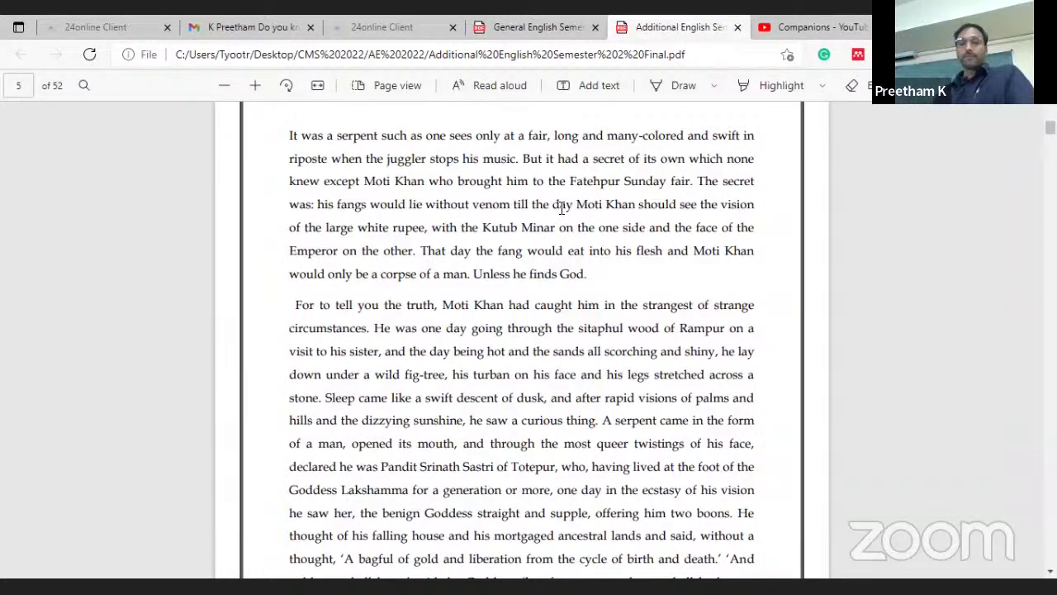
scroll(down, 3)
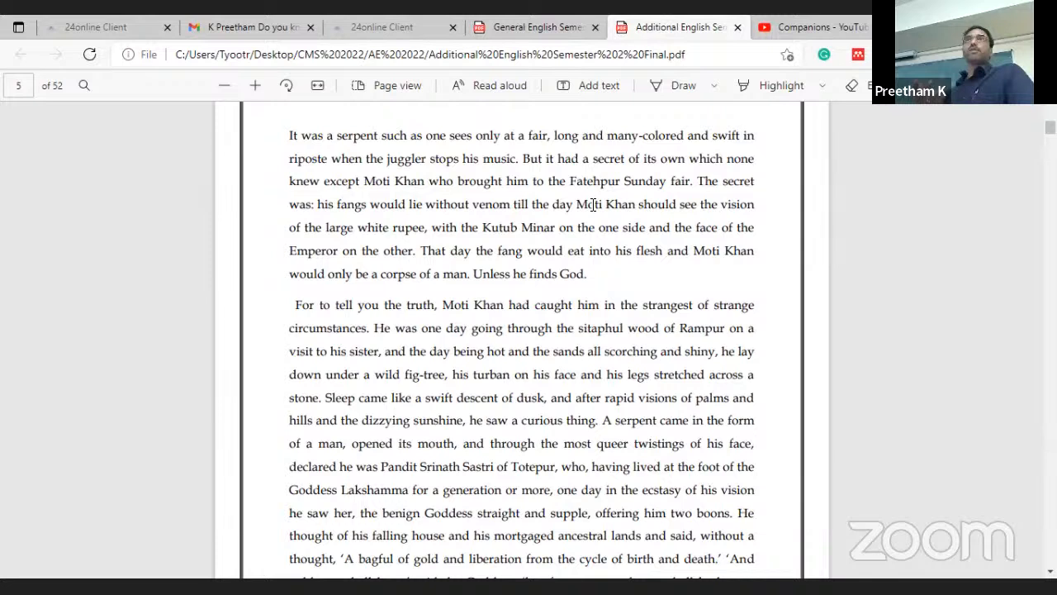
mouse_move(578, 205)
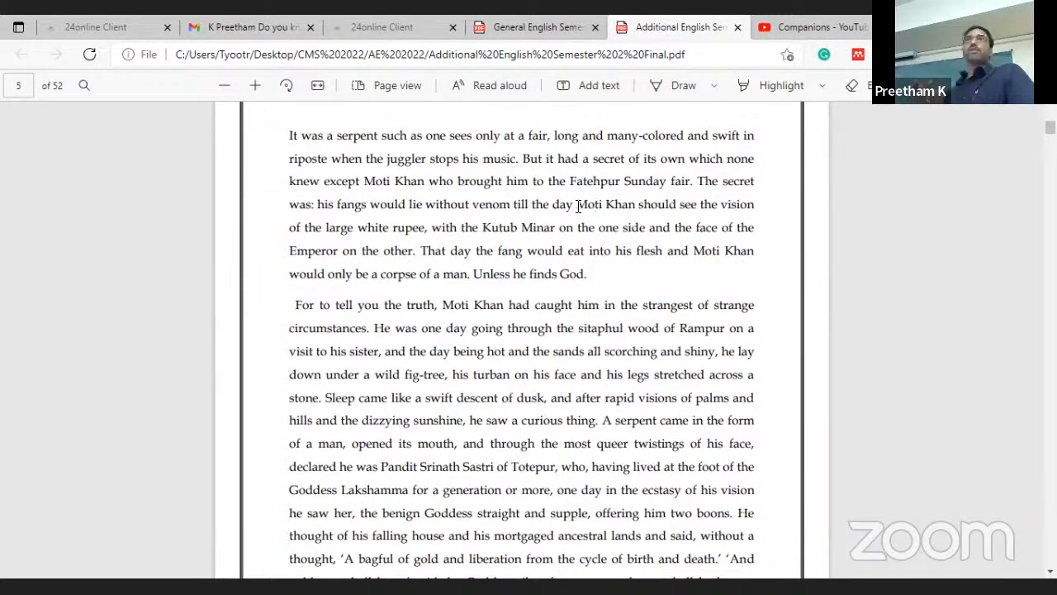
scroll(down, 3)
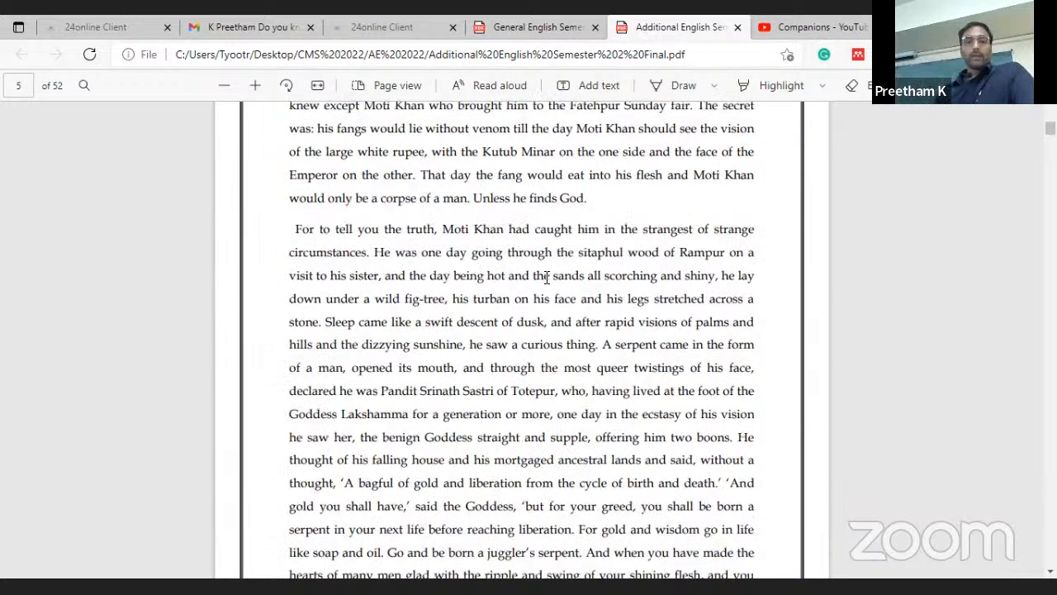
scroll(down, 3)
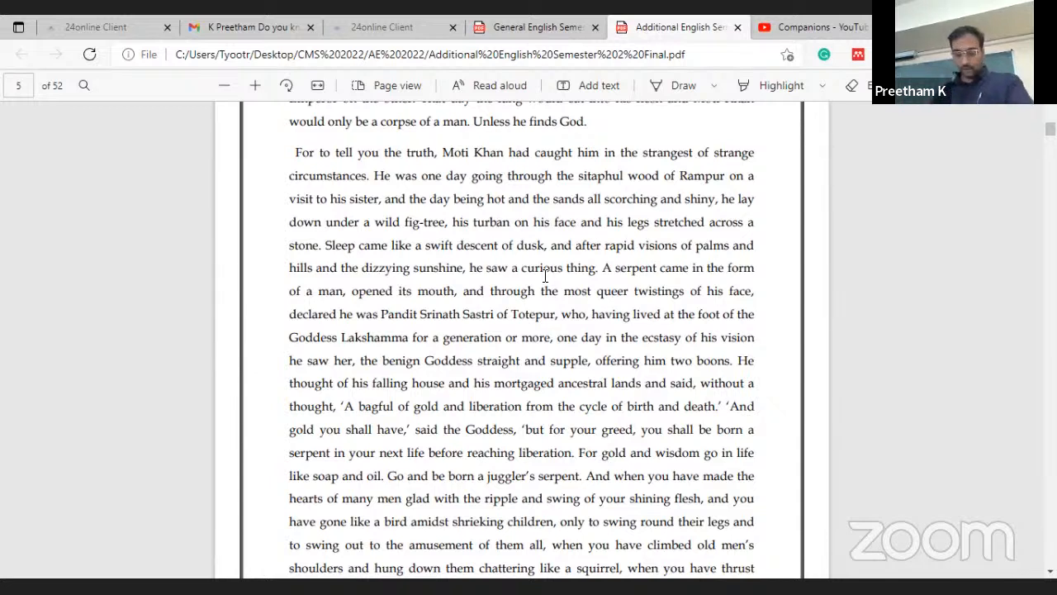
mouse_move(550, 229)
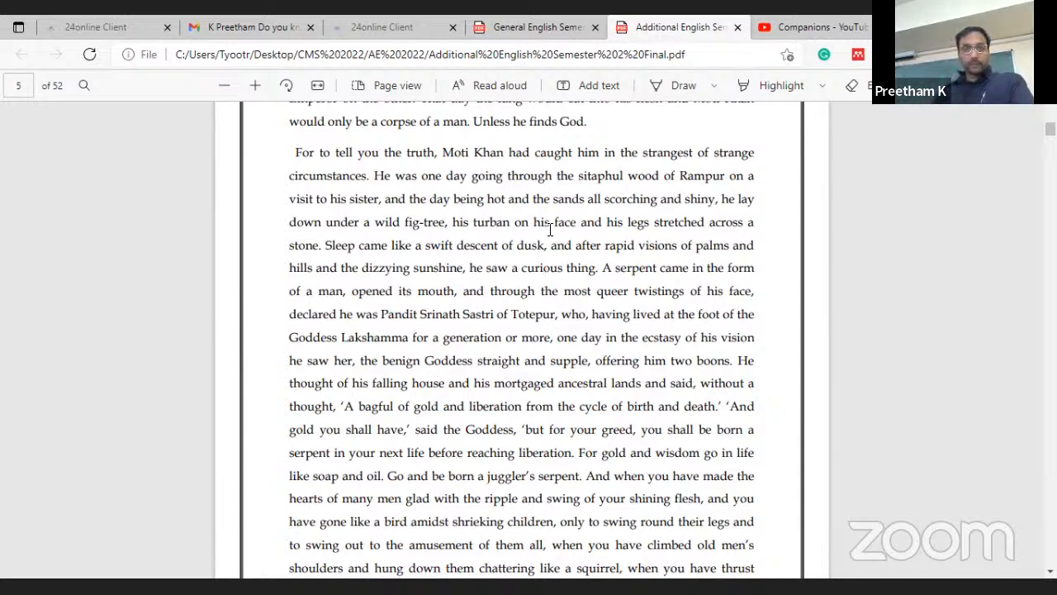
mouse_move(631, 228)
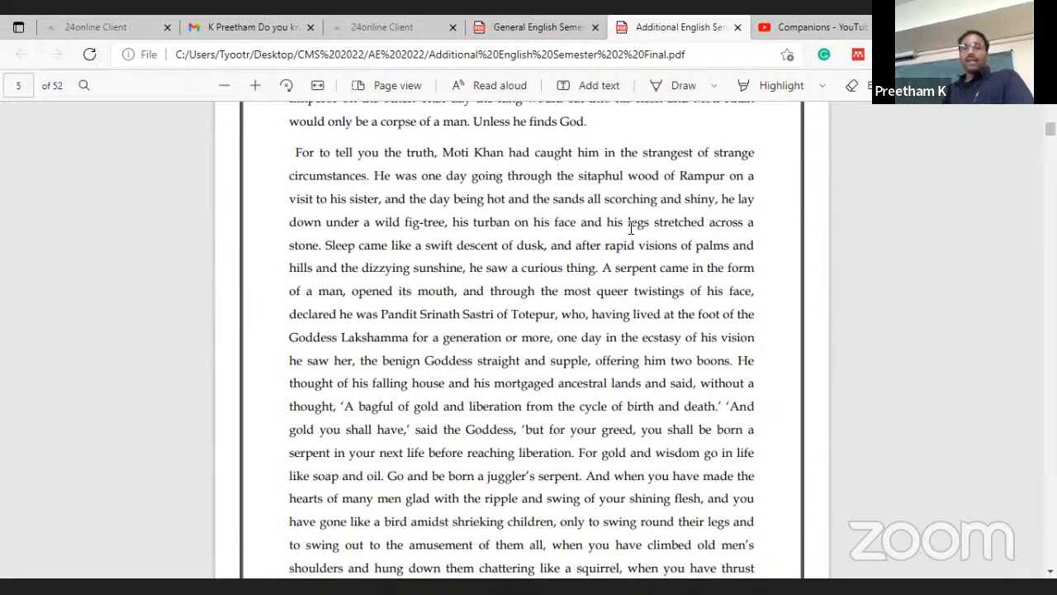
mouse_move(562, 326)
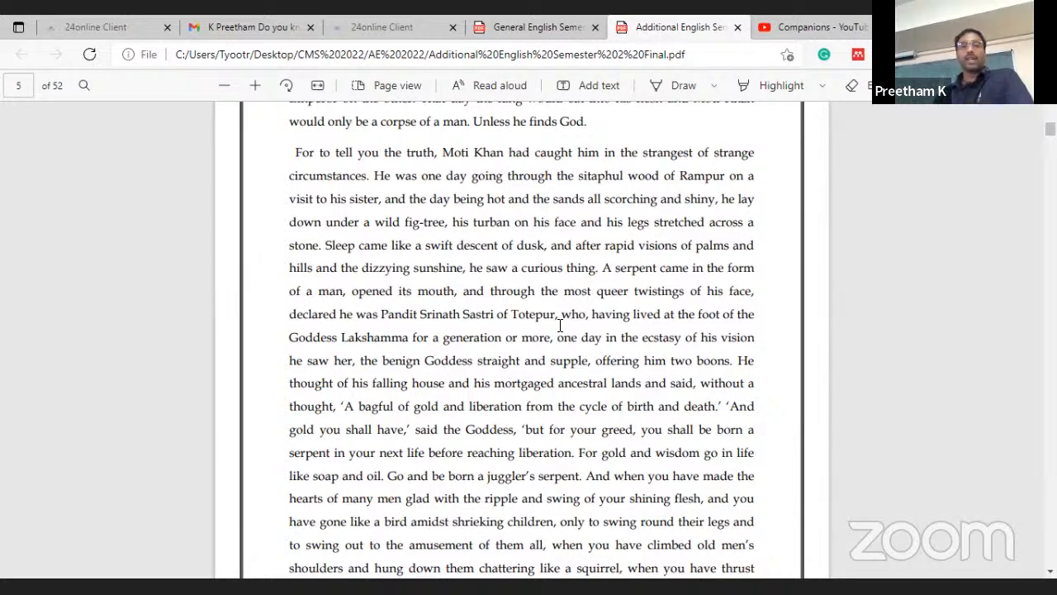
scroll(down, 3)
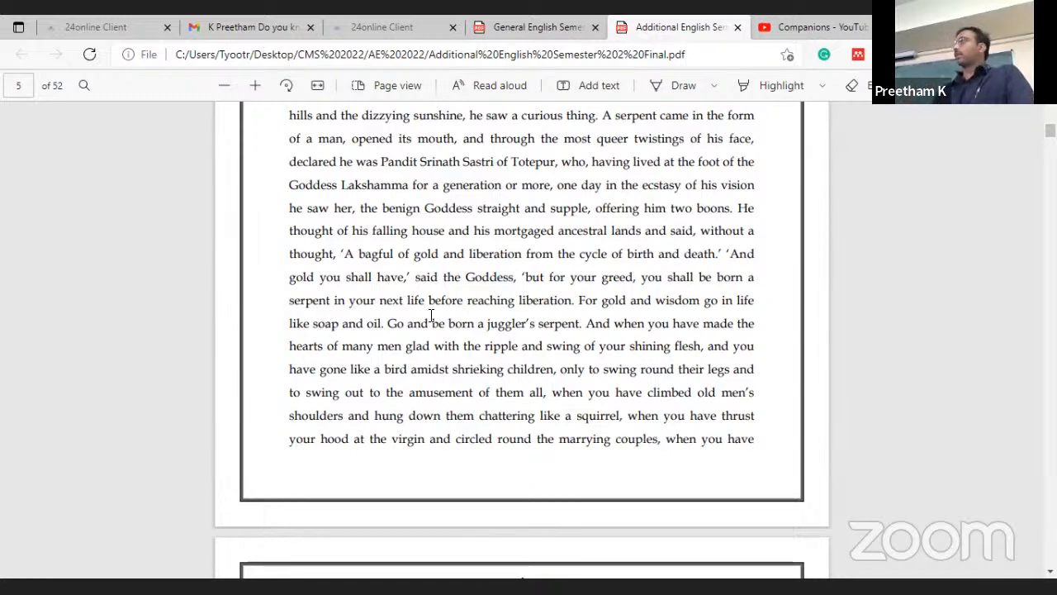
scroll(down, 3)
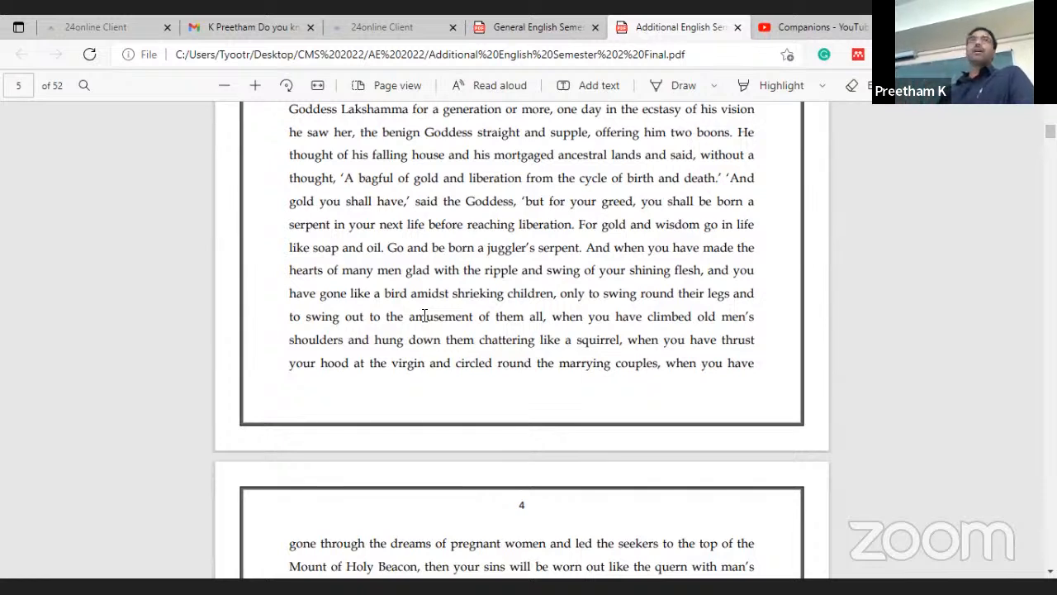
mouse_move(552, 255)
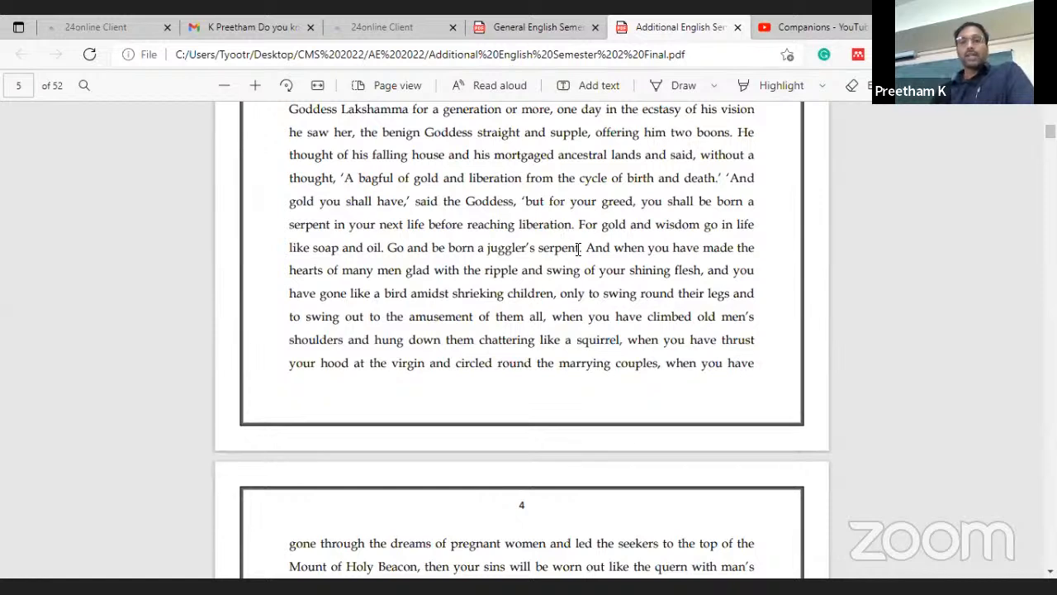
mouse_move(578, 228)
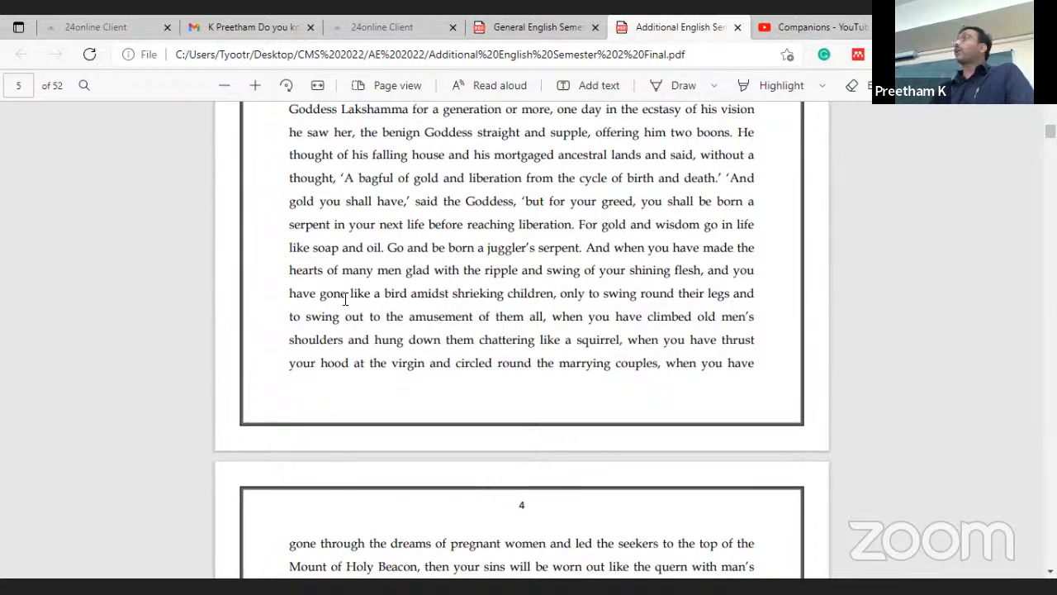
mouse_move(463, 229)
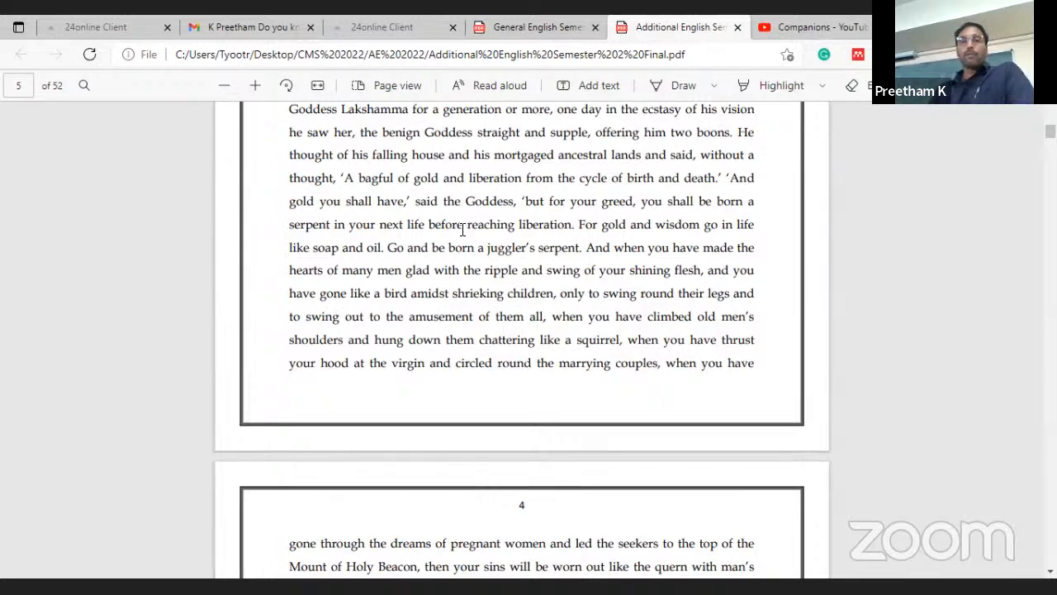
mouse_move(532, 234)
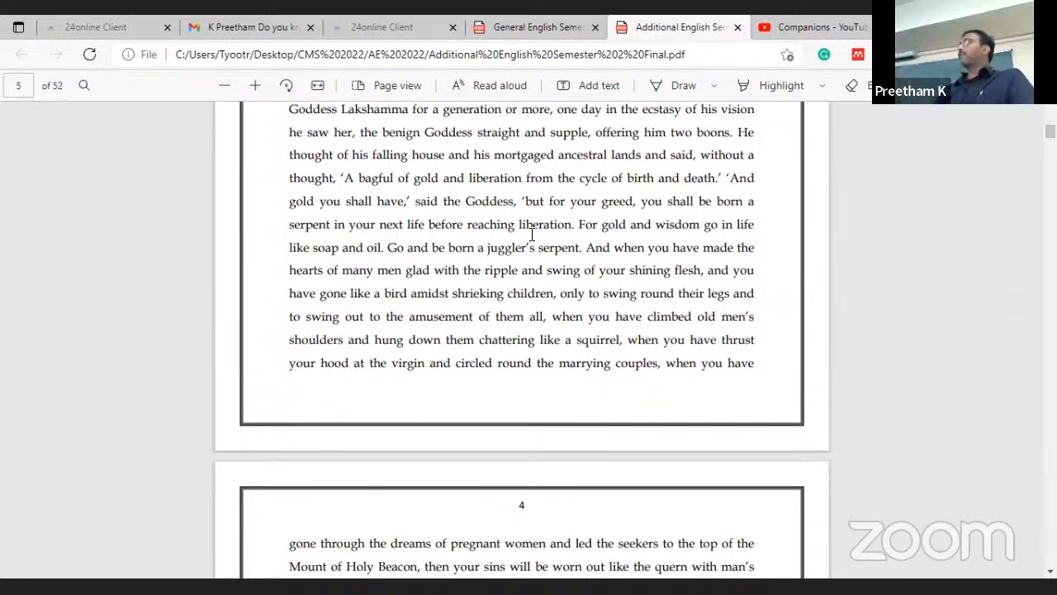
mouse_move(502, 284)
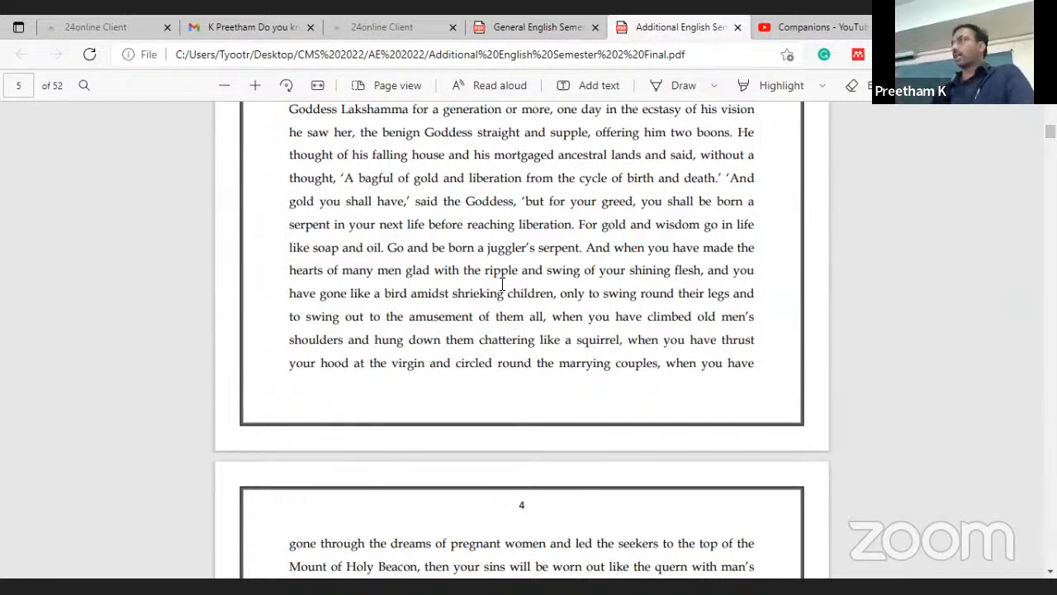
mouse_move(584, 276)
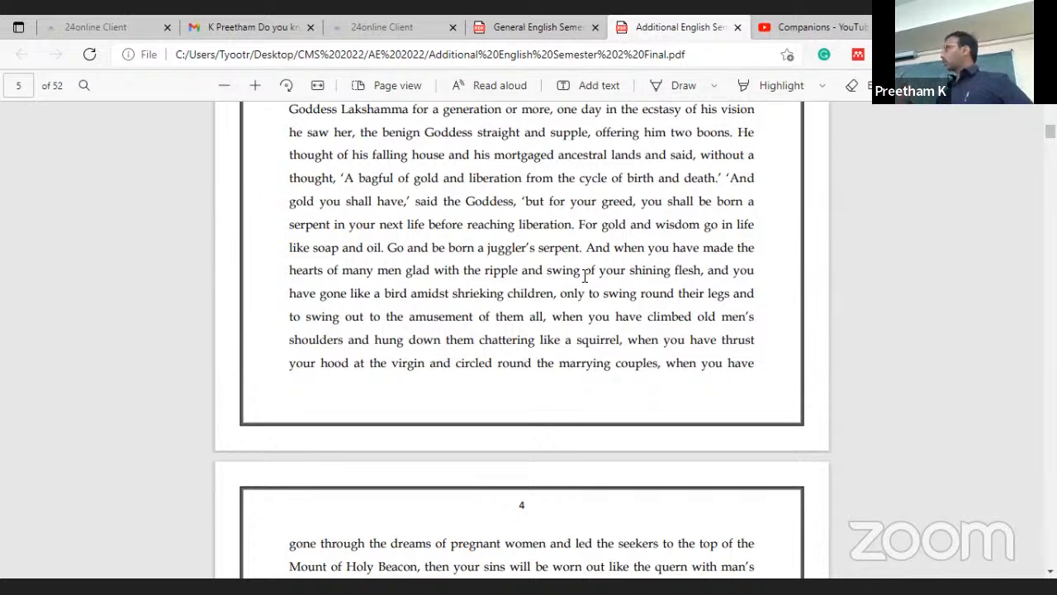
mouse_move(776, 248)
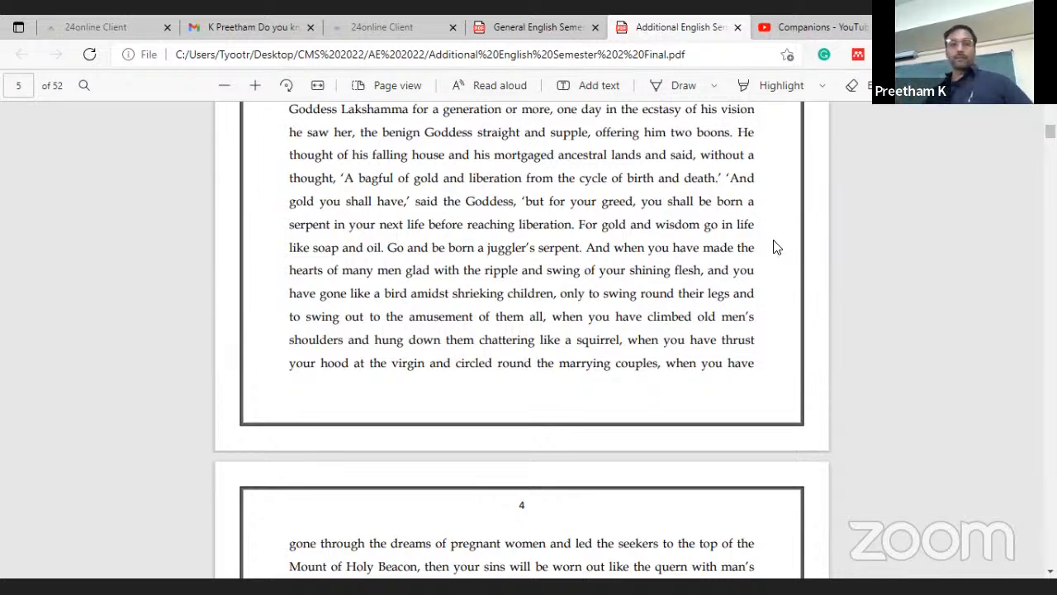
mouse_move(766, 241)
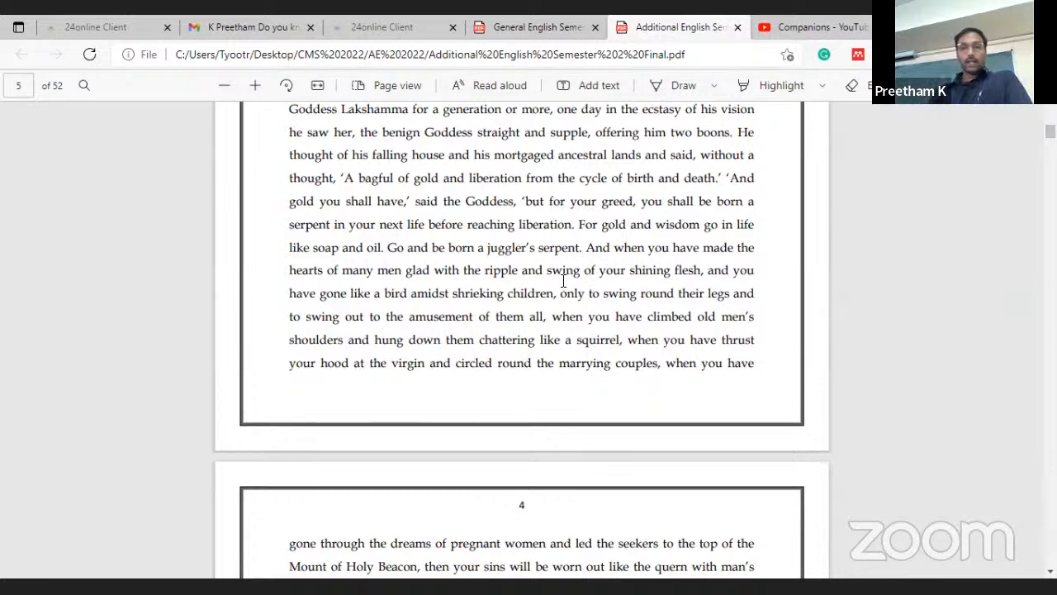
mouse_move(520, 283)
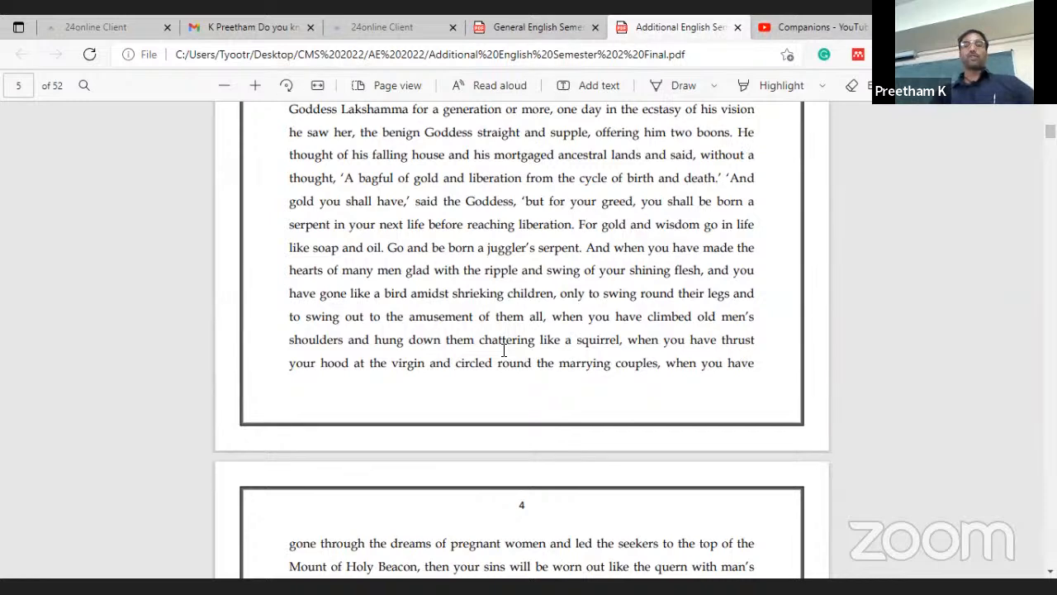
scroll(down, 3)
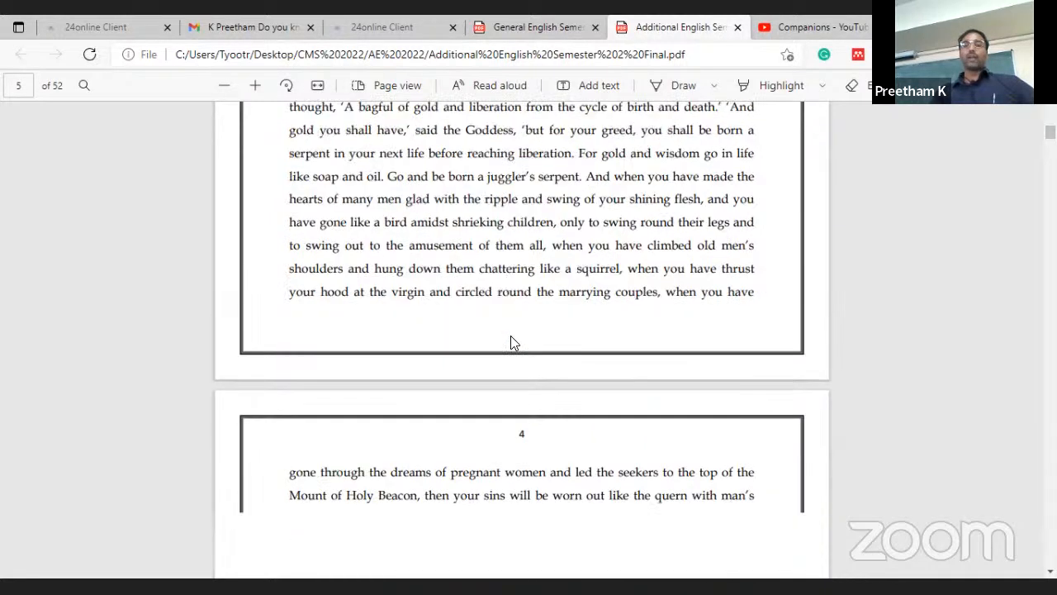
scroll(down, 3)
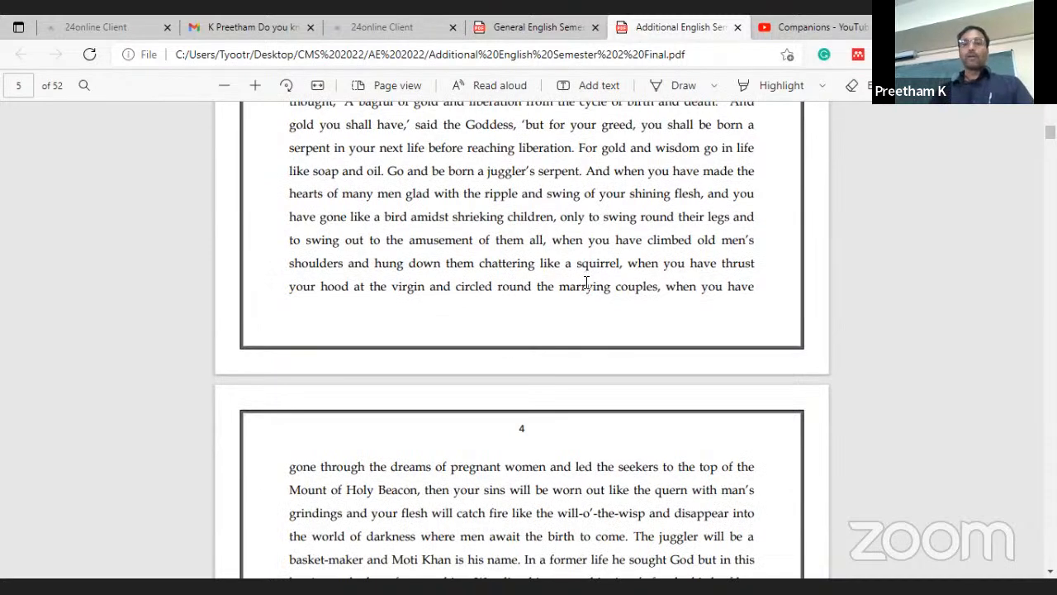
mouse_move(477, 294)
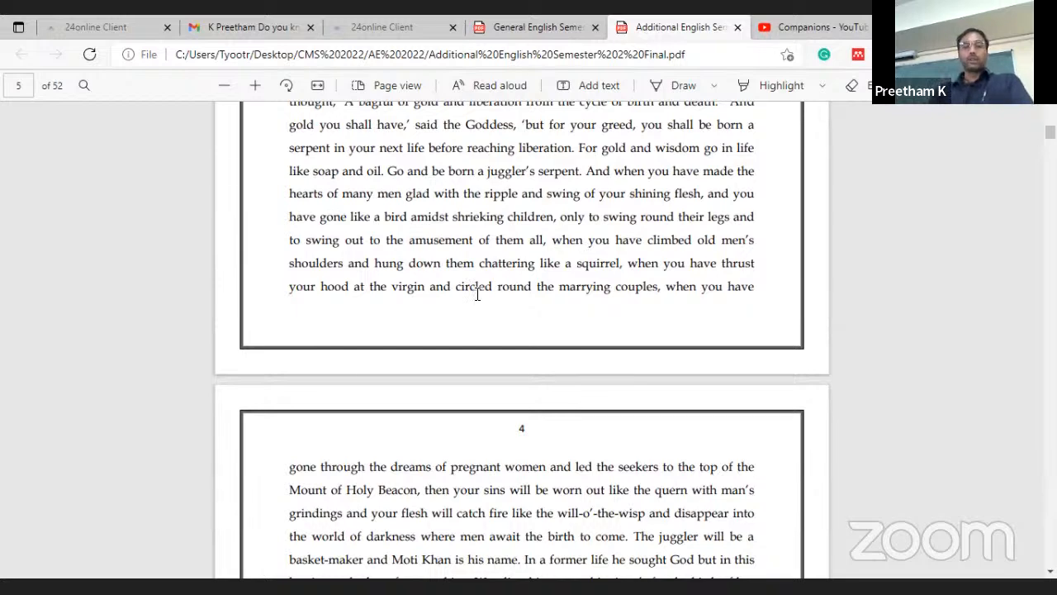
scroll(down, 3)
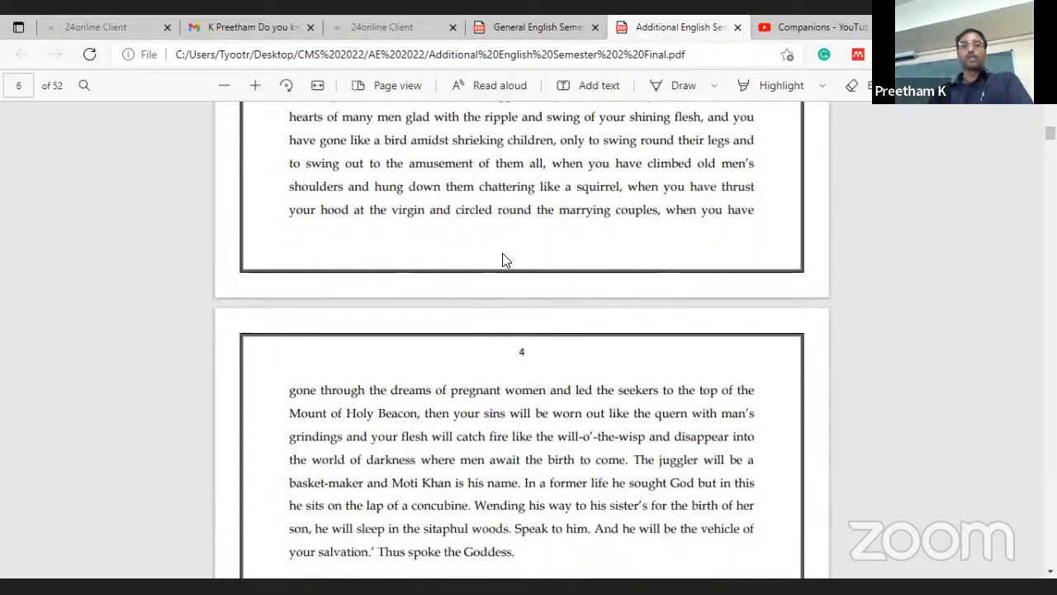
mouse_move(479, 277)
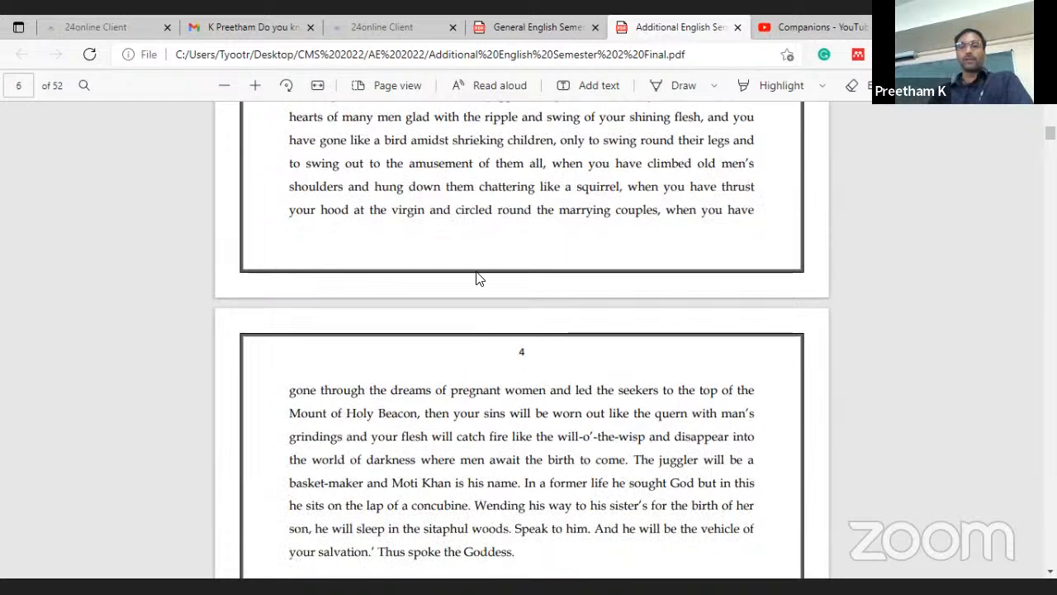
scroll(down, 3)
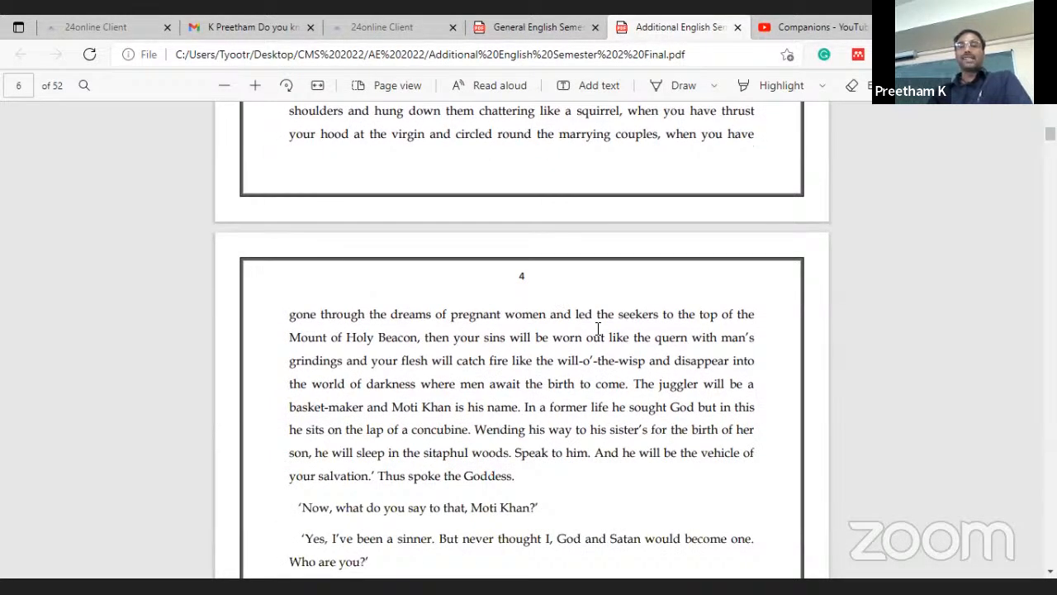
mouse_move(653, 301)
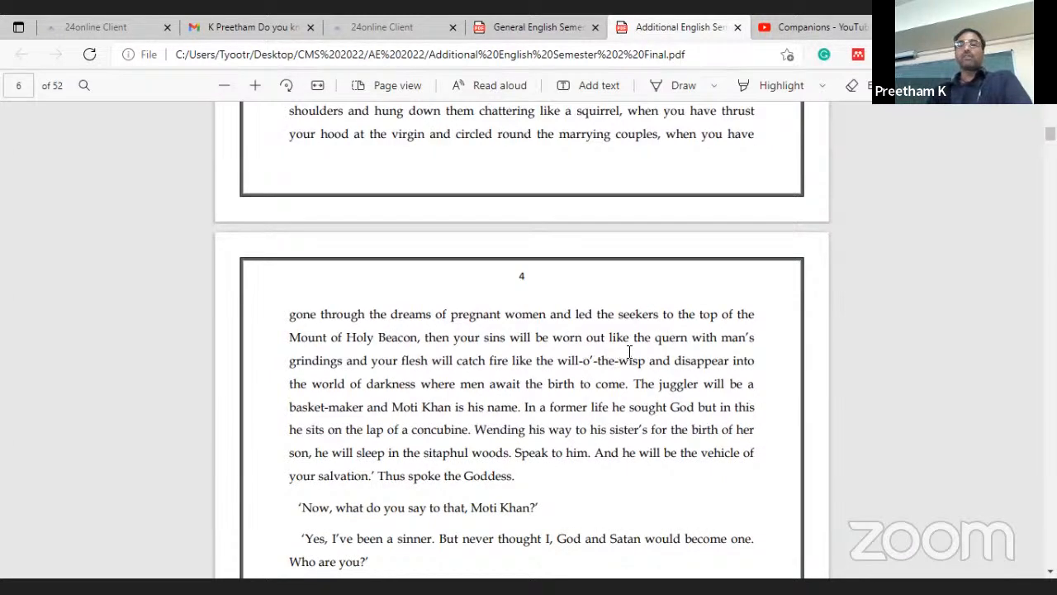
mouse_move(403, 378)
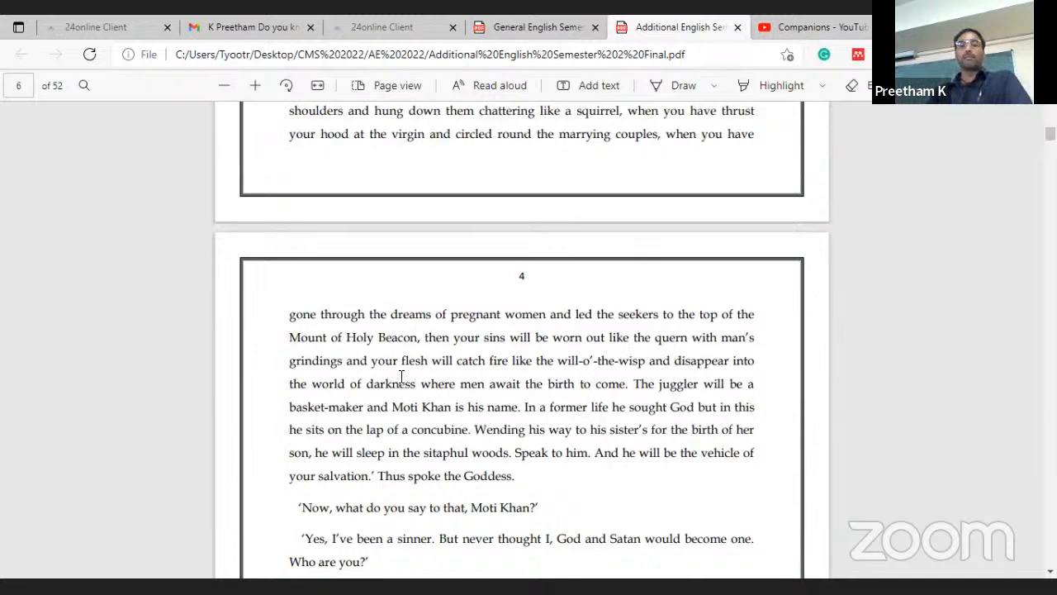
scroll(down, 3)
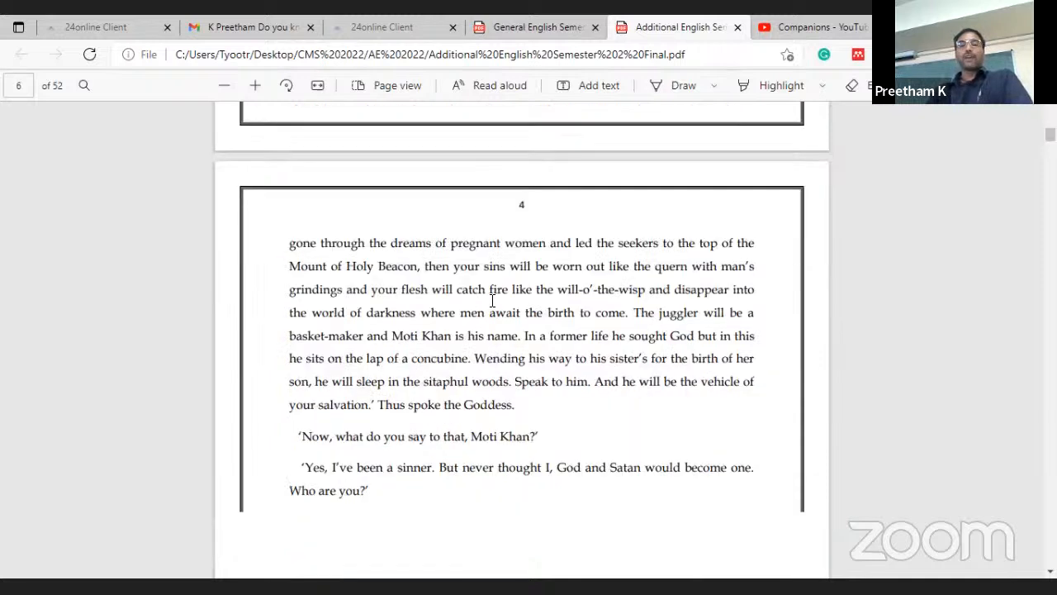
scroll(down, 3)
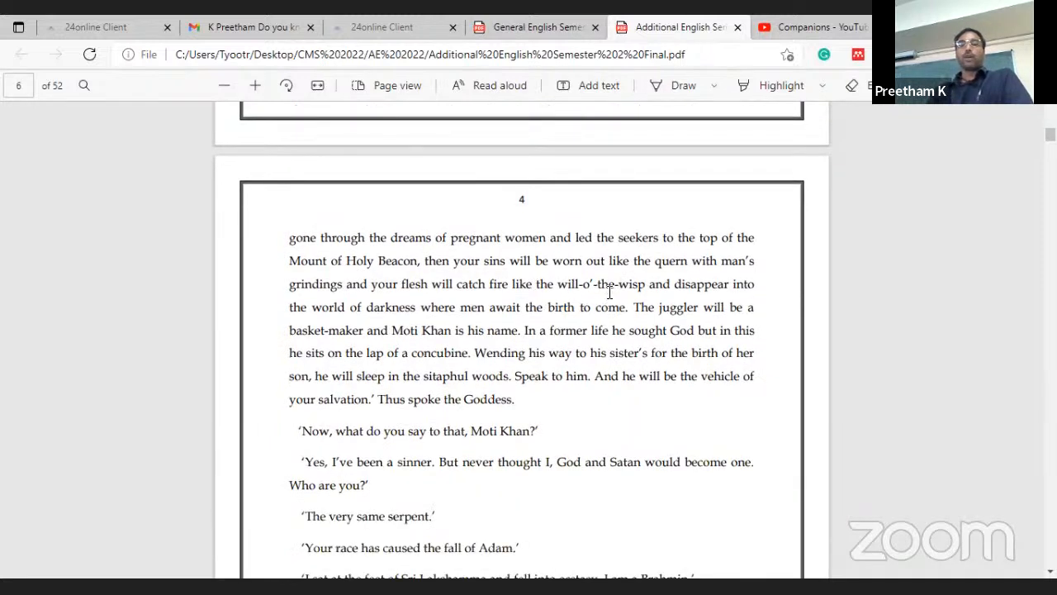
mouse_move(501, 321)
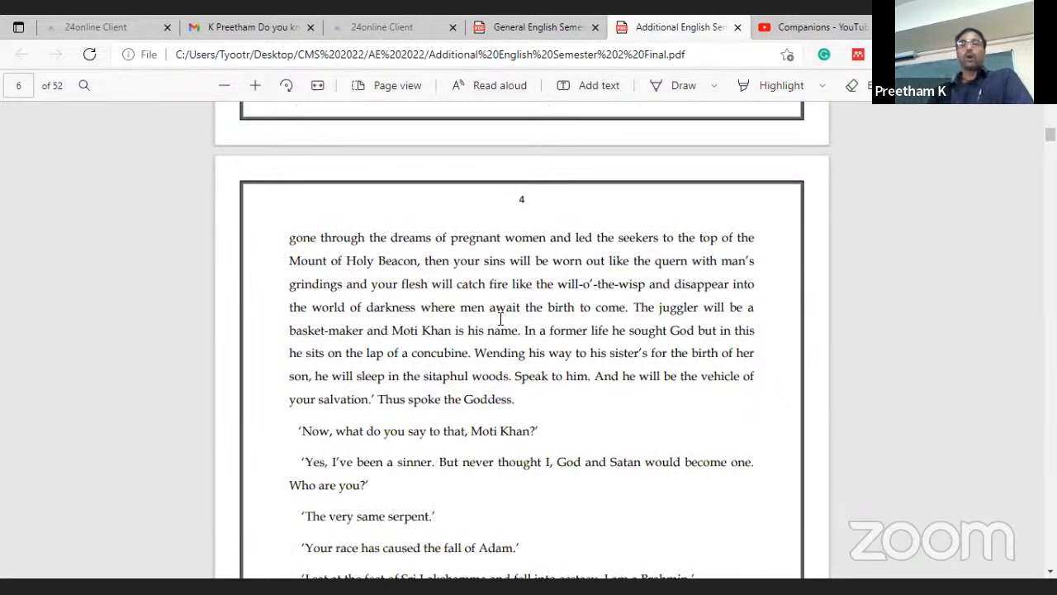
mouse_move(555, 312)
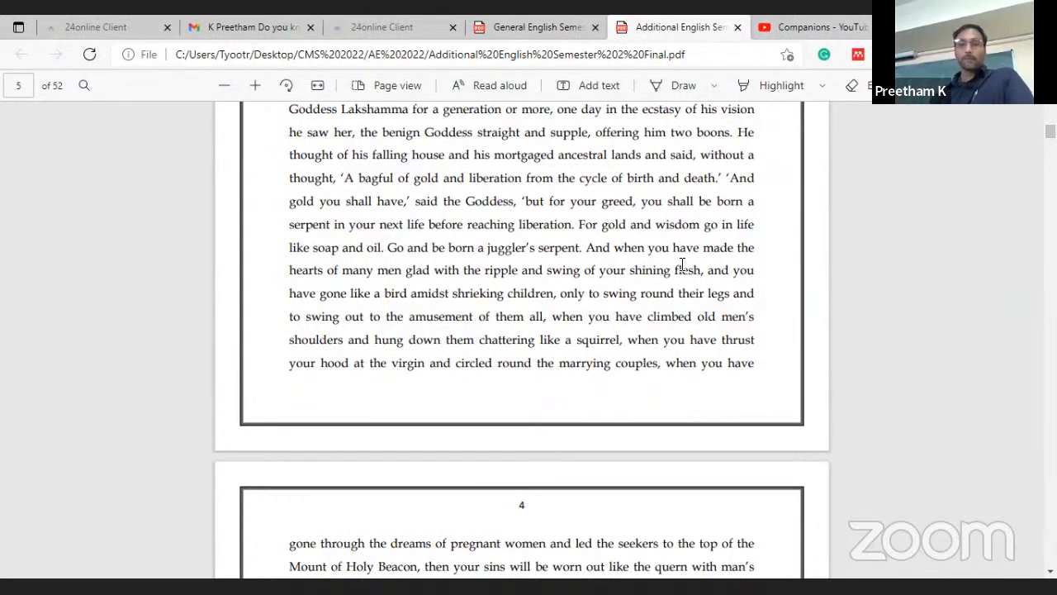
mouse_move(393, 340)
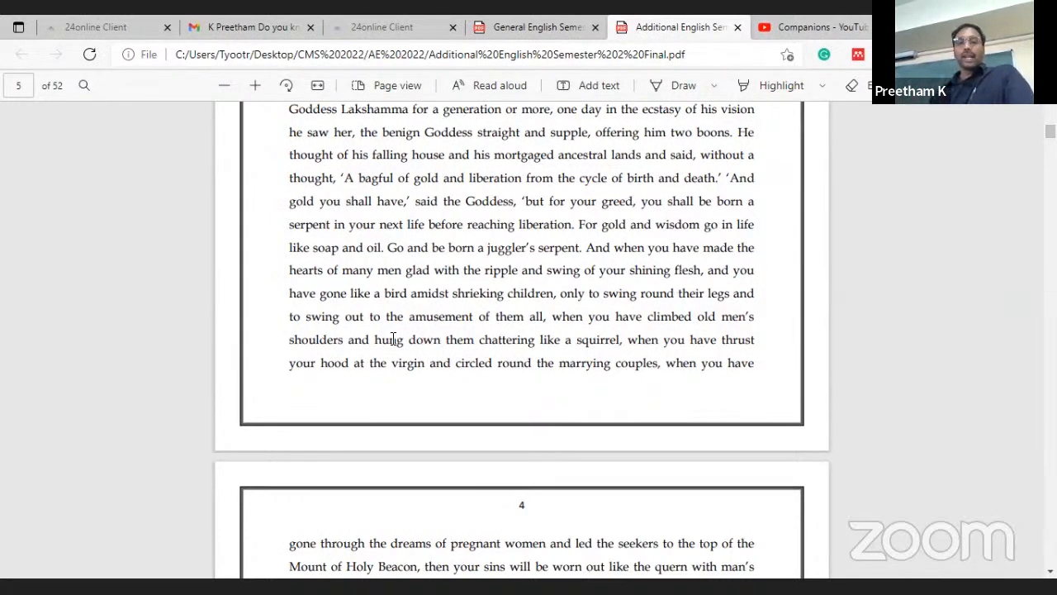
mouse_move(554, 329)
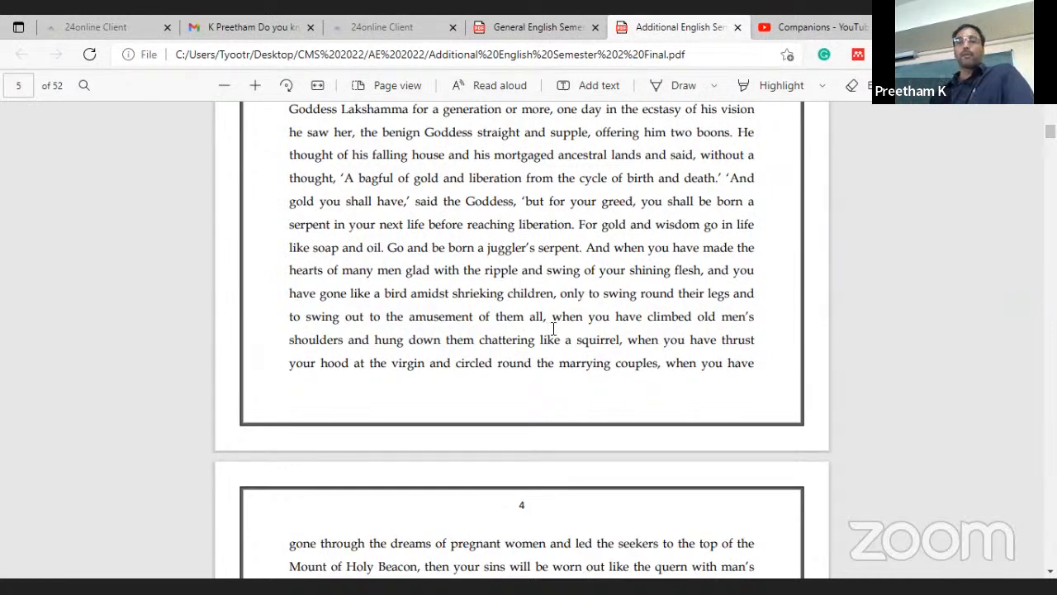
scroll(down, 3)
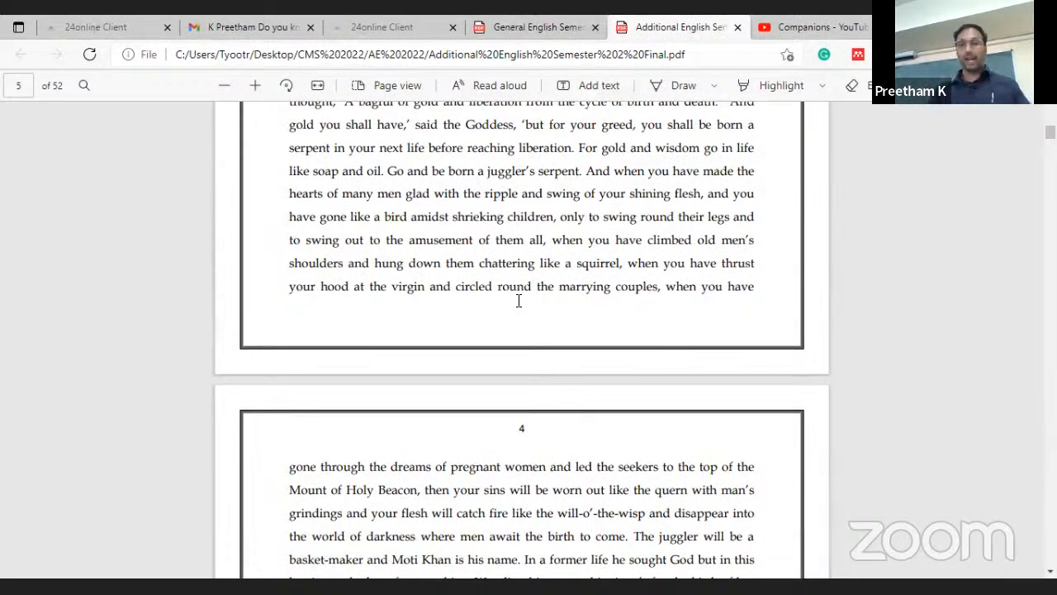
mouse_move(504, 317)
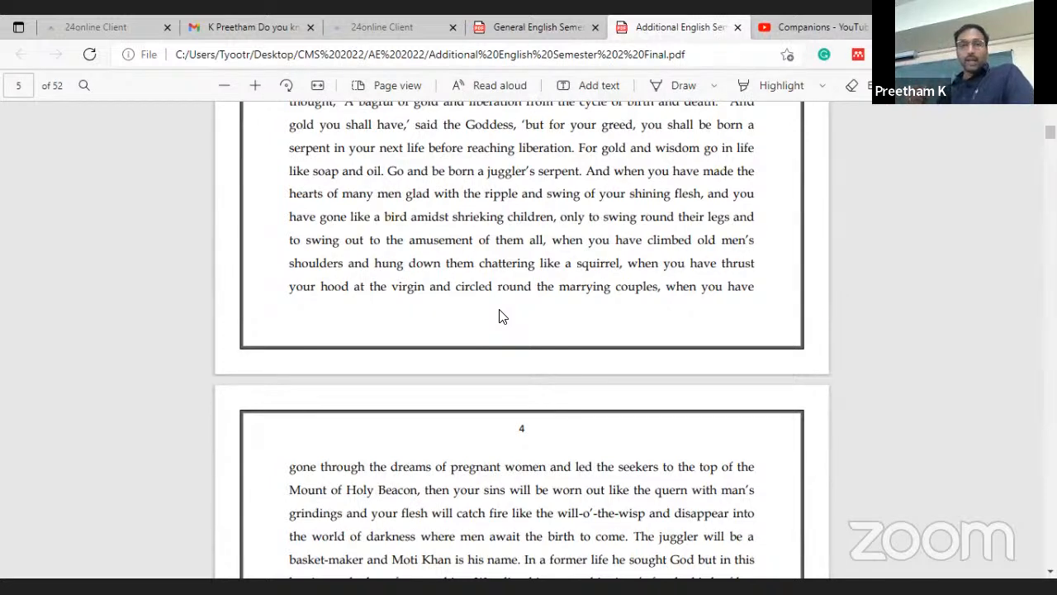
mouse_move(668, 314)
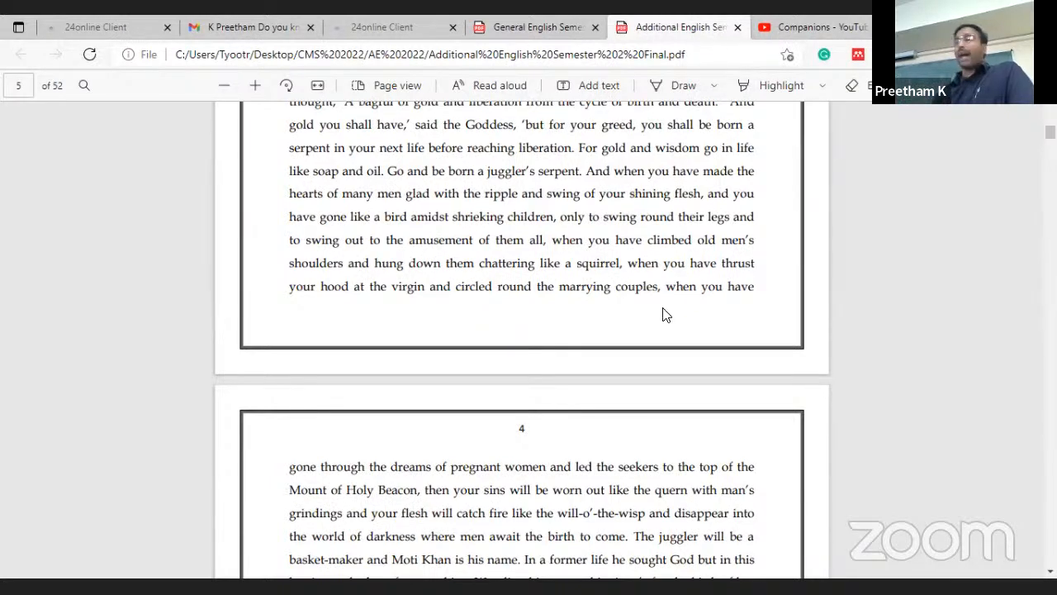
scroll(down, 3)
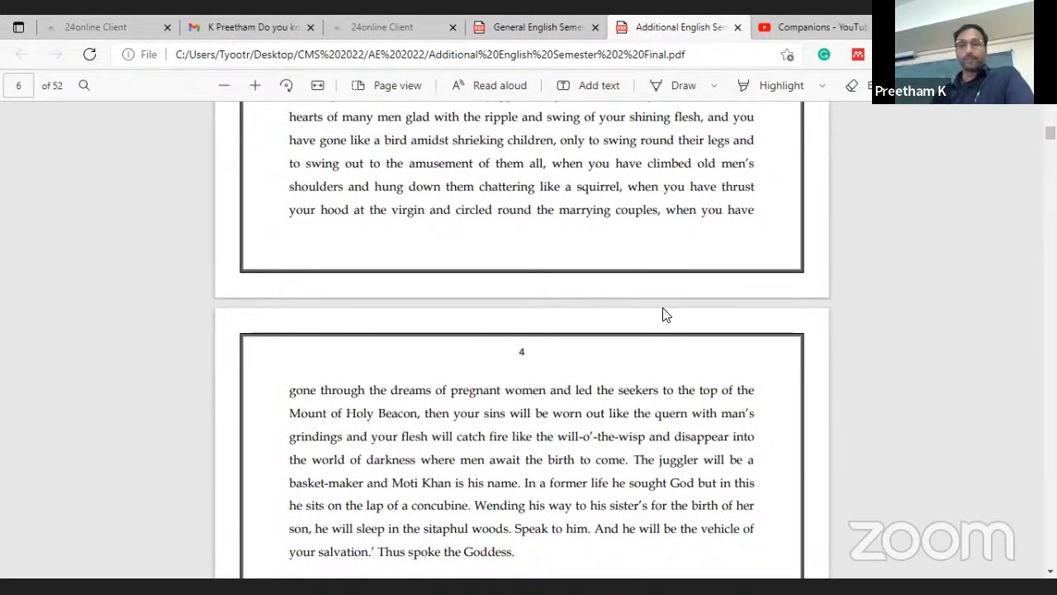
scroll(down, 3)
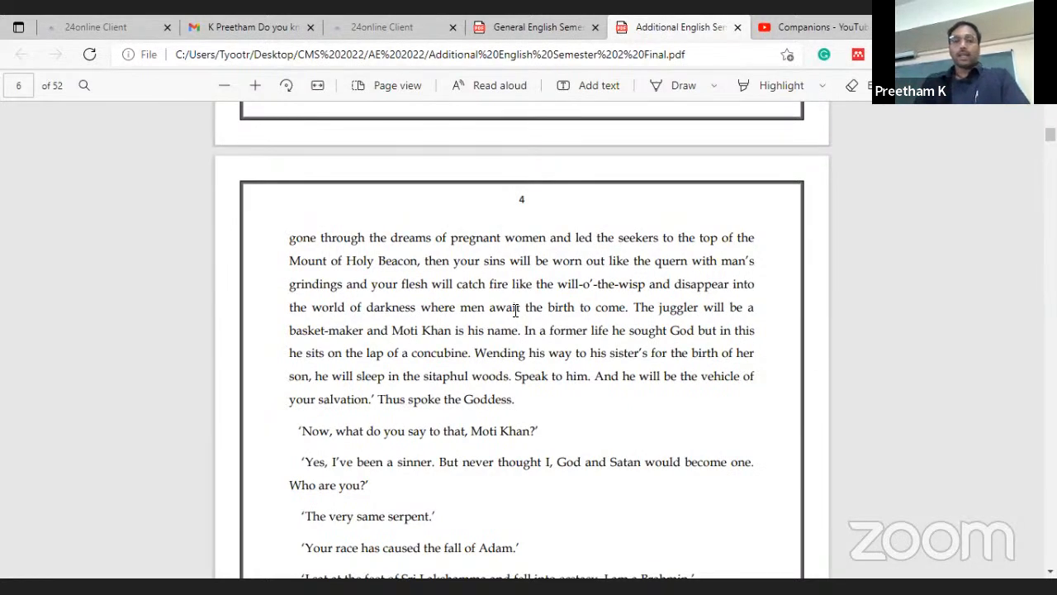
mouse_move(514, 314)
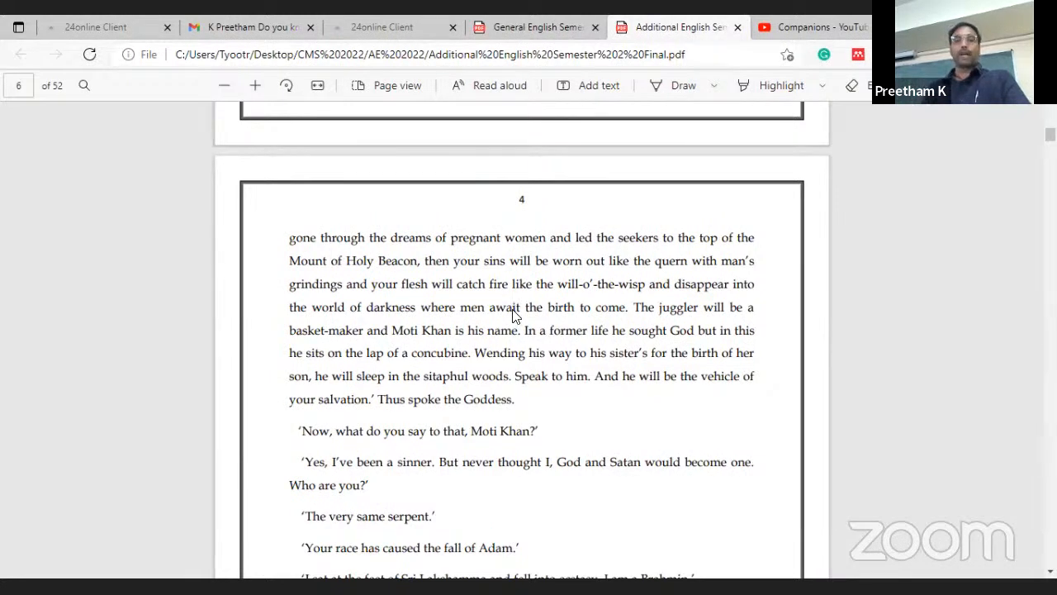
mouse_move(680, 412)
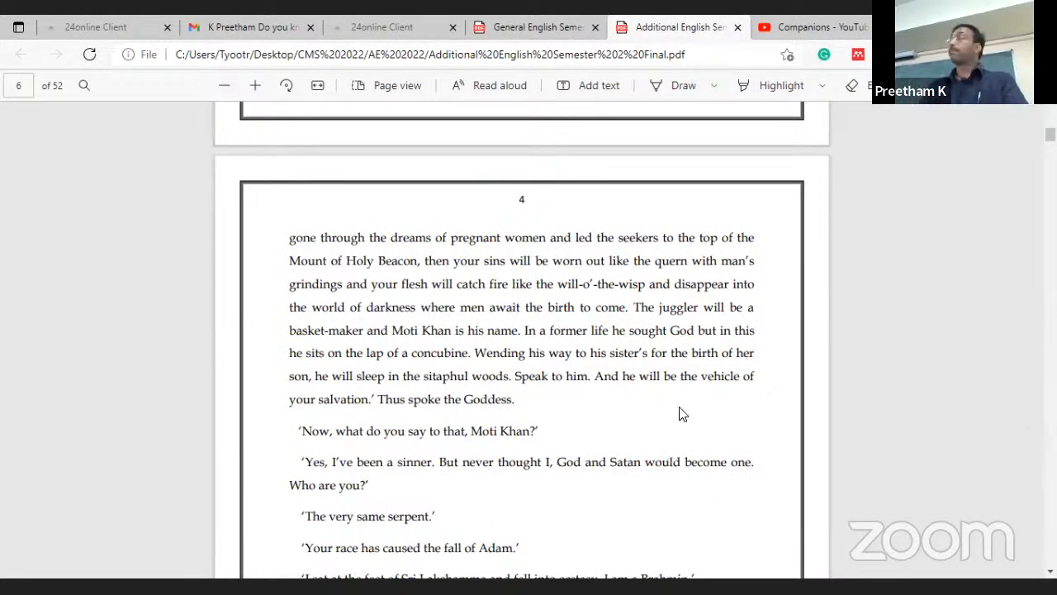
scroll(down, 3)
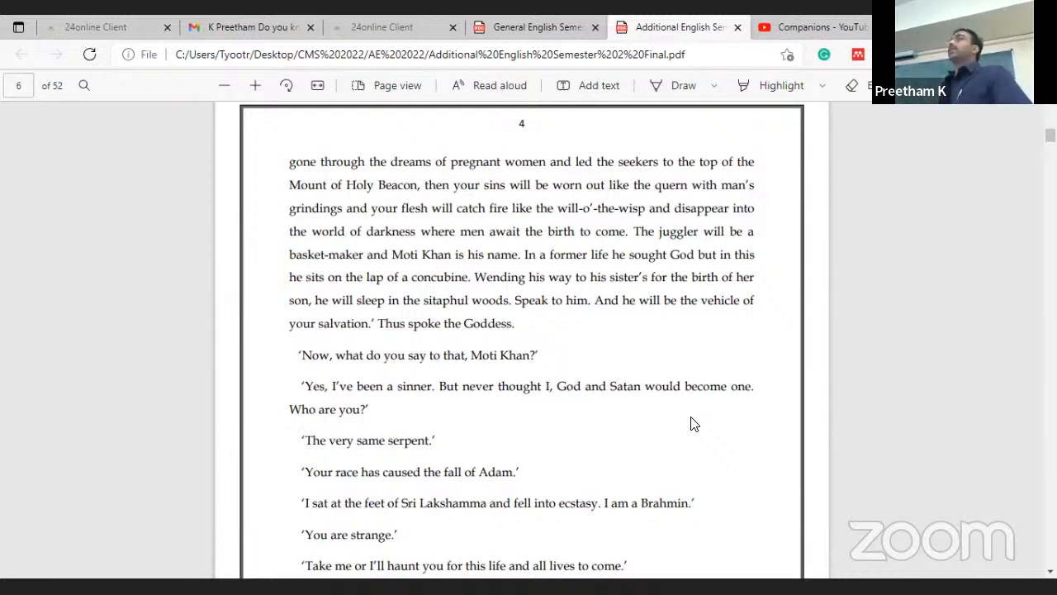
mouse_move(697, 423)
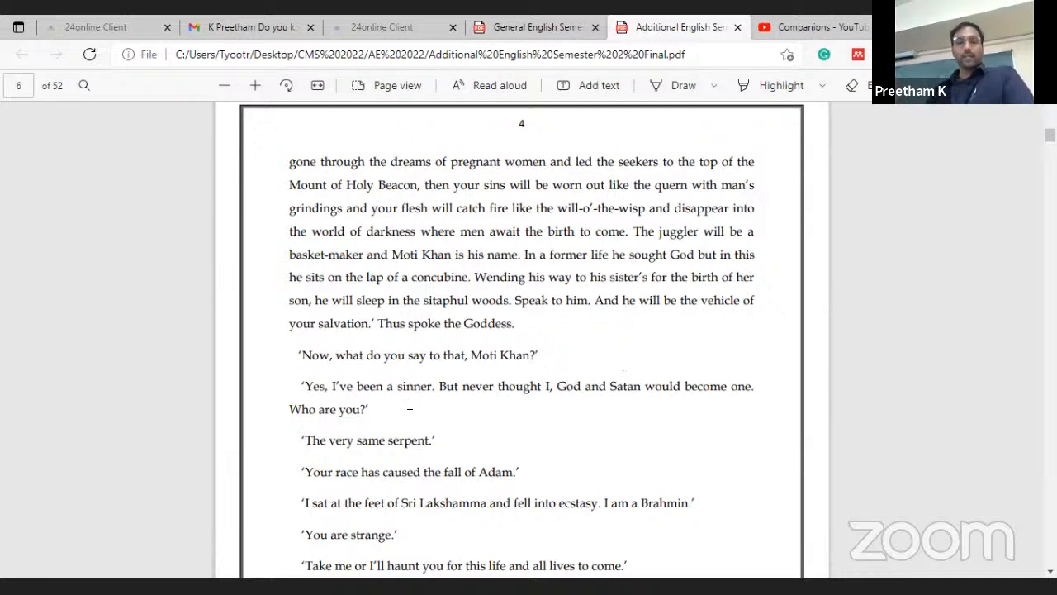
mouse_move(551, 327)
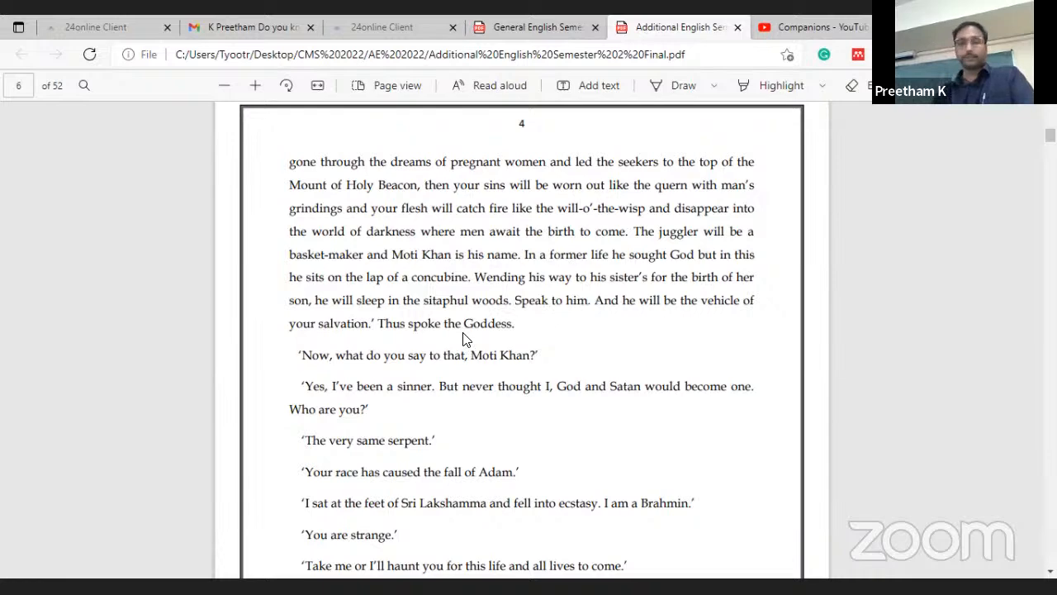
scroll(down, 3)
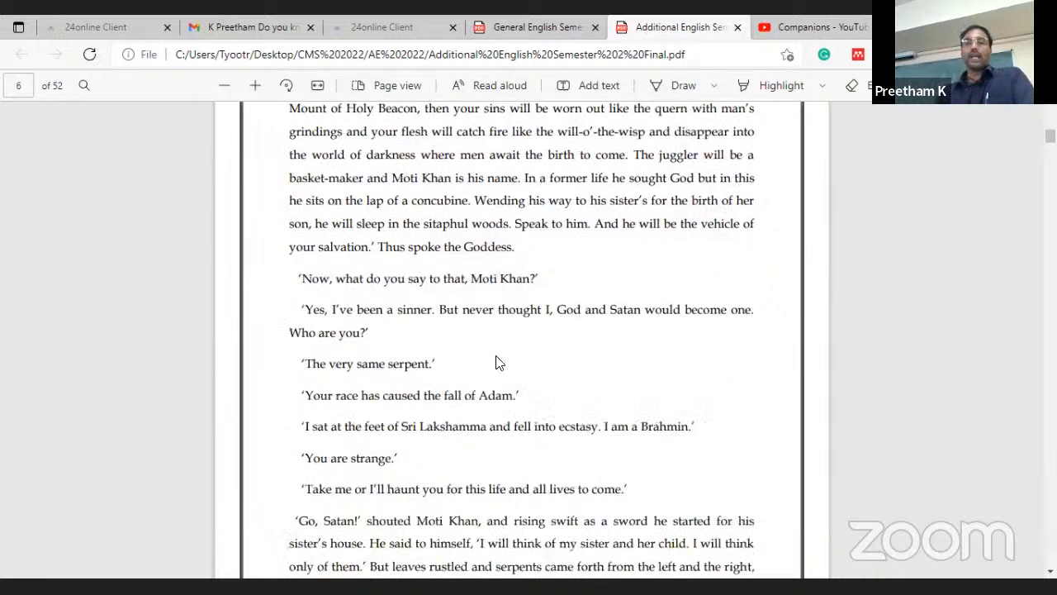
scroll(down, 3)
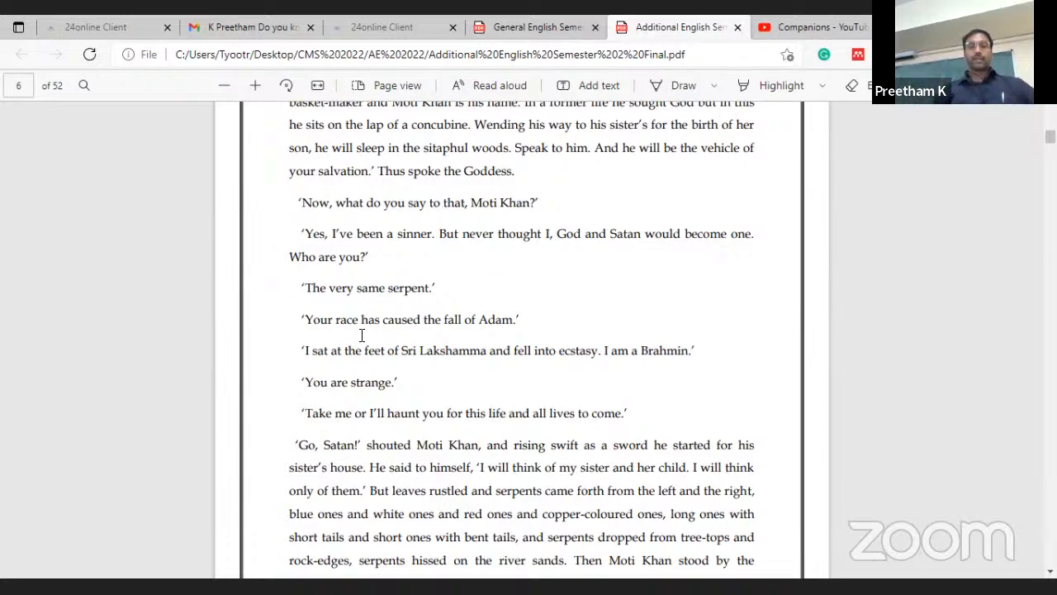
scroll(down, 3)
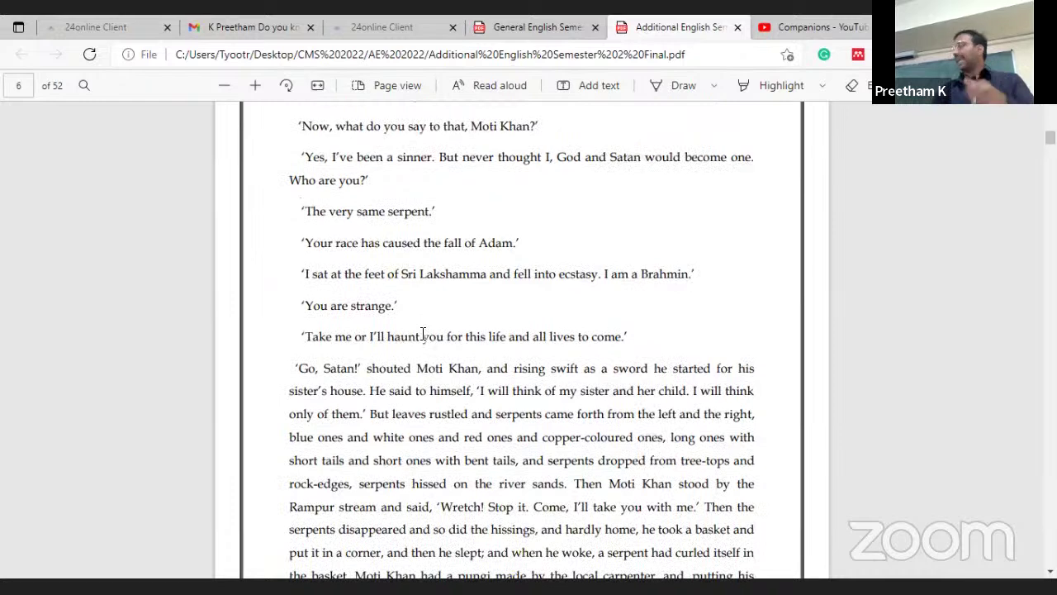
mouse_move(429, 314)
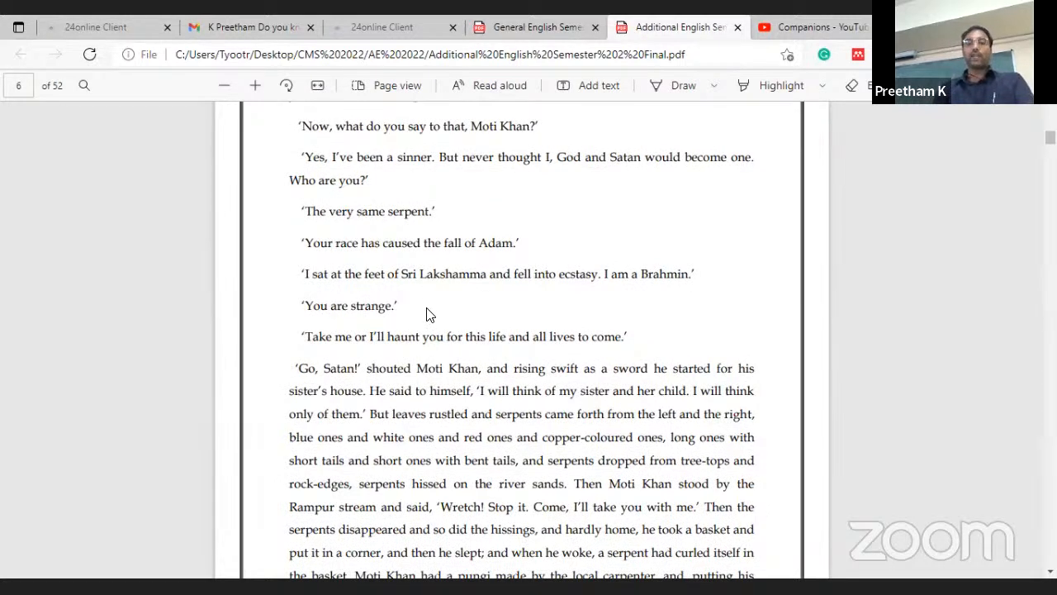
mouse_move(442, 314)
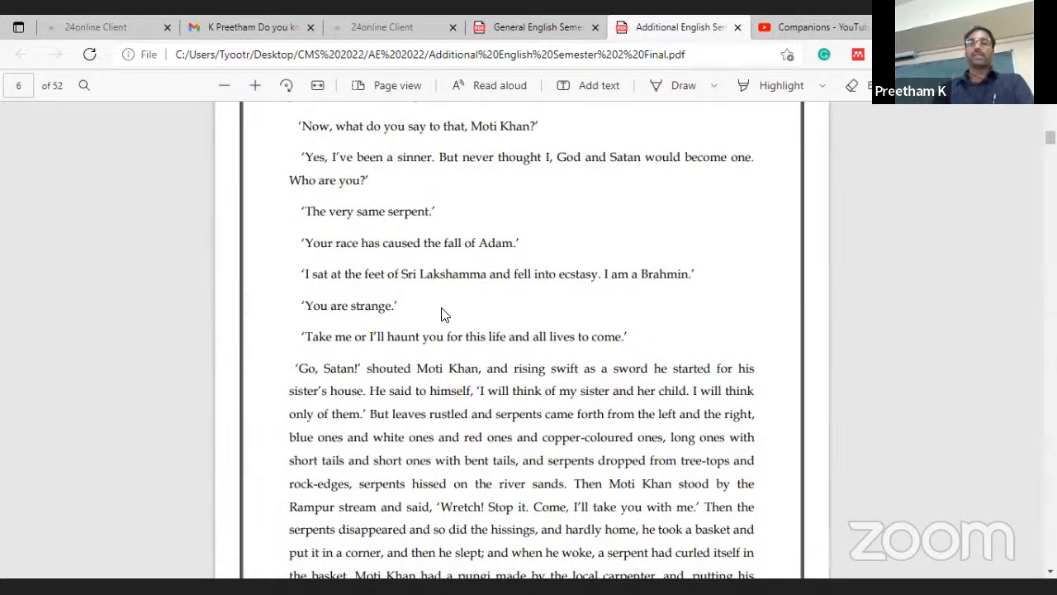
scroll(down, 3)
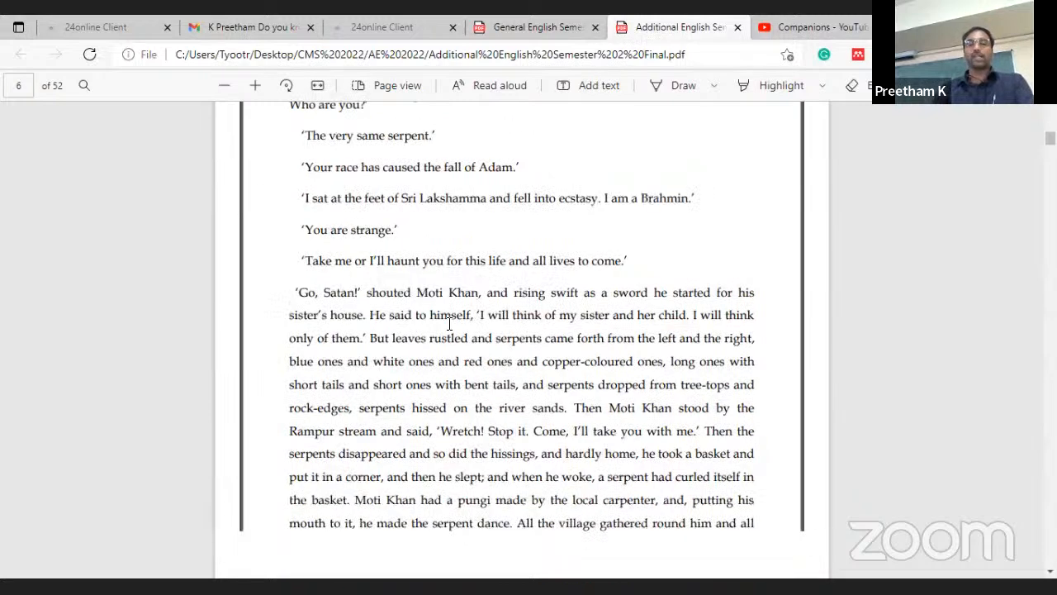
mouse_move(453, 288)
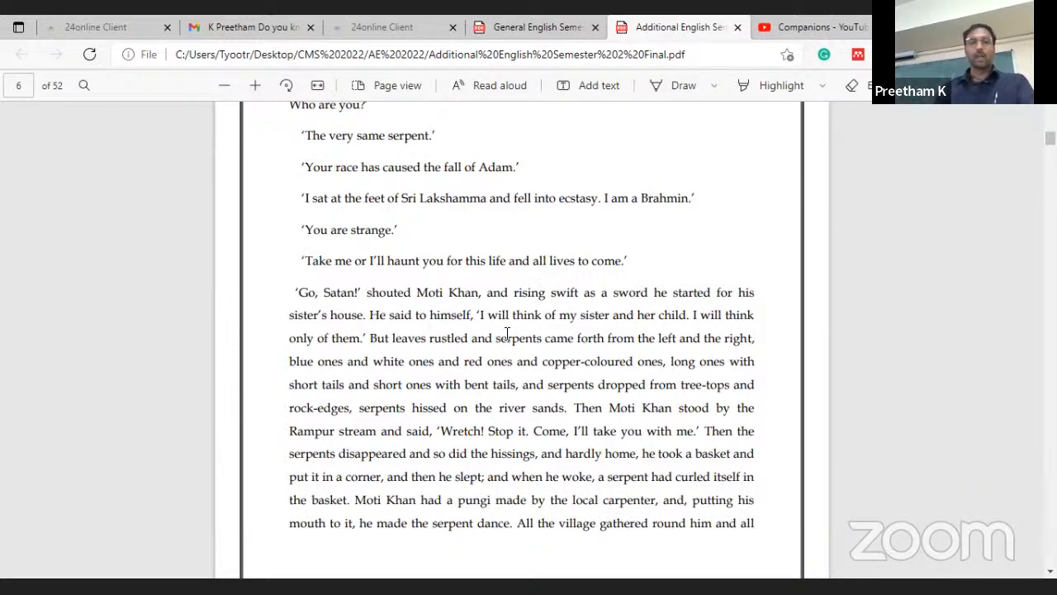
scroll(down, 3)
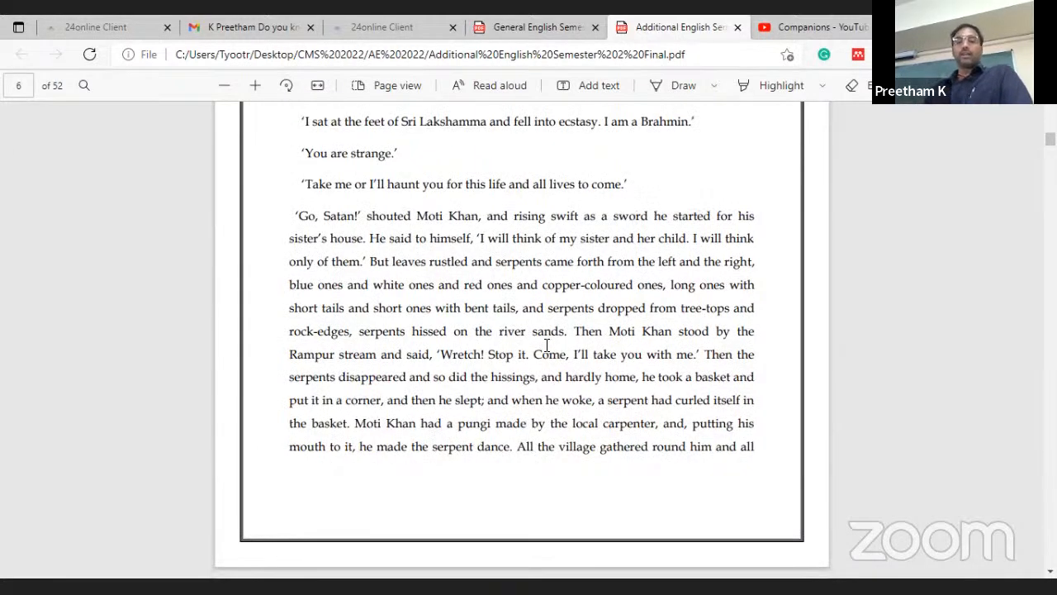
mouse_move(551, 357)
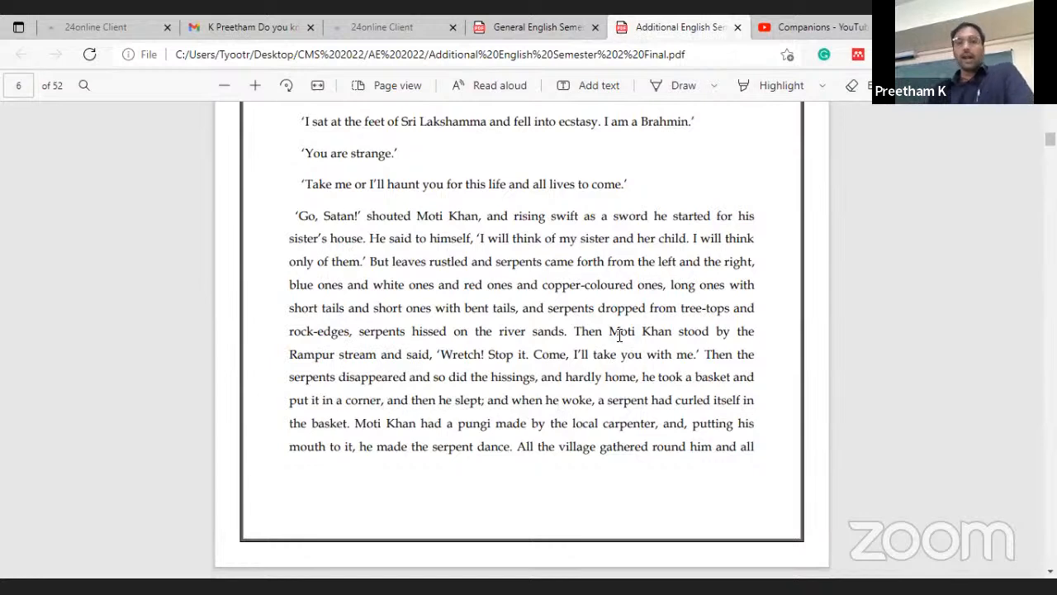
scroll(down, 3)
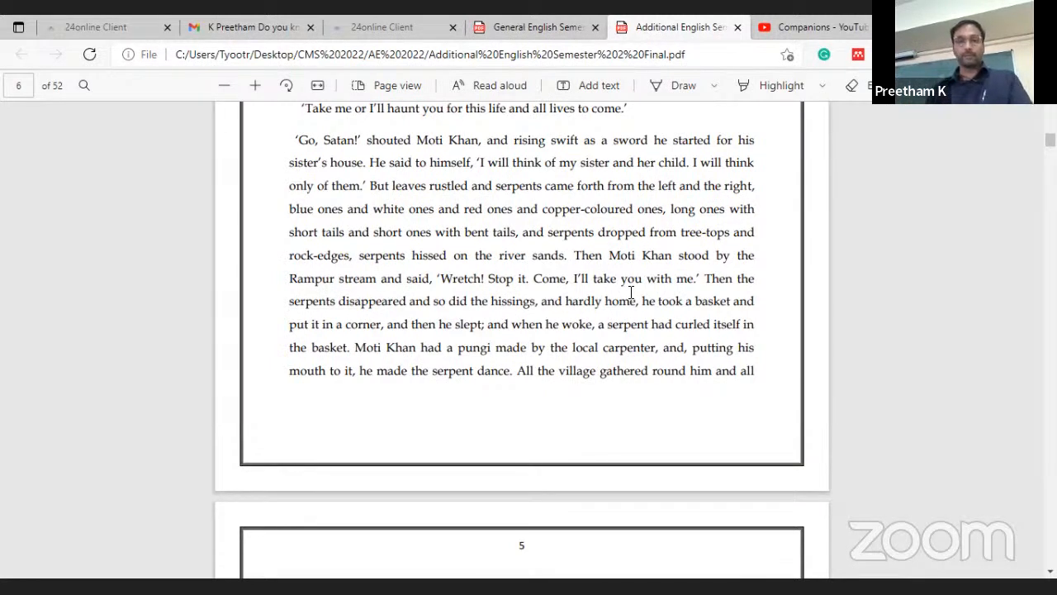
mouse_move(599, 298)
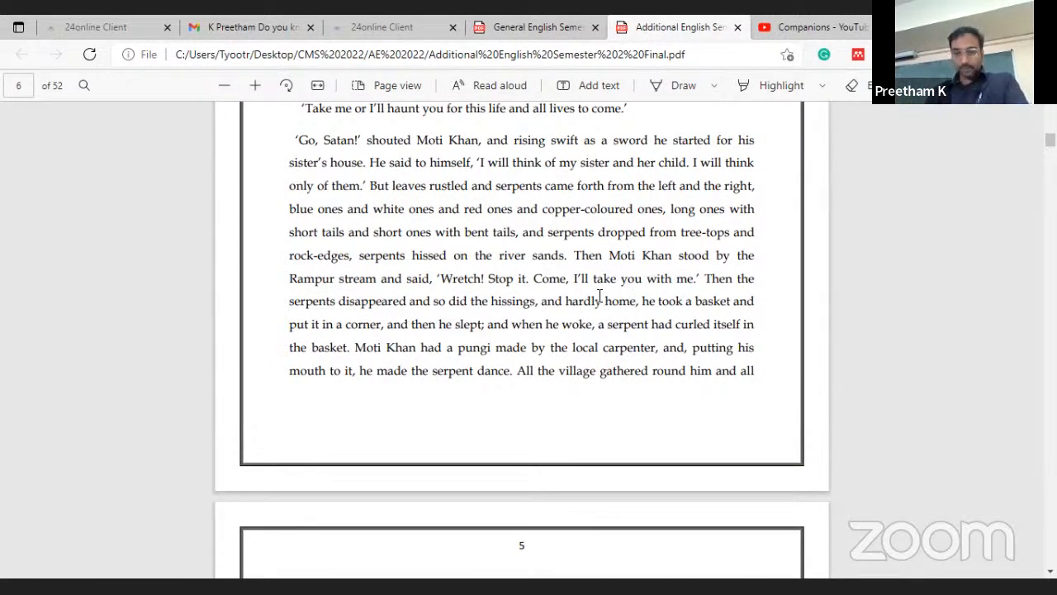
mouse_move(565, 324)
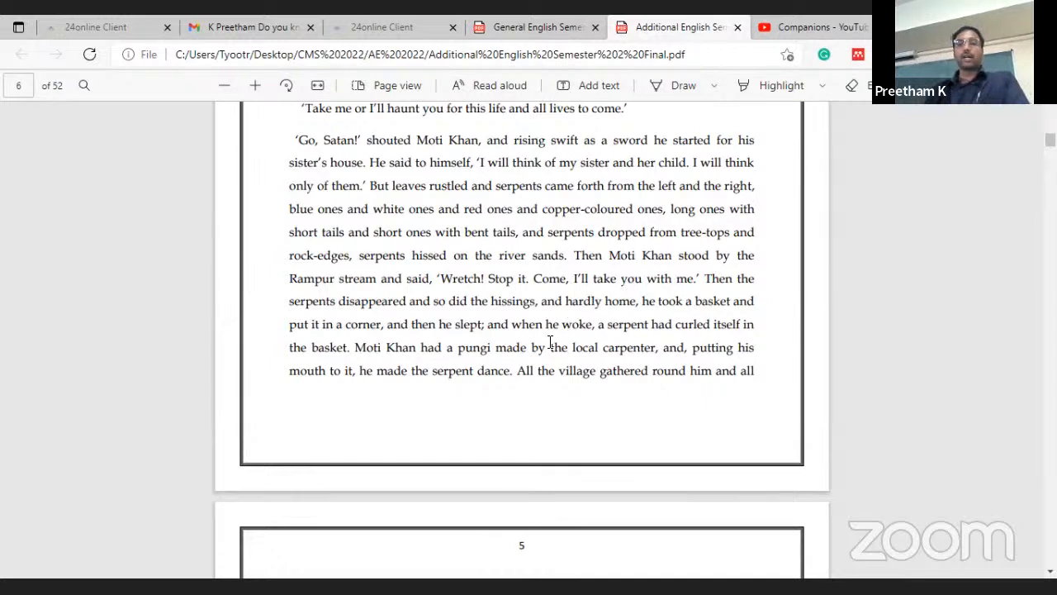
scroll(down, 3)
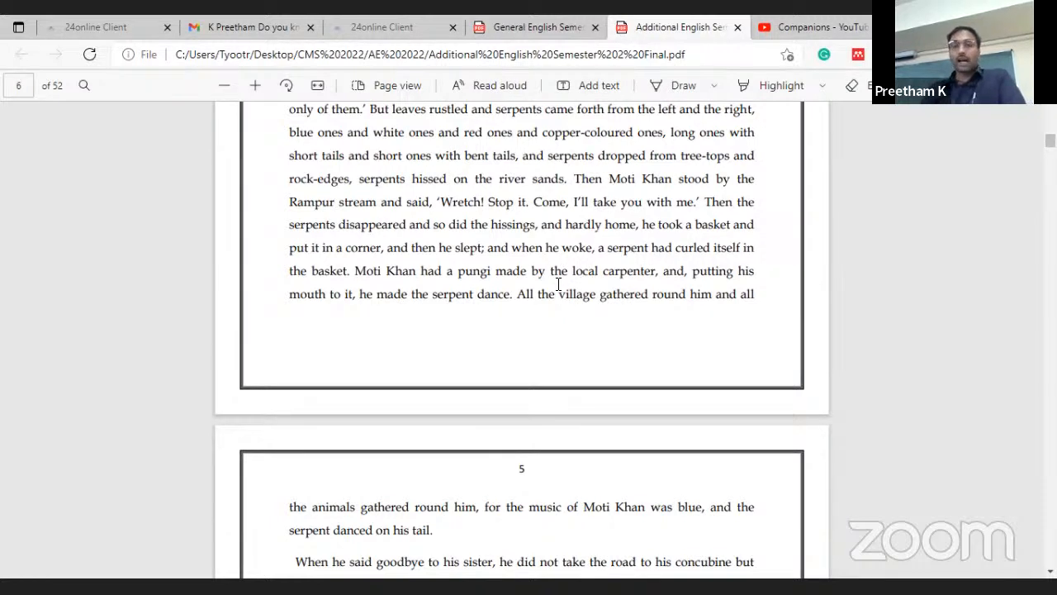
mouse_move(568, 290)
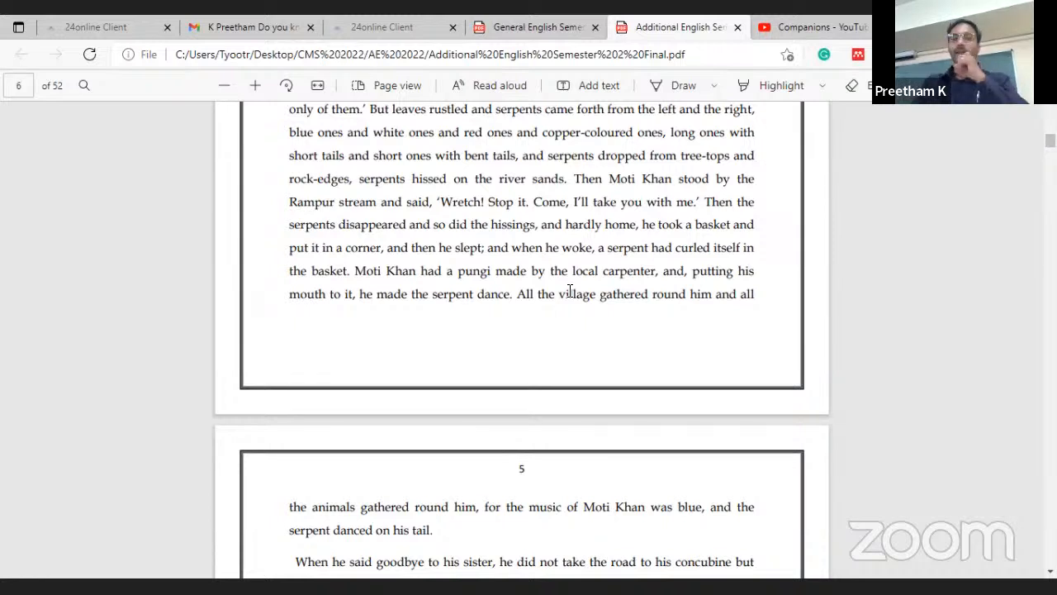
mouse_move(528, 334)
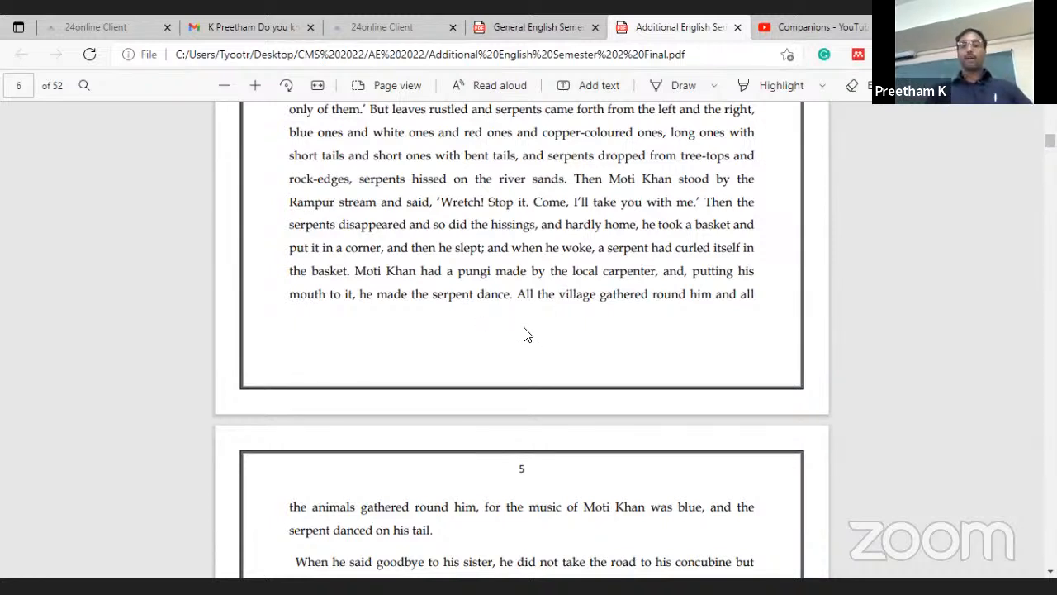
scroll(down, 3)
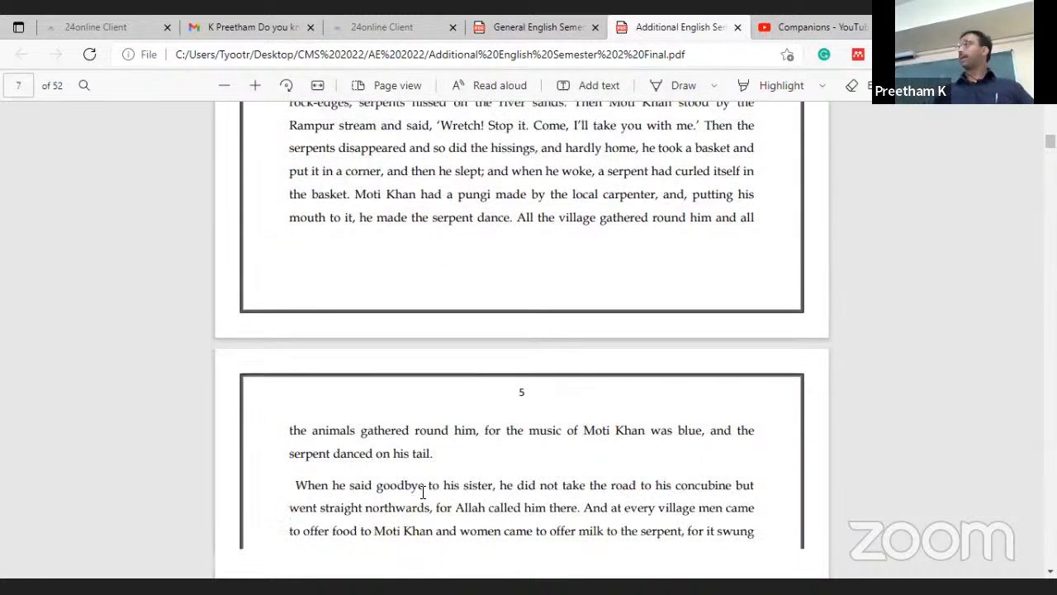
scroll(down, 3)
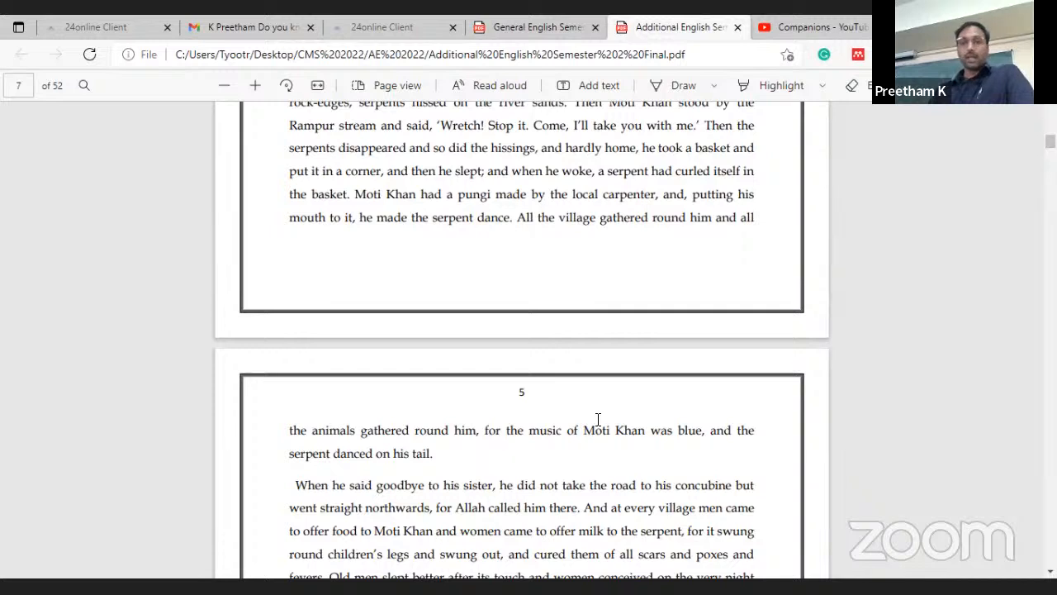
scroll(down, 3)
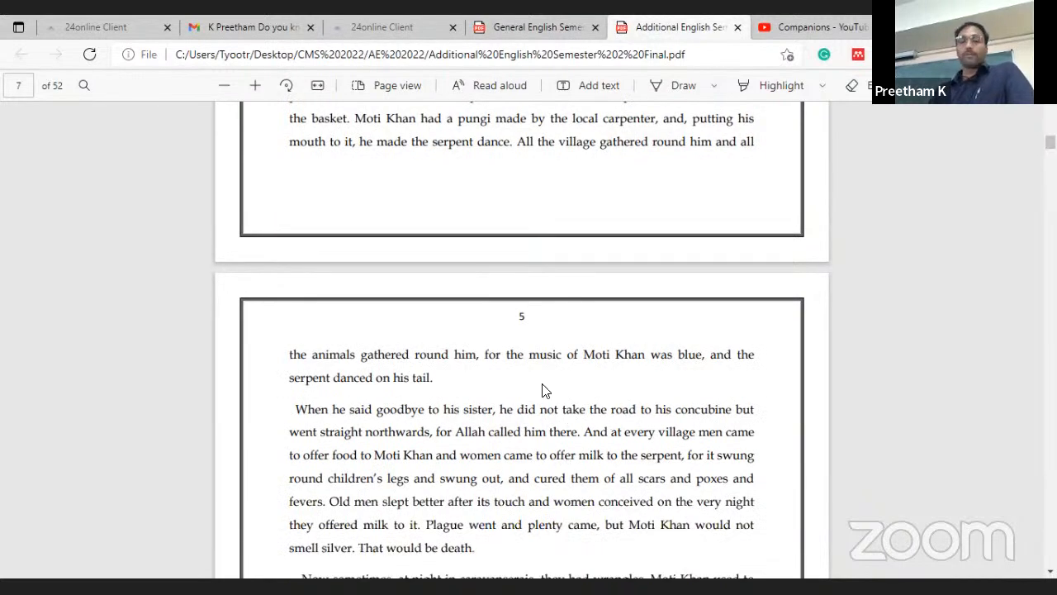
scroll(down, 3)
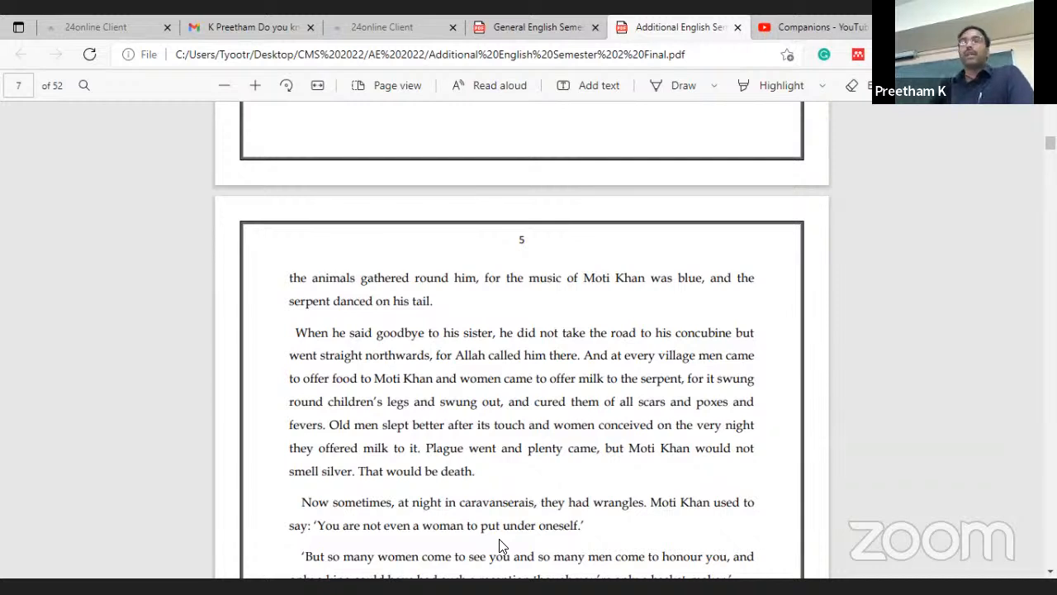
mouse_move(580, 548)
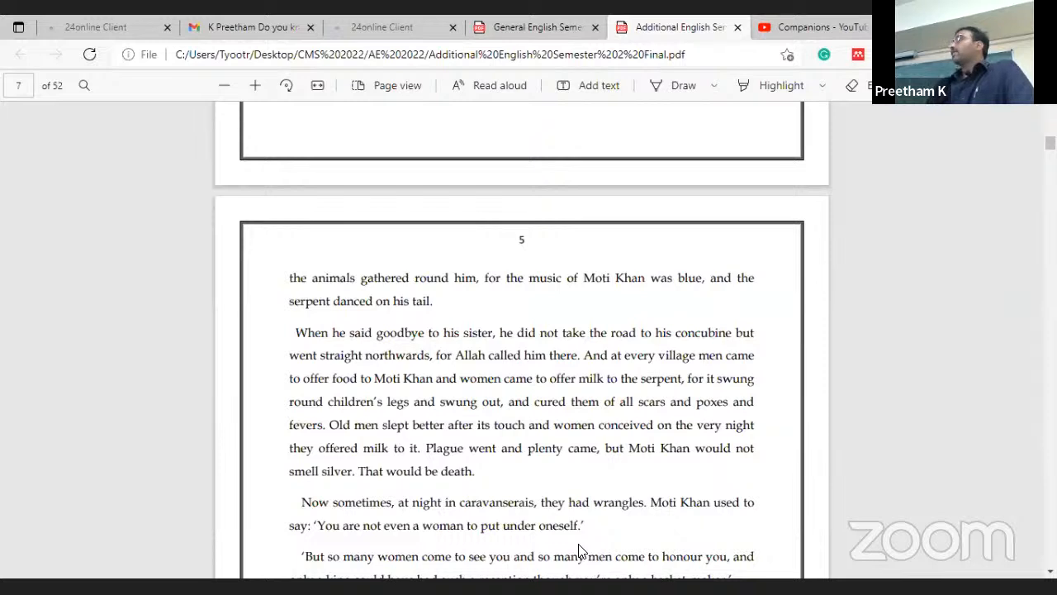
mouse_move(551, 535)
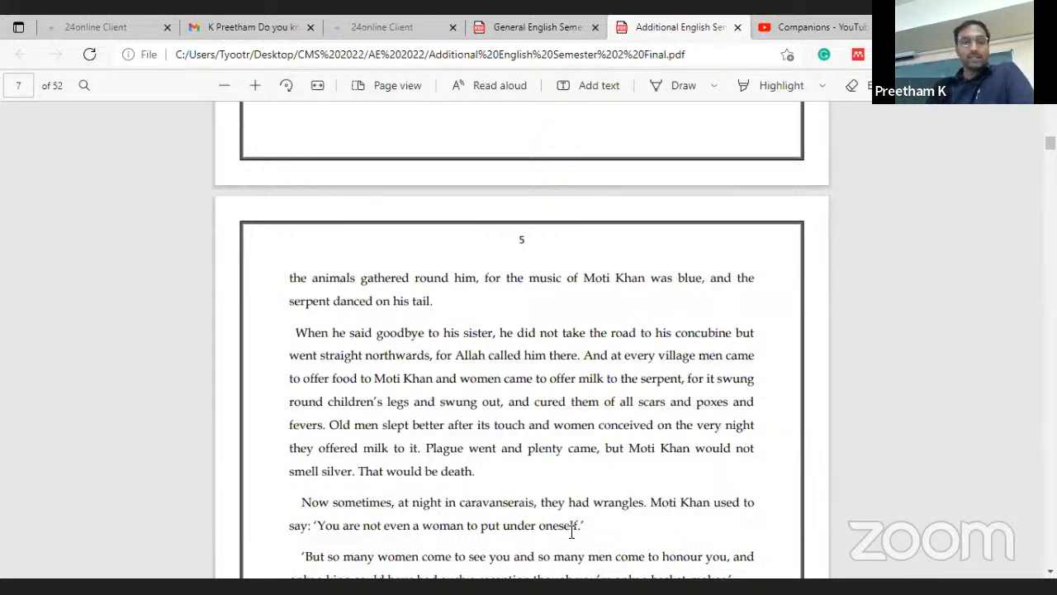
scroll(down, 3)
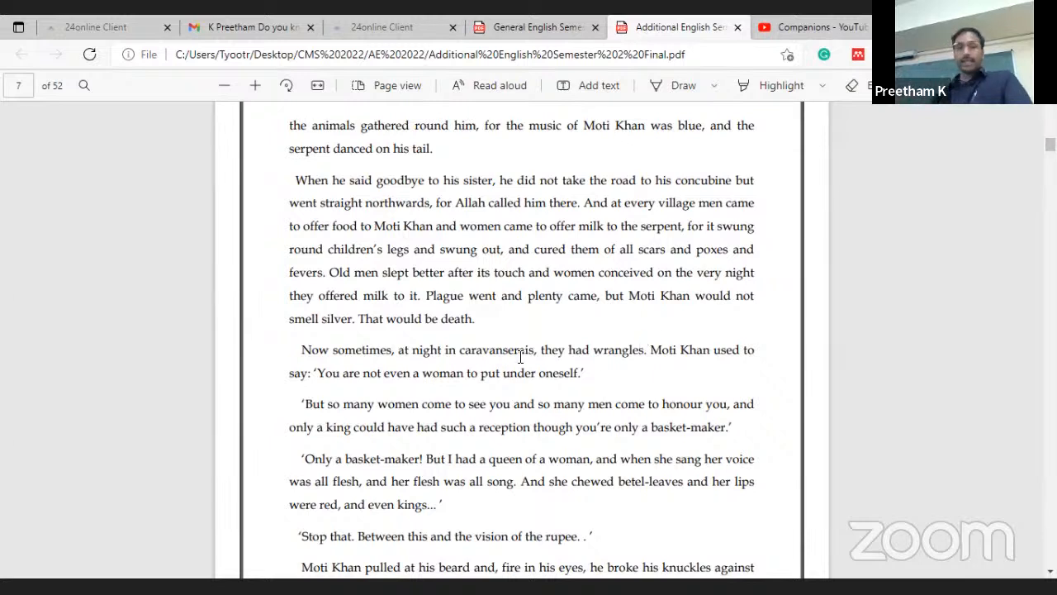
mouse_move(575, 337)
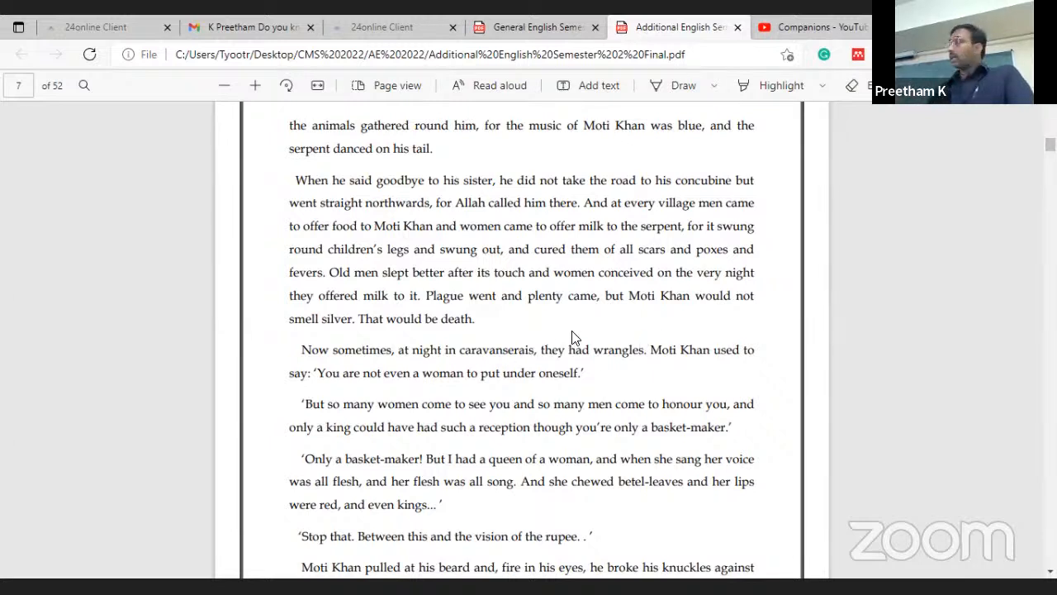
mouse_move(562, 340)
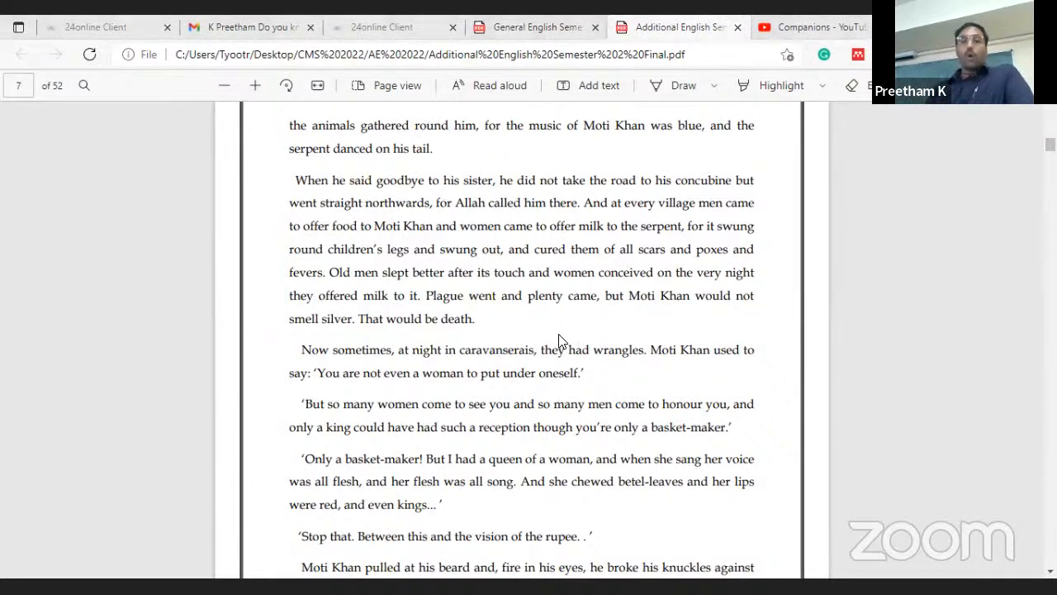
mouse_move(535, 334)
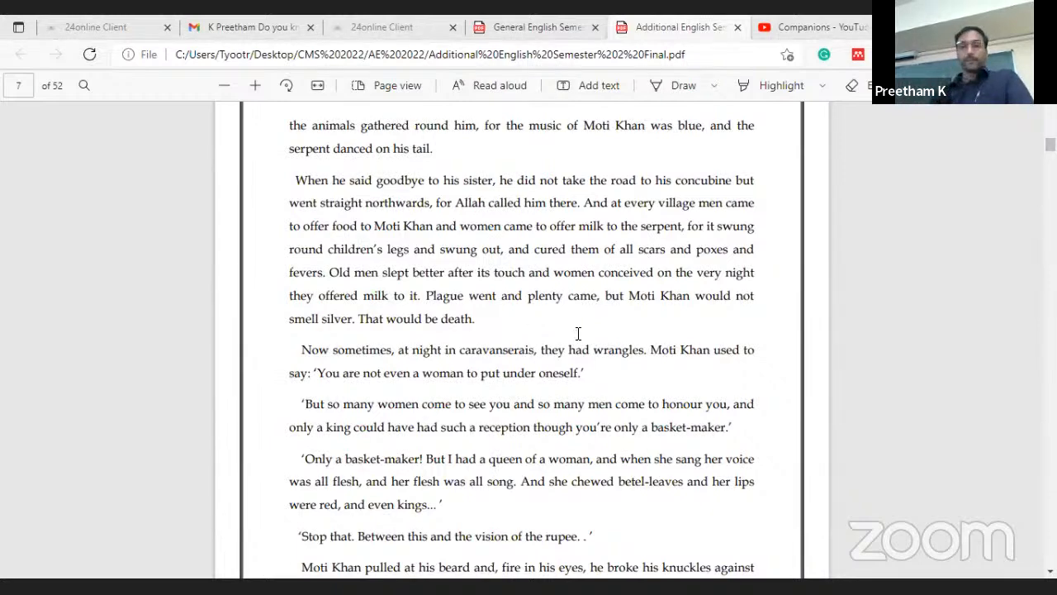
scroll(down, 3)
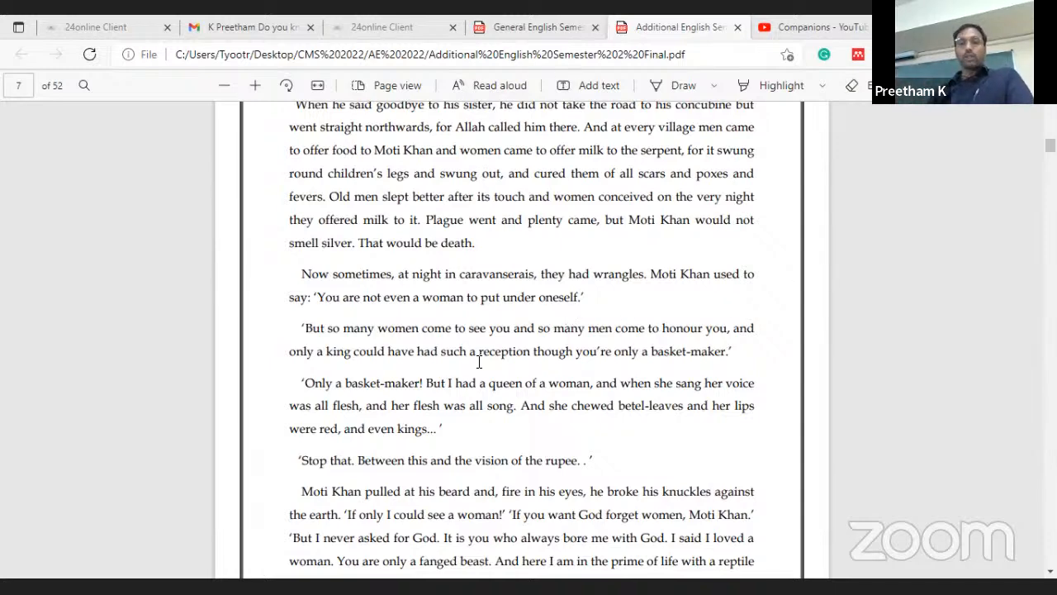
scroll(down, 3)
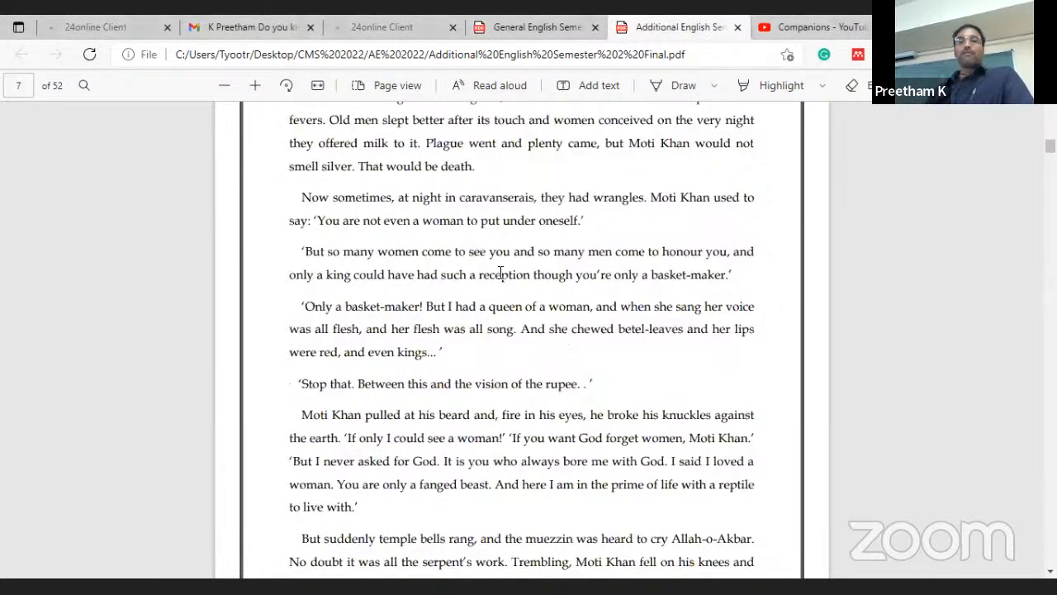
mouse_move(638, 258)
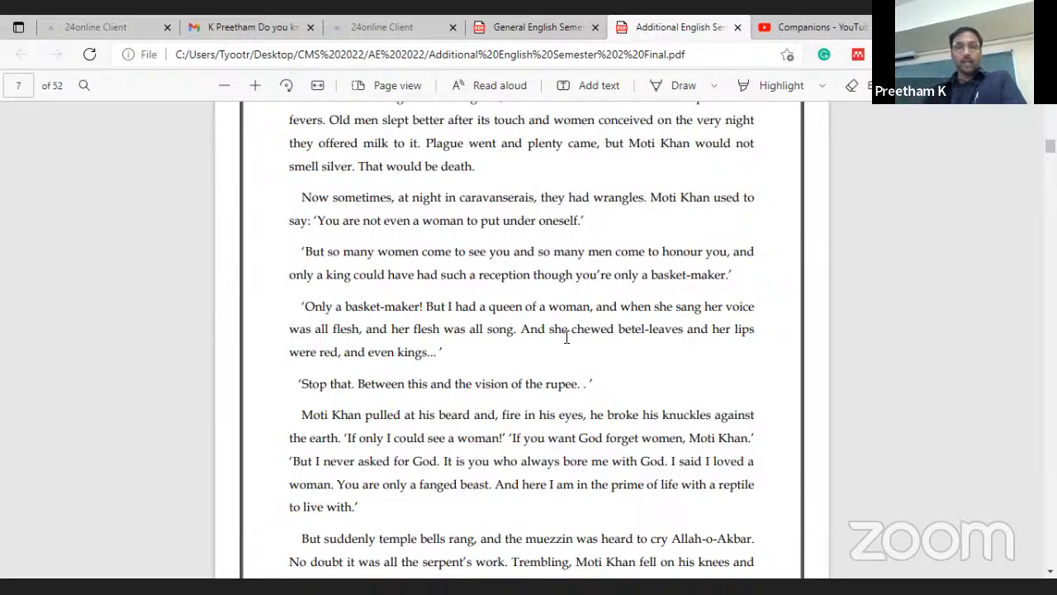
scroll(down, 3)
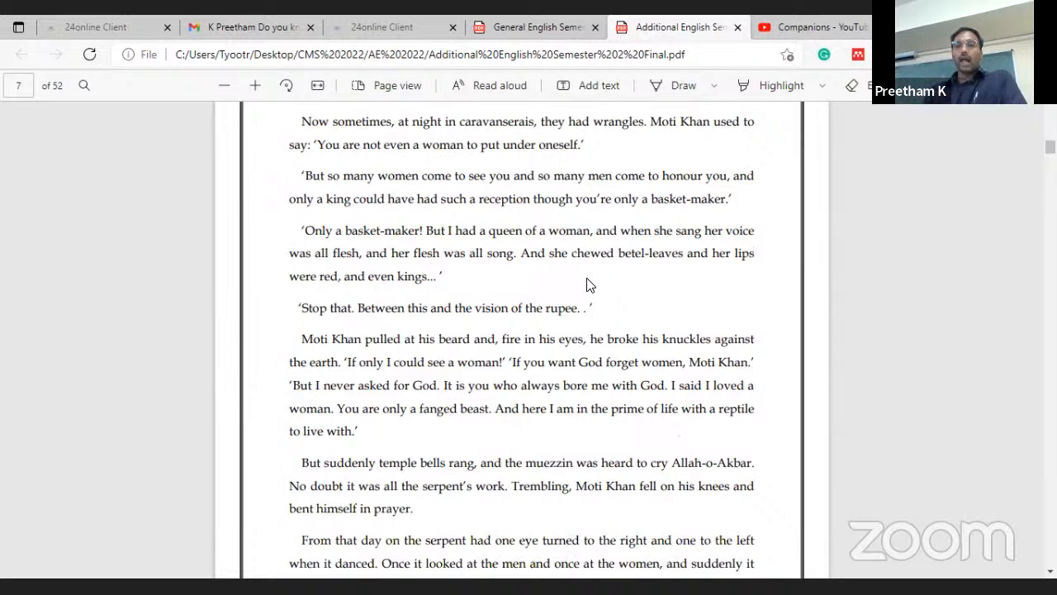
mouse_move(490, 290)
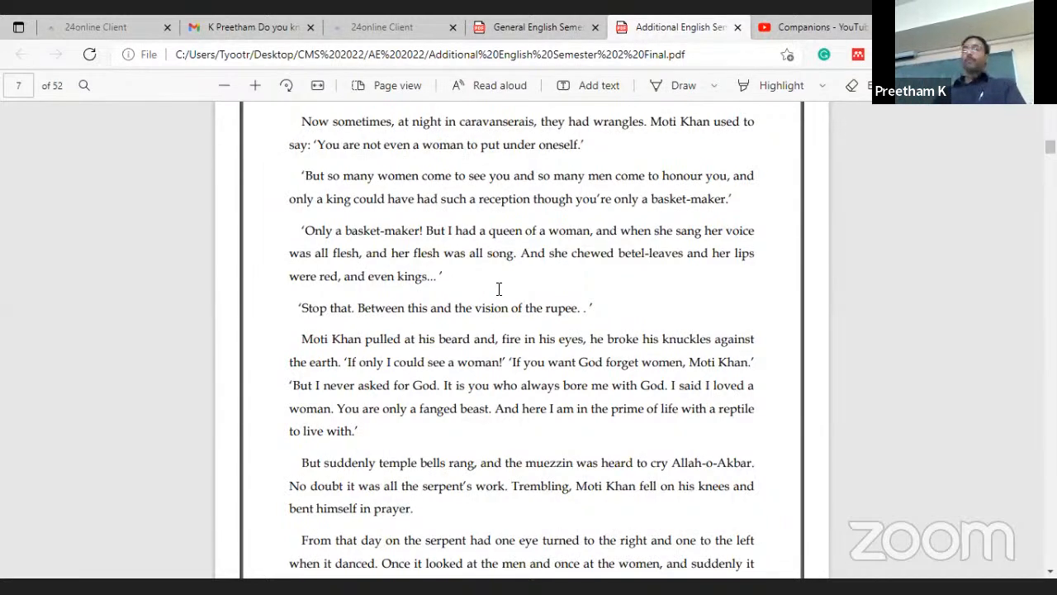
mouse_move(596, 314)
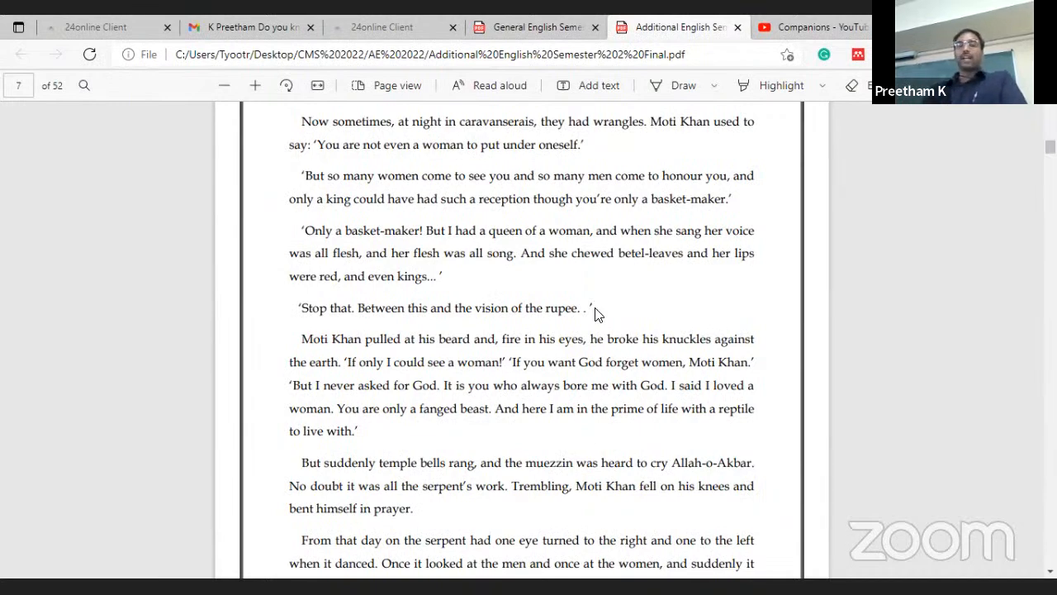
mouse_move(598, 273)
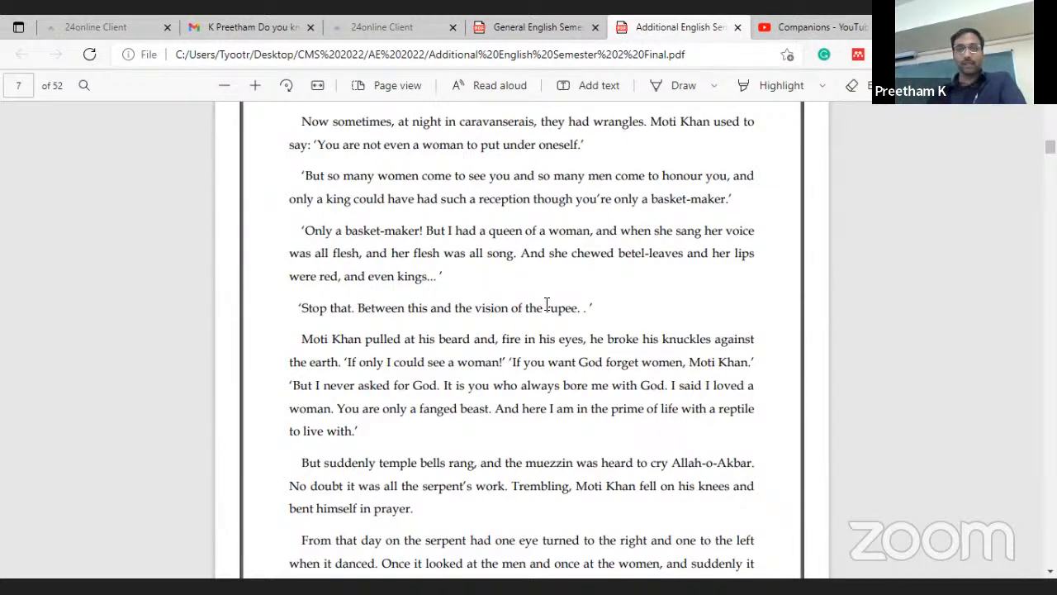
scroll(down, 3)
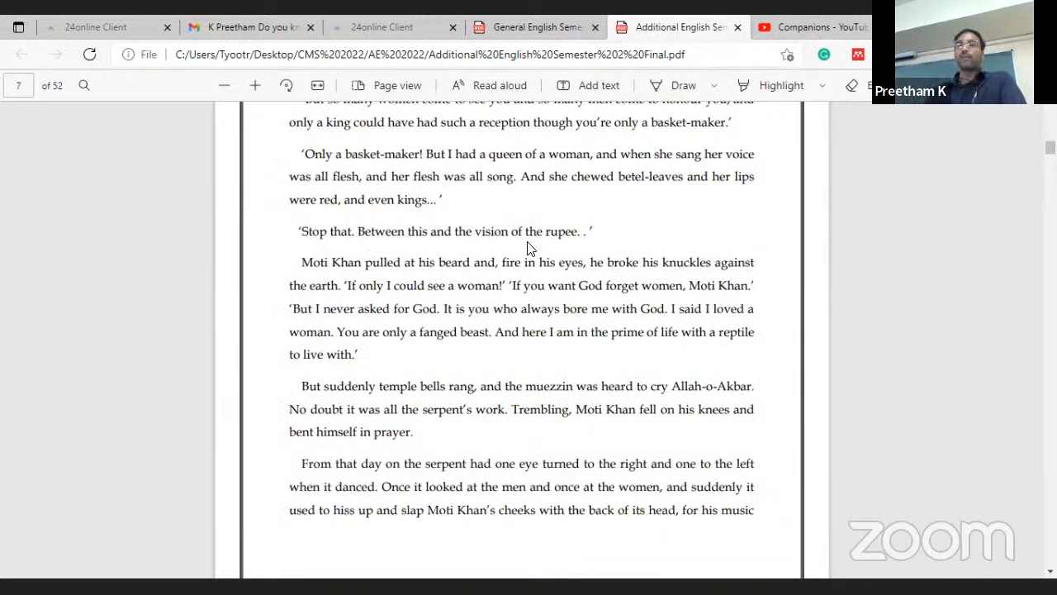
scroll(down, 3)
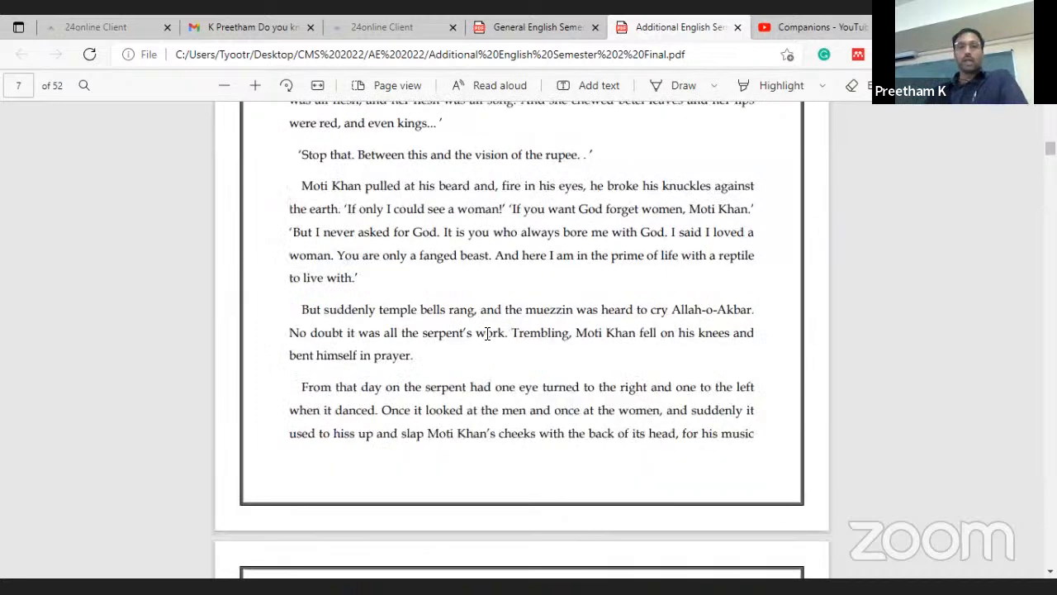
mouse_move(498, 315)
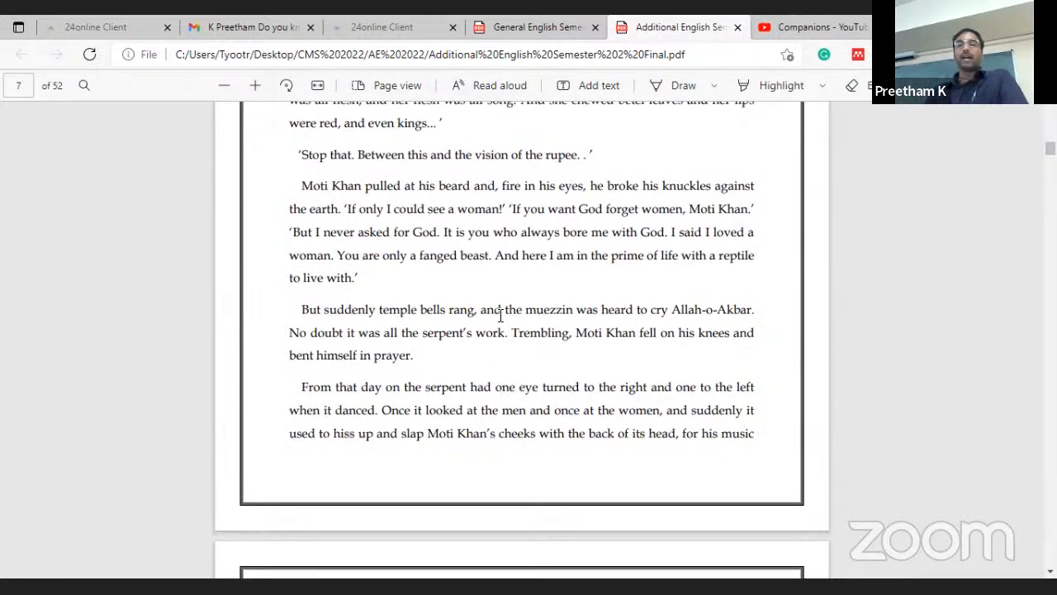
mouse_move(502, 334)
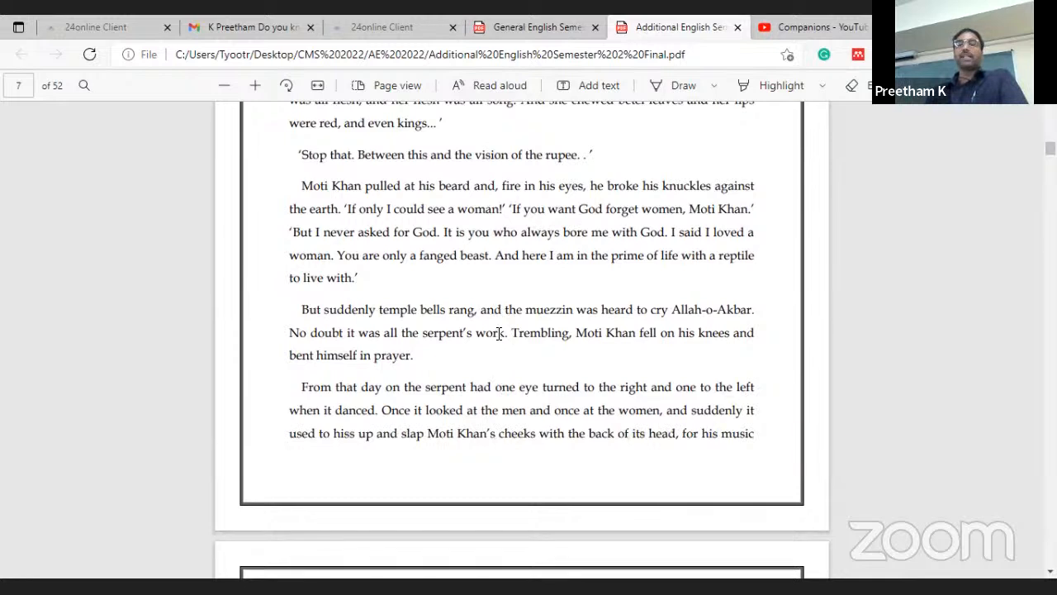
mouse_move(486, 291)
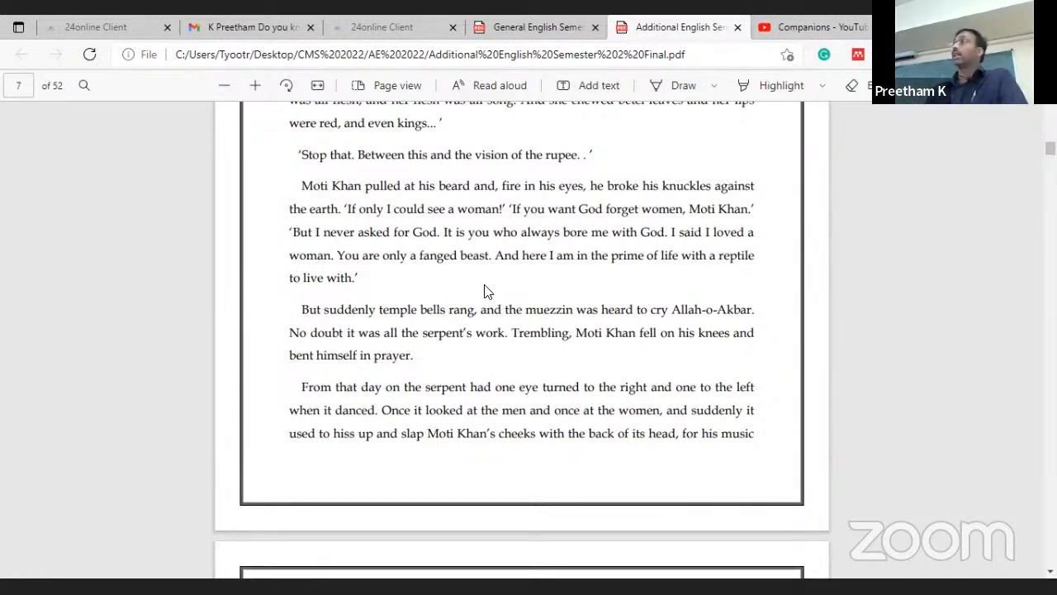
mouse_move(543, 284)
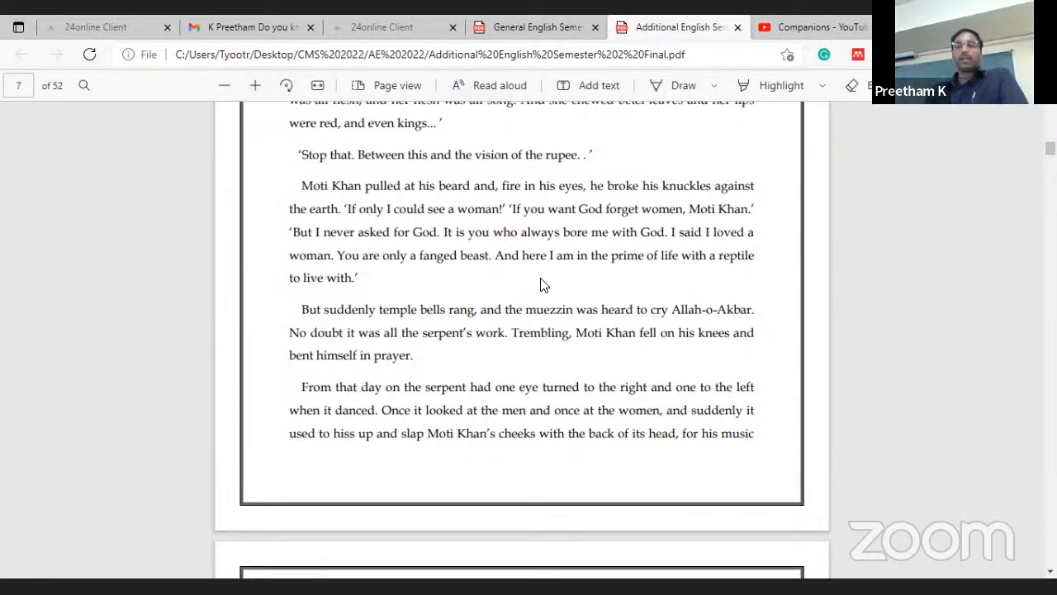
mouse_move(496, 266)
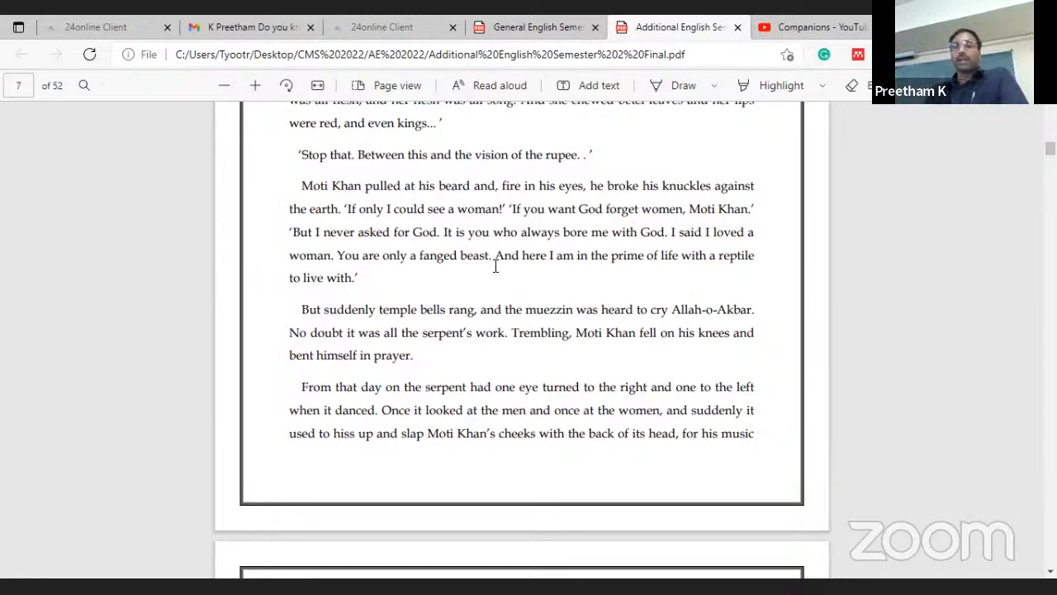
mouse_move(486, 299)
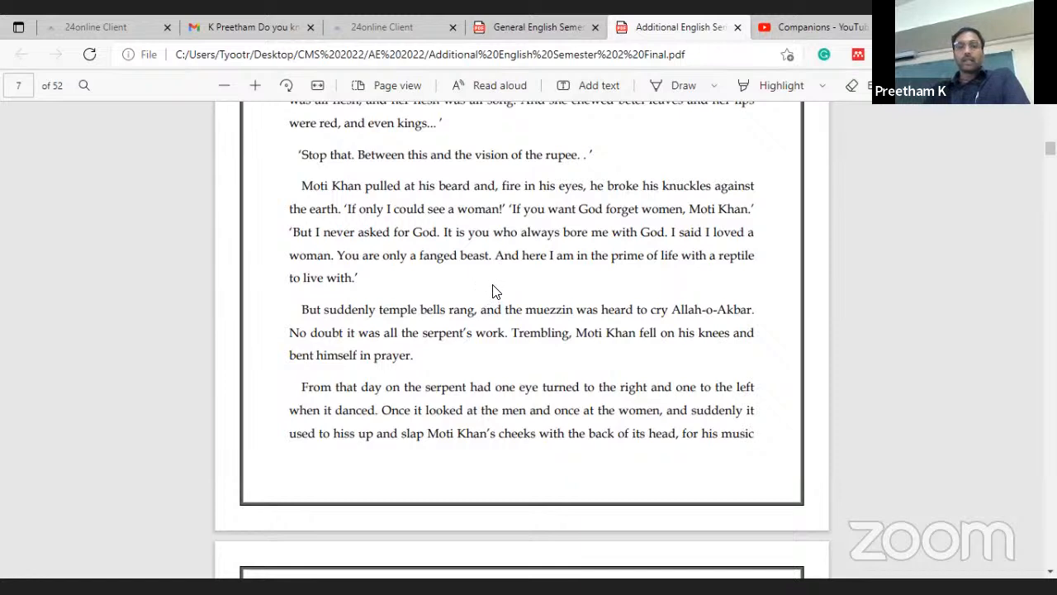
mouse_move(647, 266)
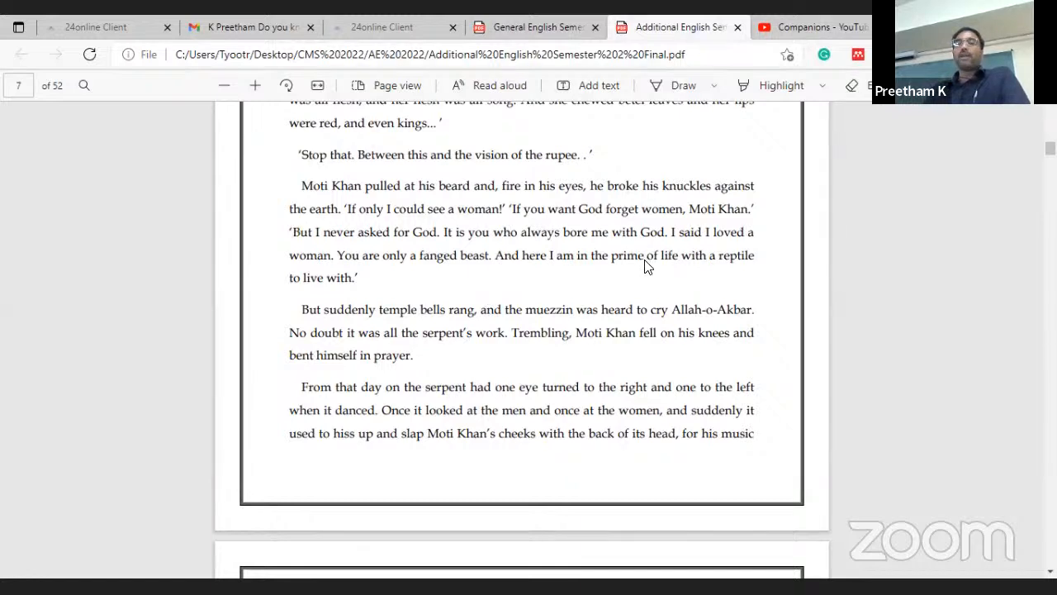
mouse_move(429, 287)
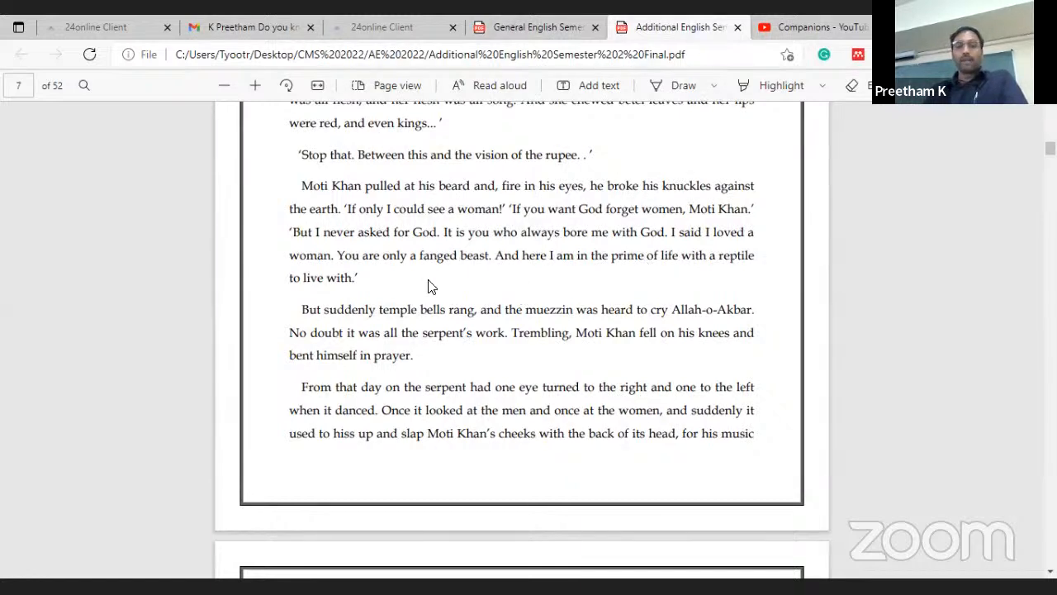
mouse_move(493, 277)
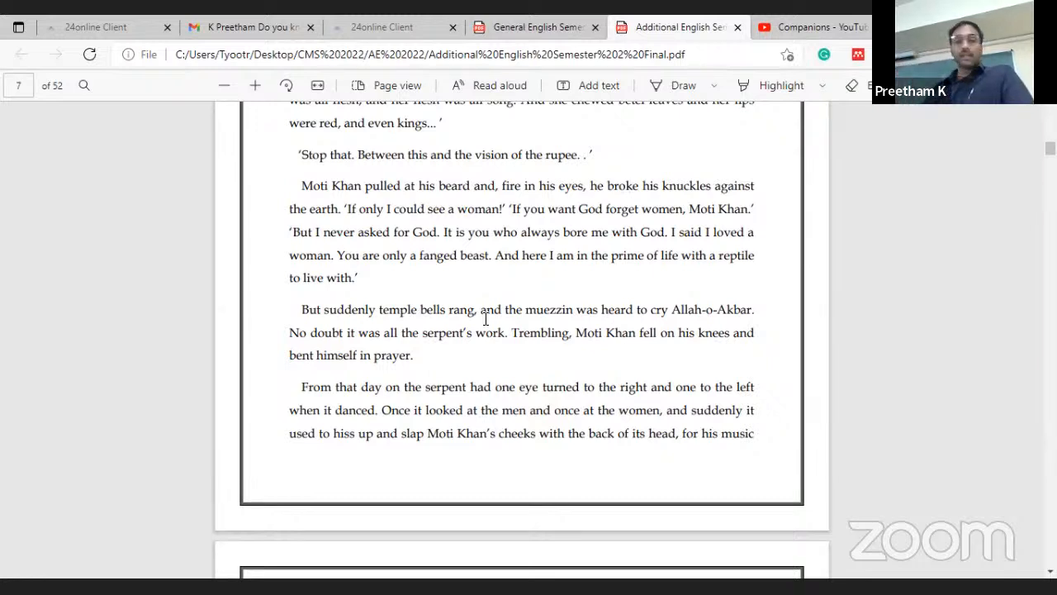
scroll(down, 3)
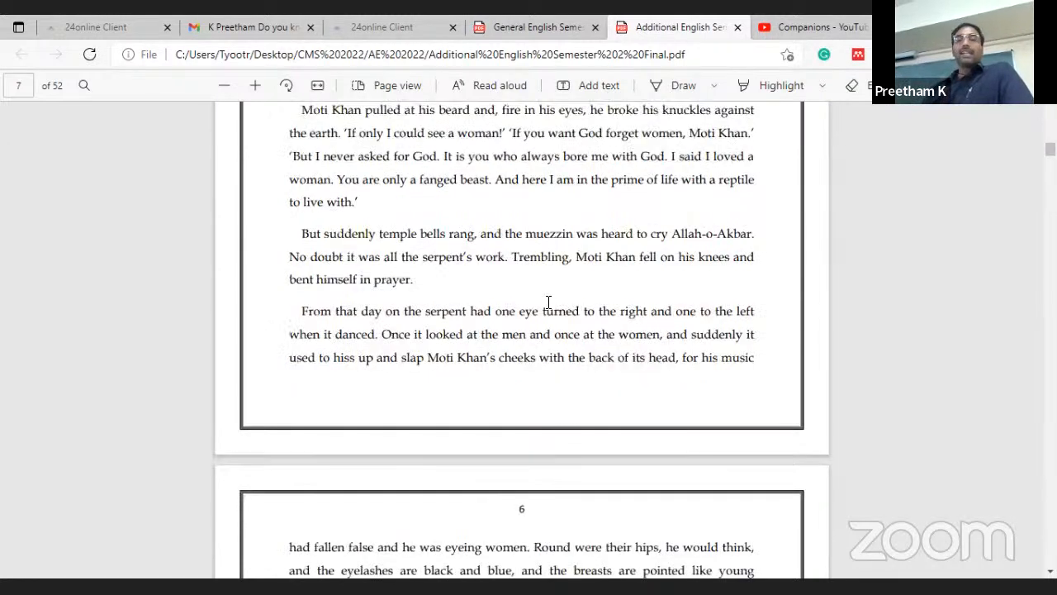
mouse_move(531, 294)
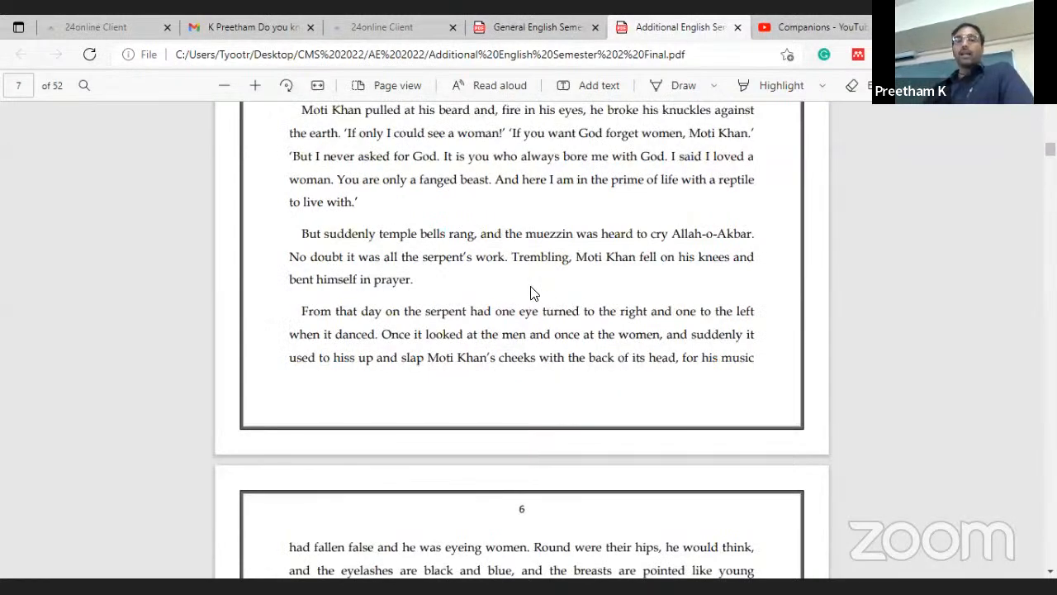
mouse_move(512, 299)
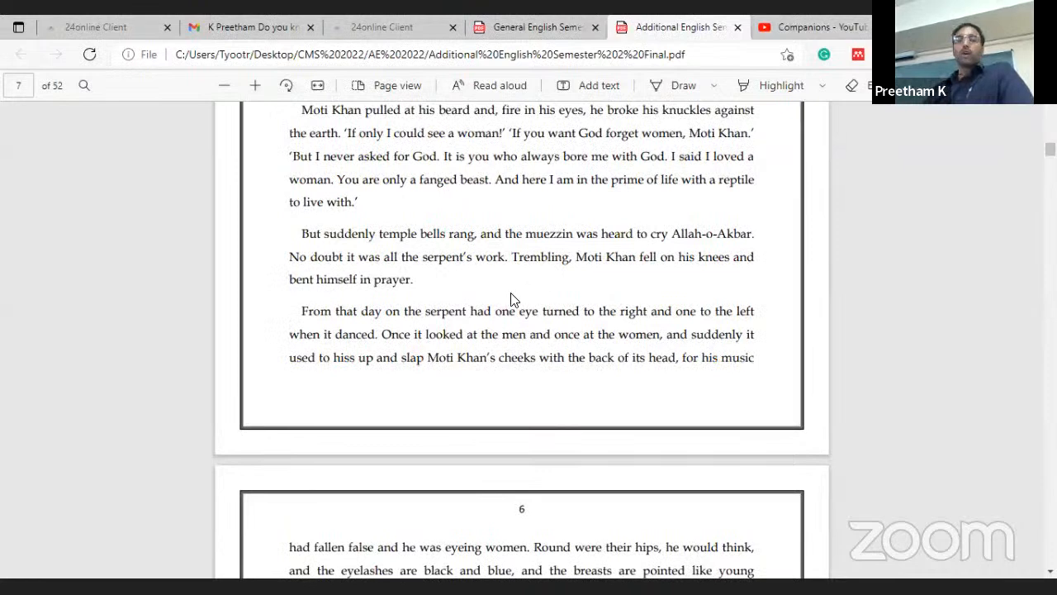
mouse_move(479, 296)
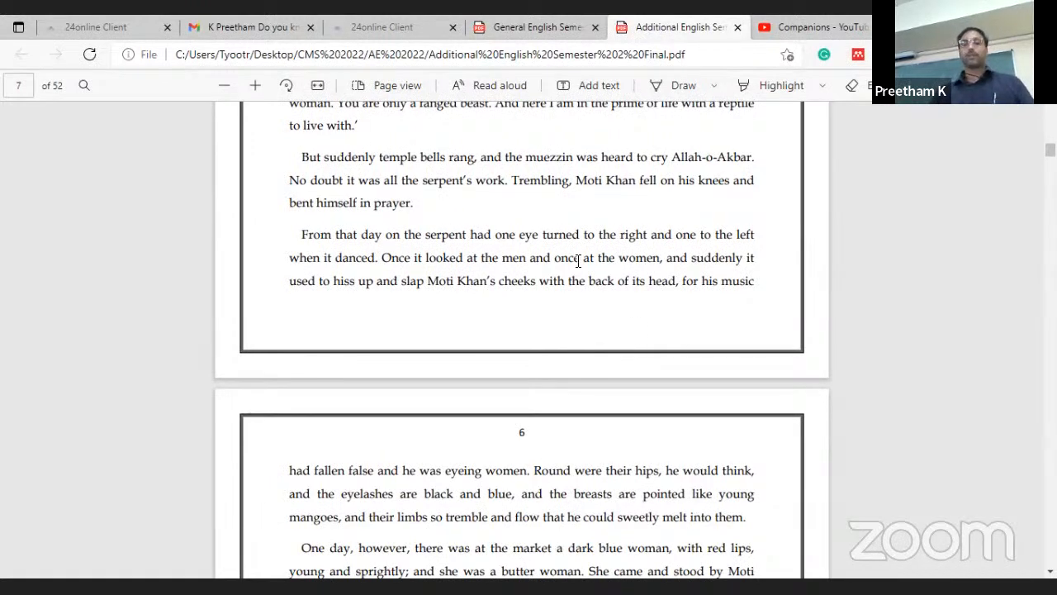
mouse_move(572, 276)
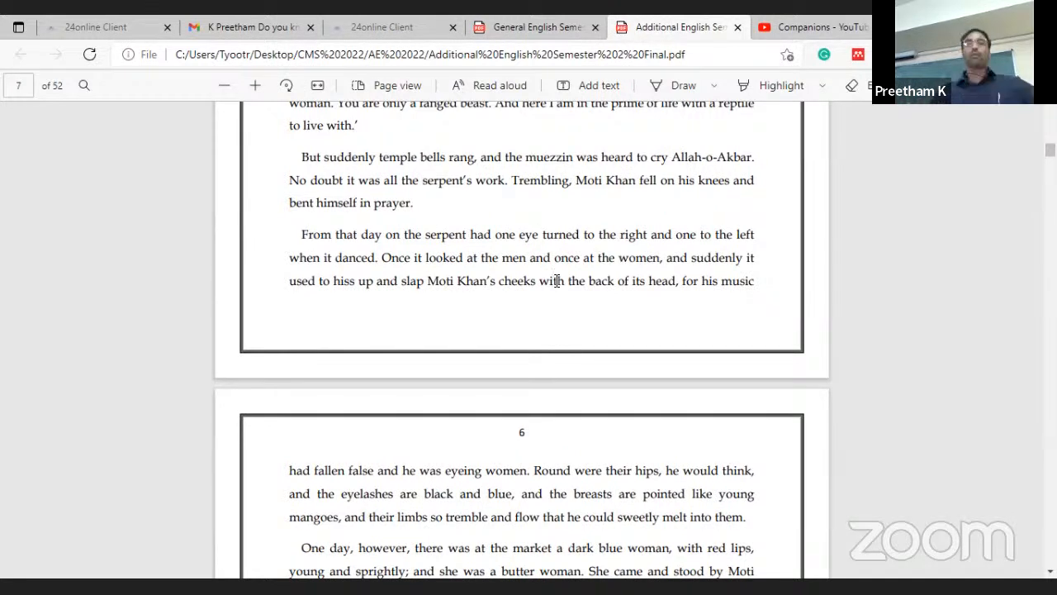
mouse_move(549, 266)
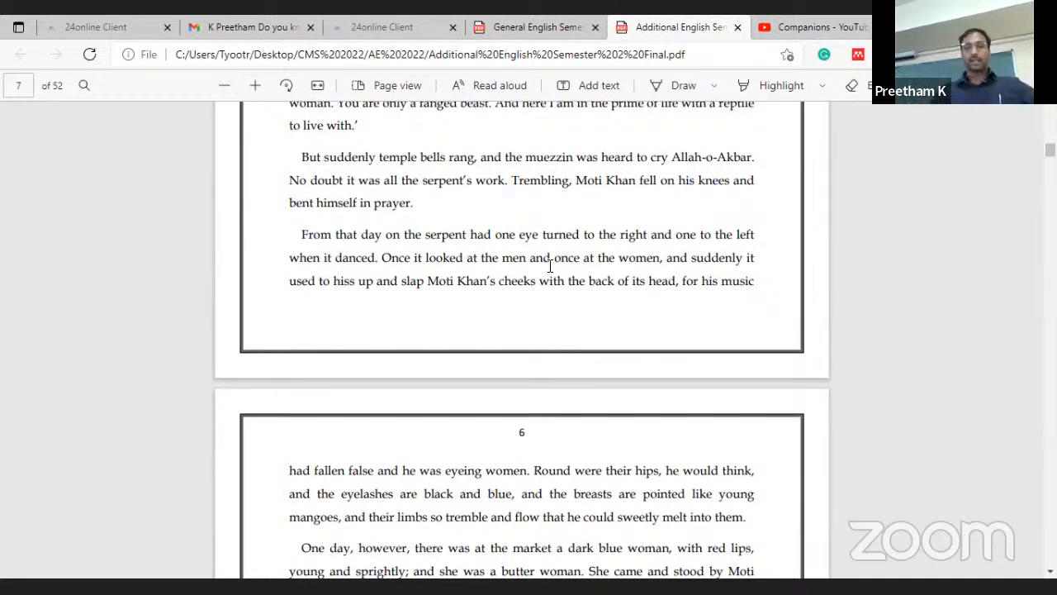
scroll(down, 3)
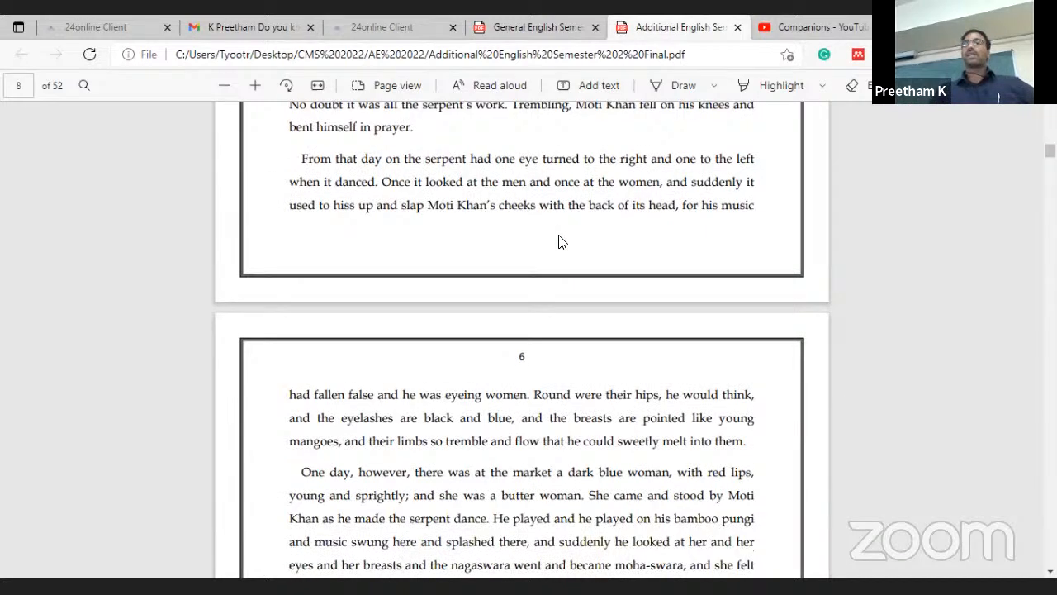
mouse_move(565, 249)
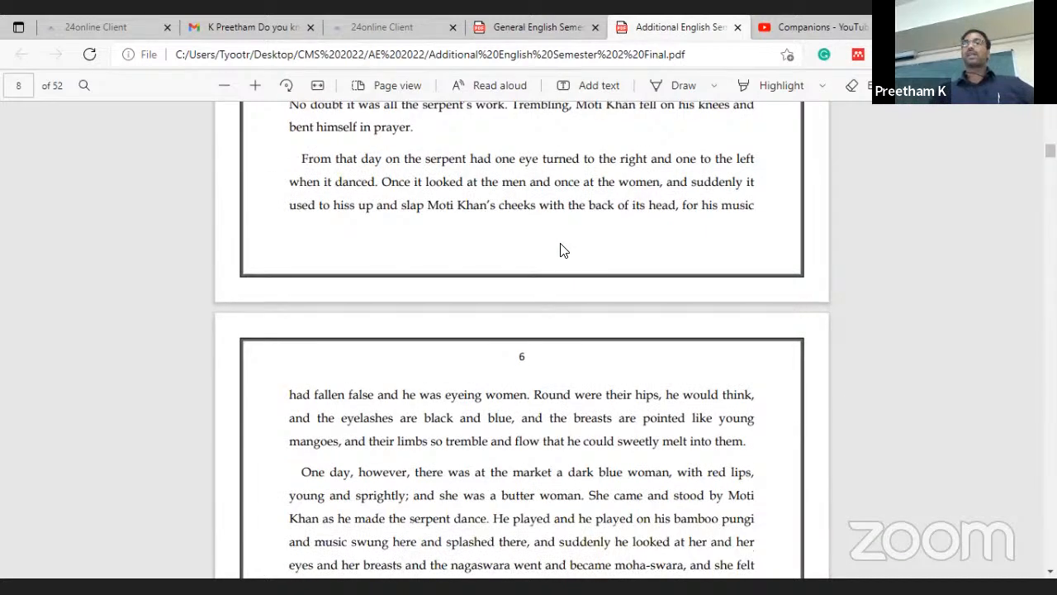
mouse_move(558, 248)
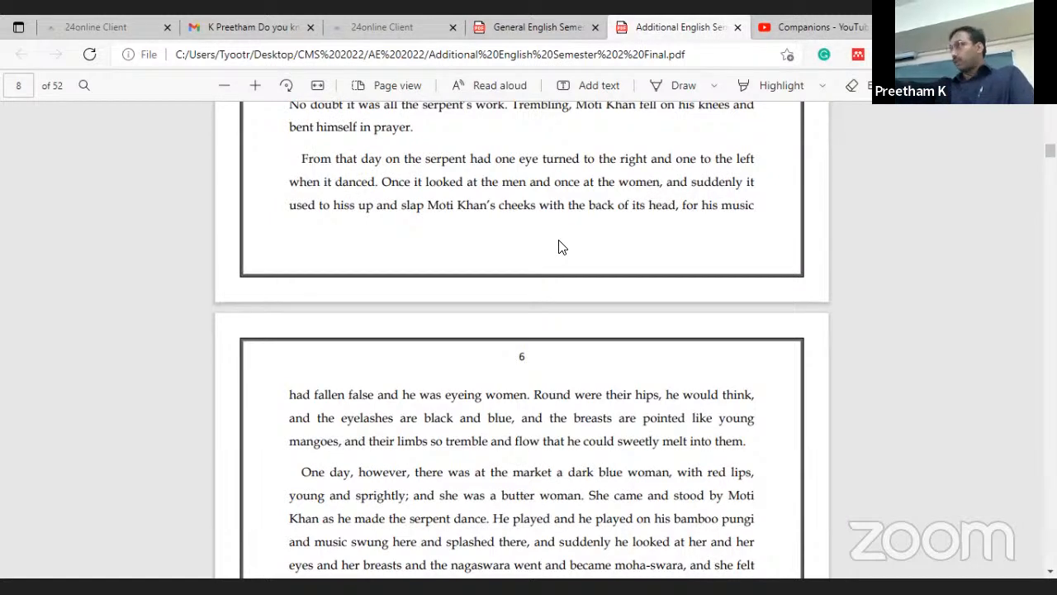
mouse_move(587, 289)
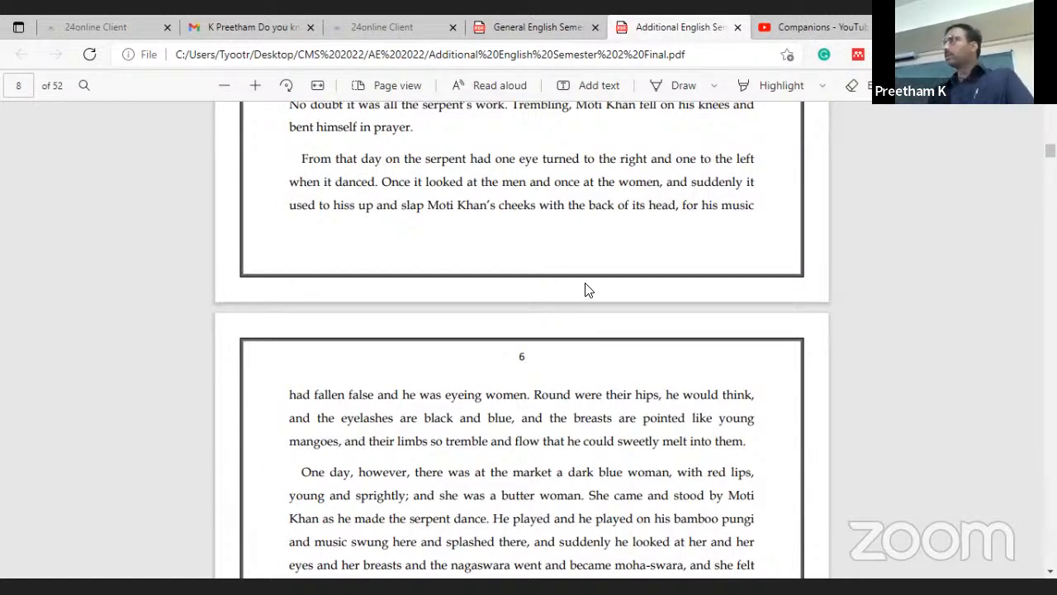
mouse_move(601, 289)
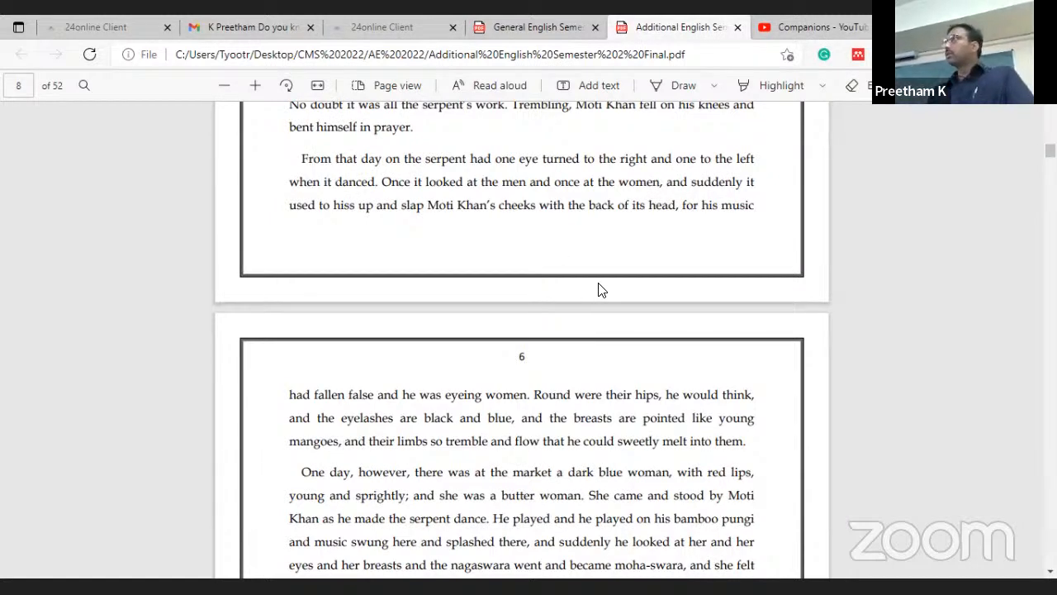
mouse_move(624, 261)
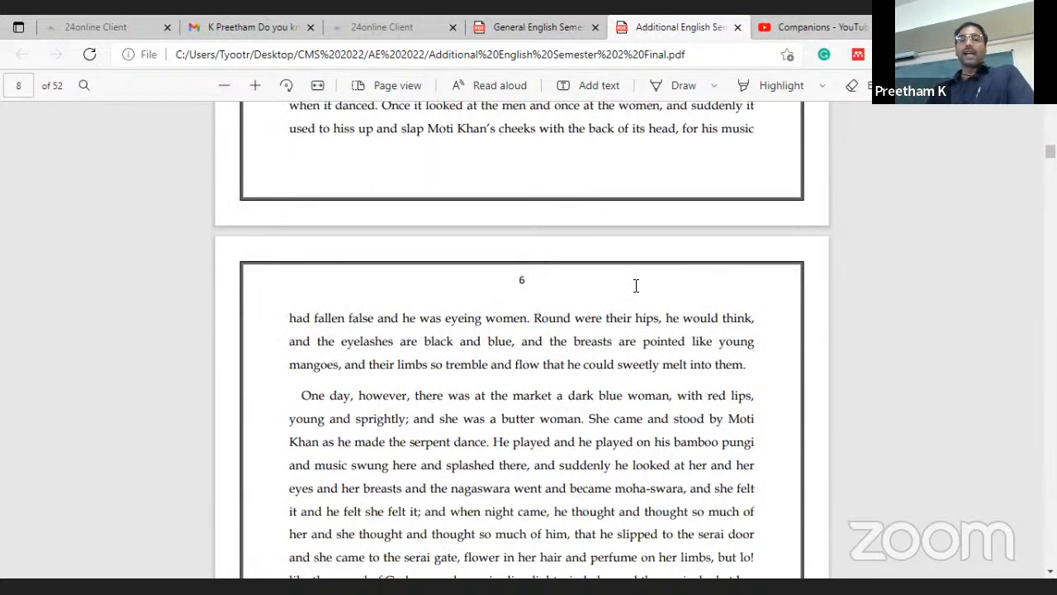
scroll(down, 3)
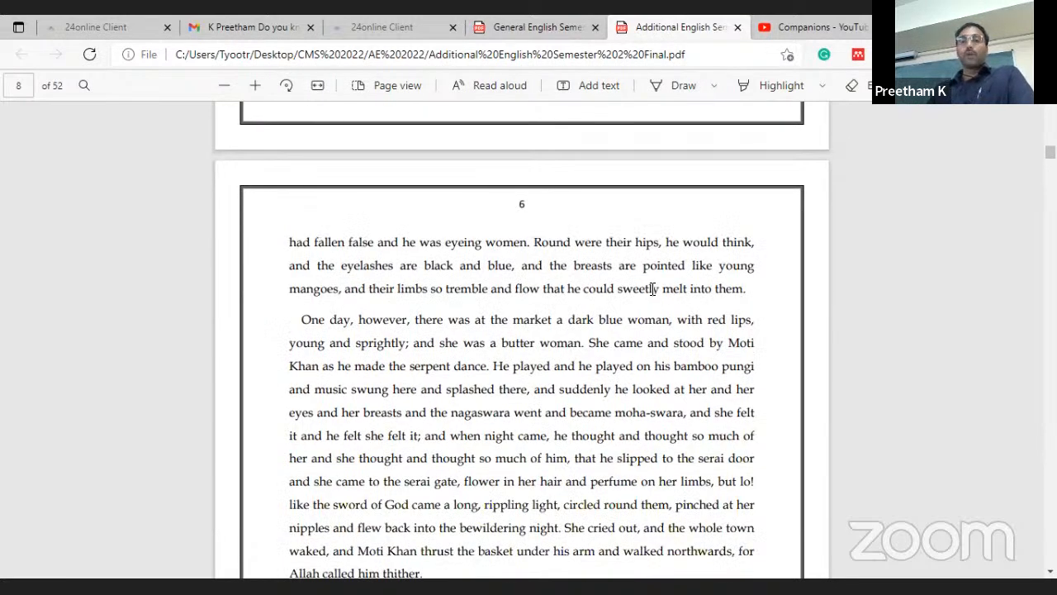
mouse_move(586, 311)
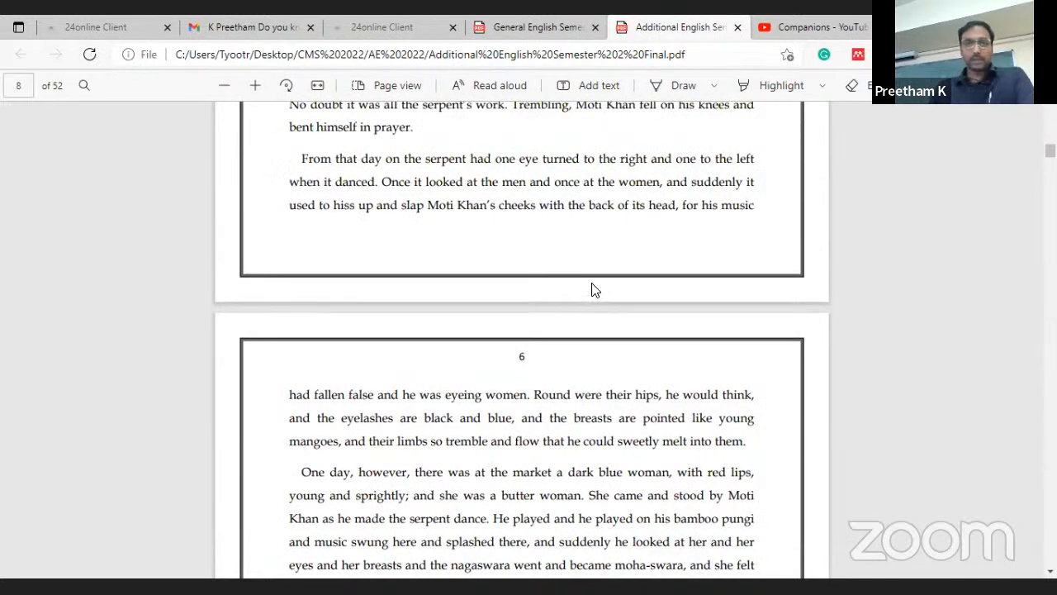
mouse_move(611, 238)
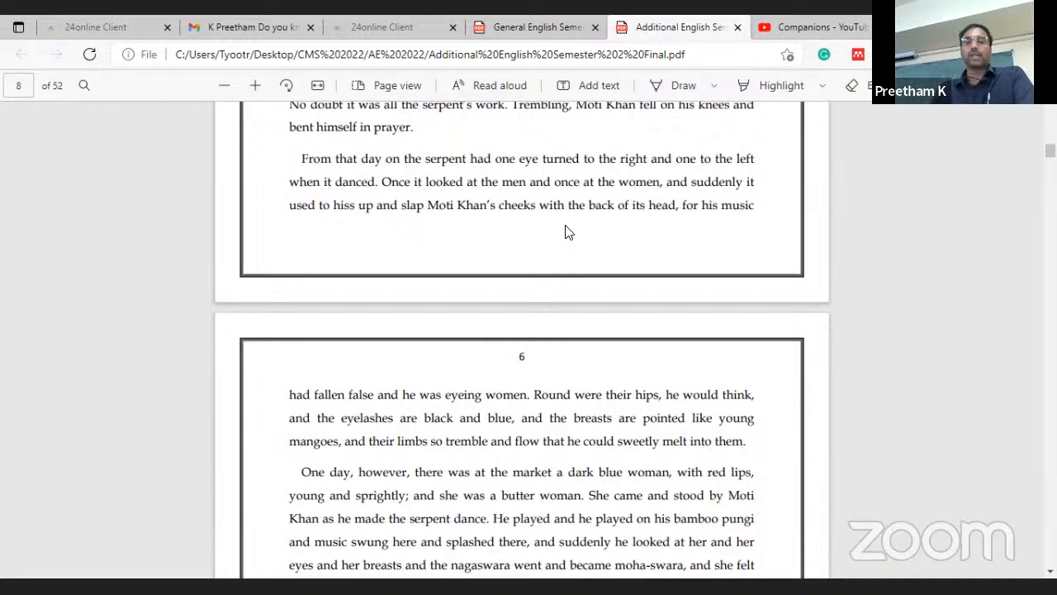
mouse_move(564, 268)
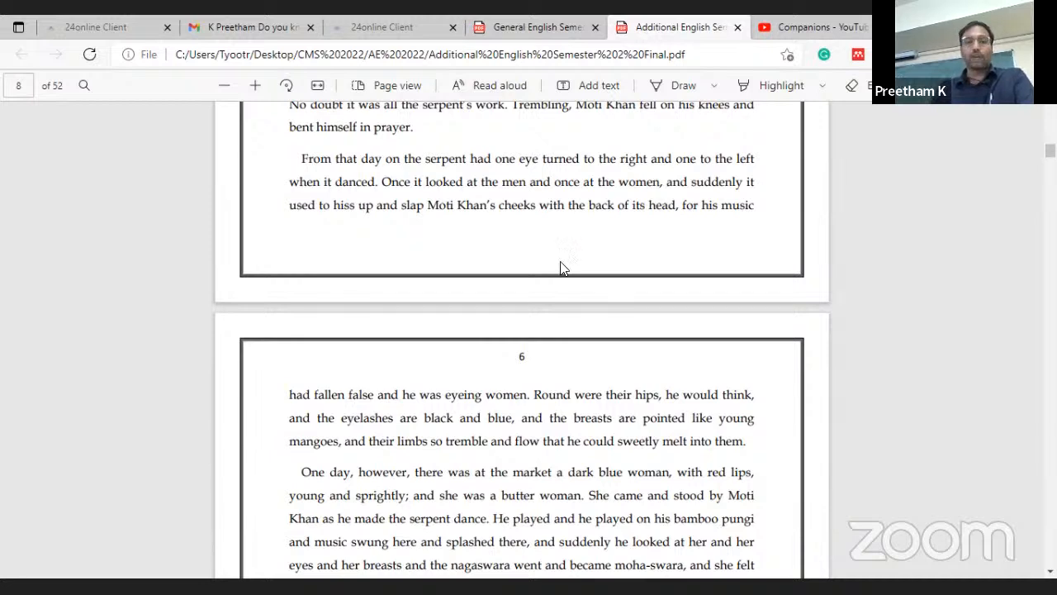
scroll(down, 3)
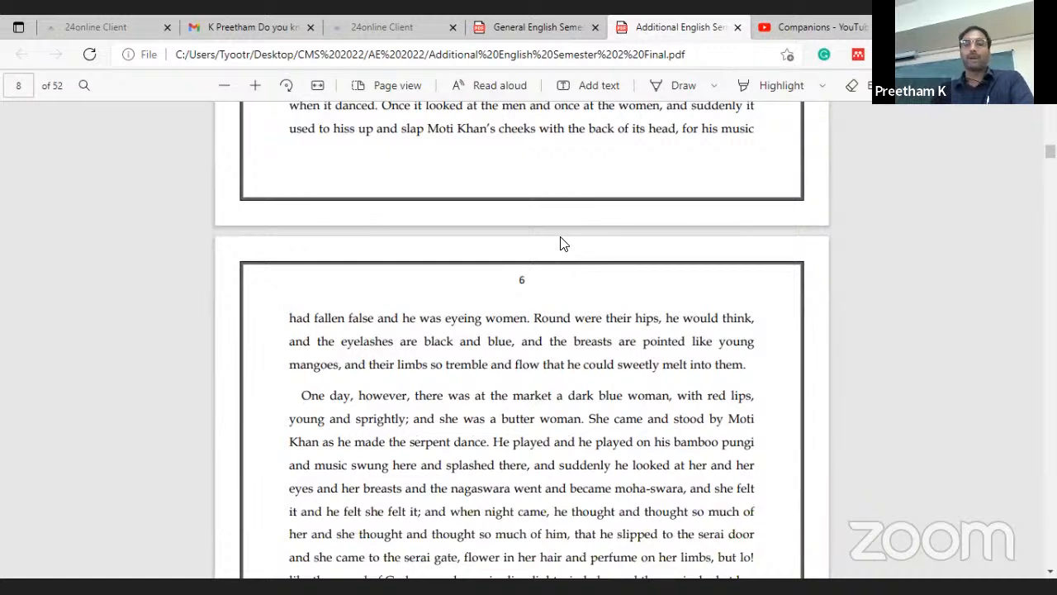
mouse_move(569, 244)
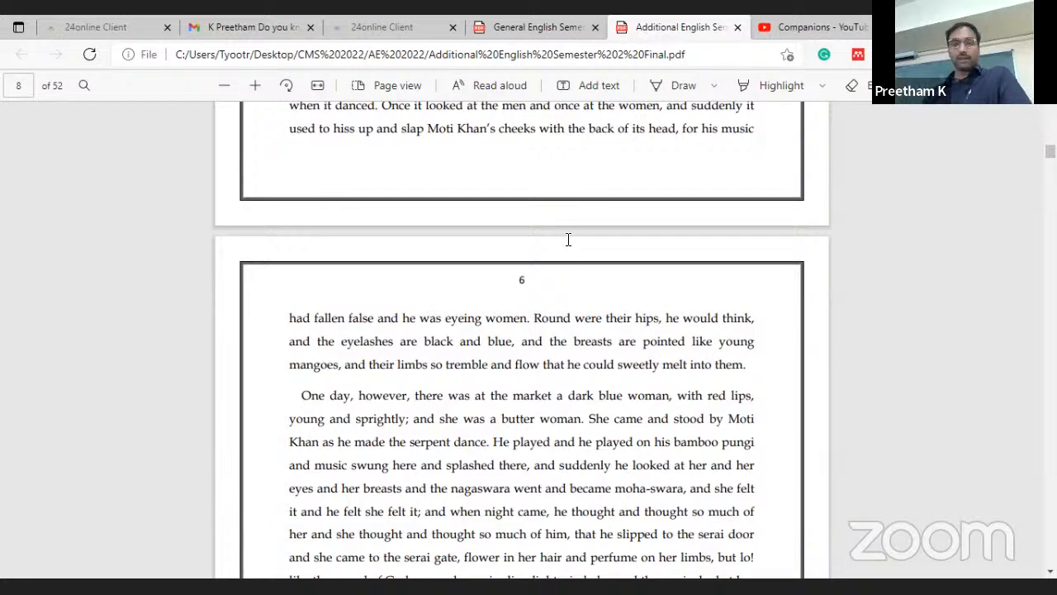
scroll(down, 3)
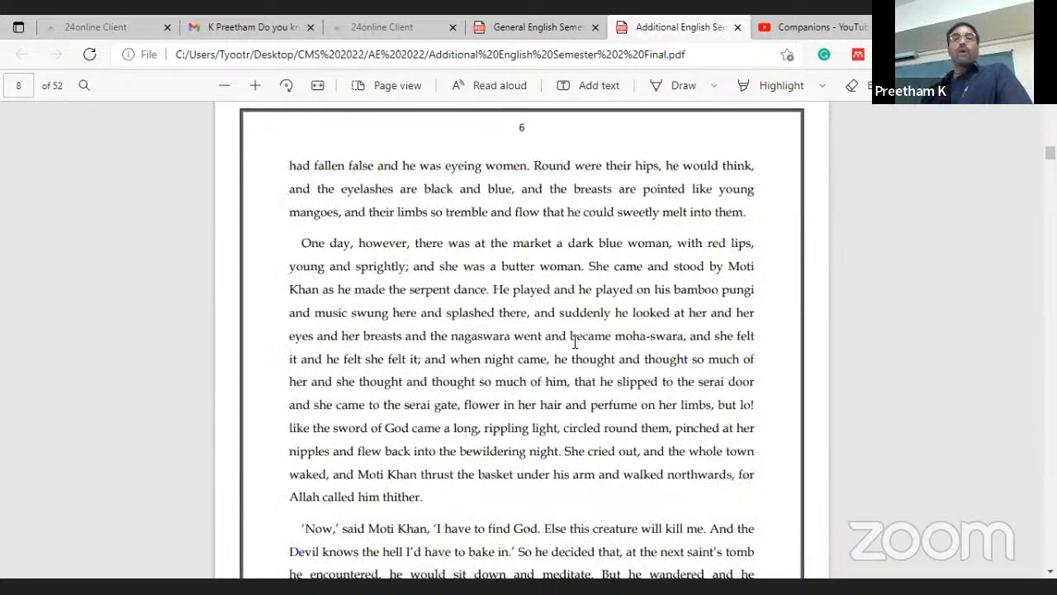
scroll(down, 3)
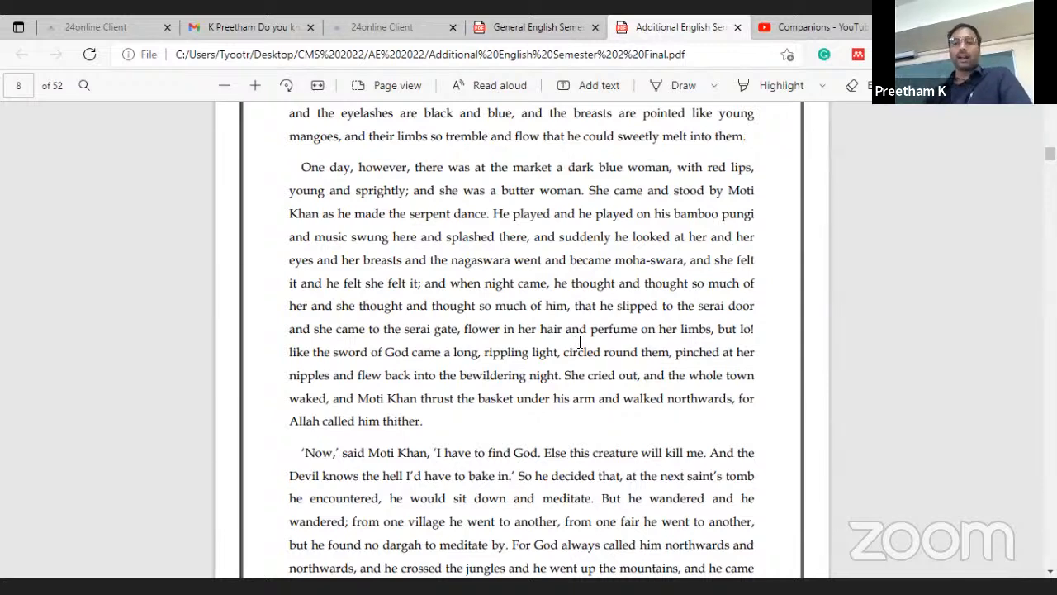
scroll(down, 3)
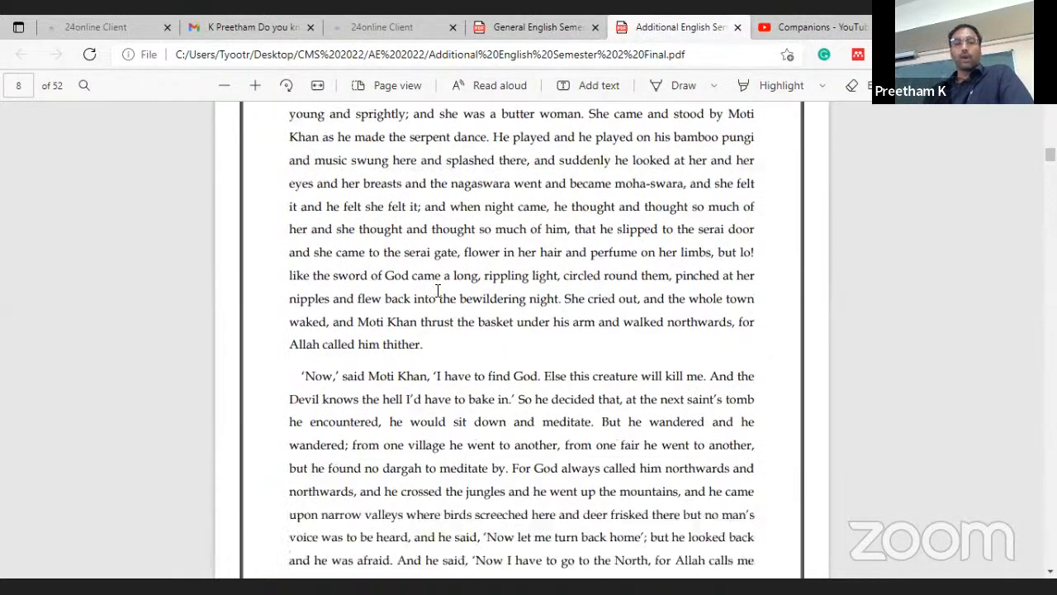
mouse_move(563, 290)
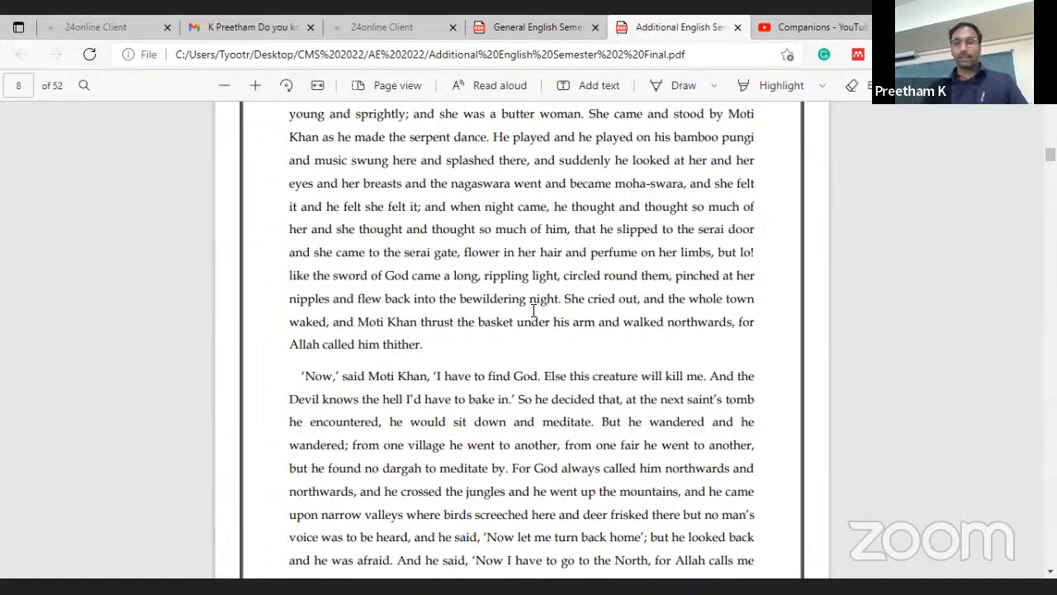
mouse_move(492, 357)
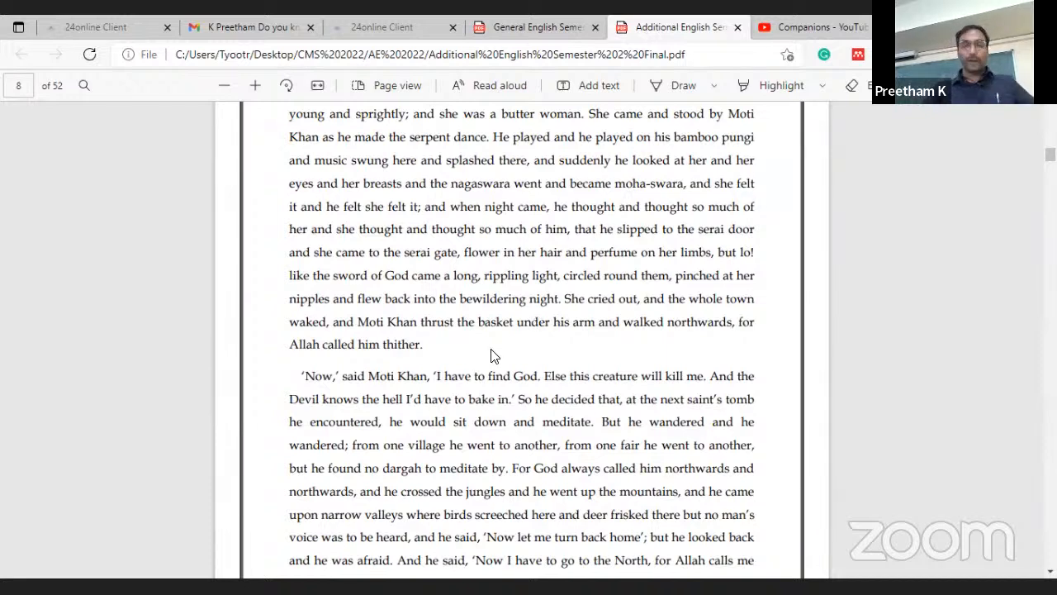
mouse_move(489, 345)
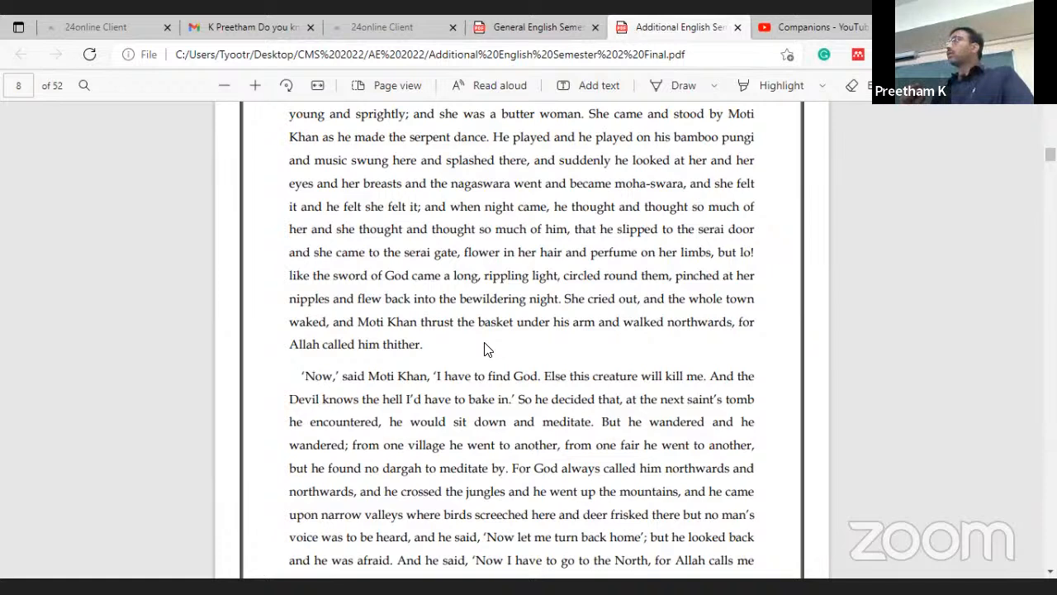
mouse_move(468, 357)
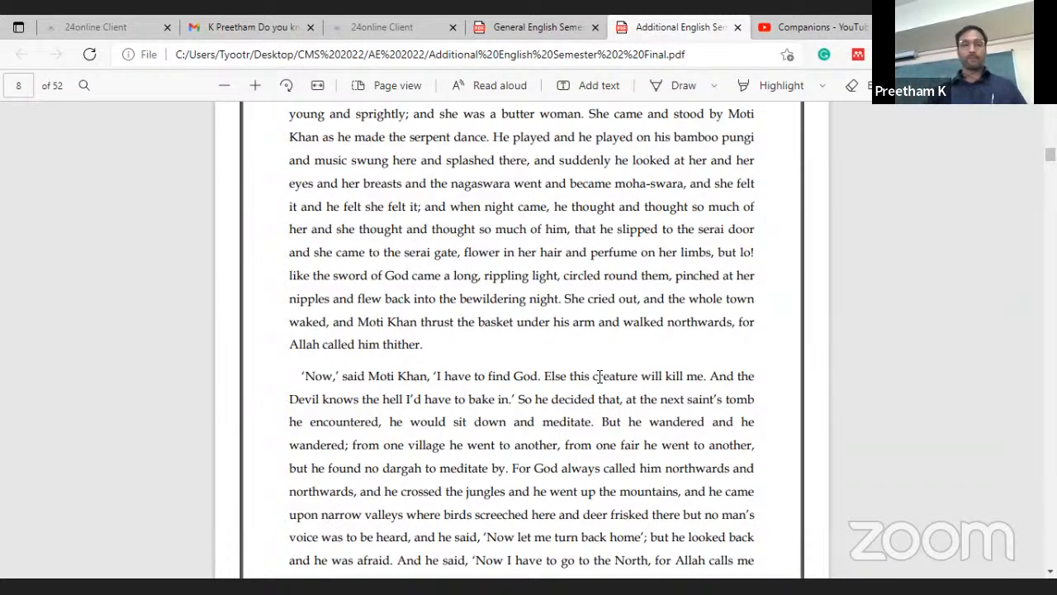
scroll(down, 3)
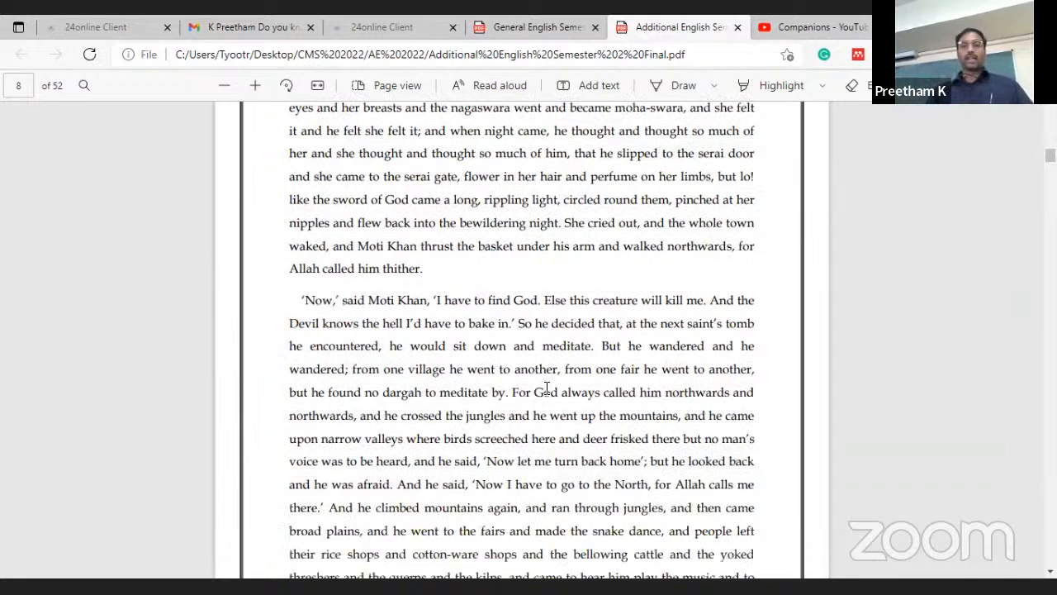
scroll(down, 3)
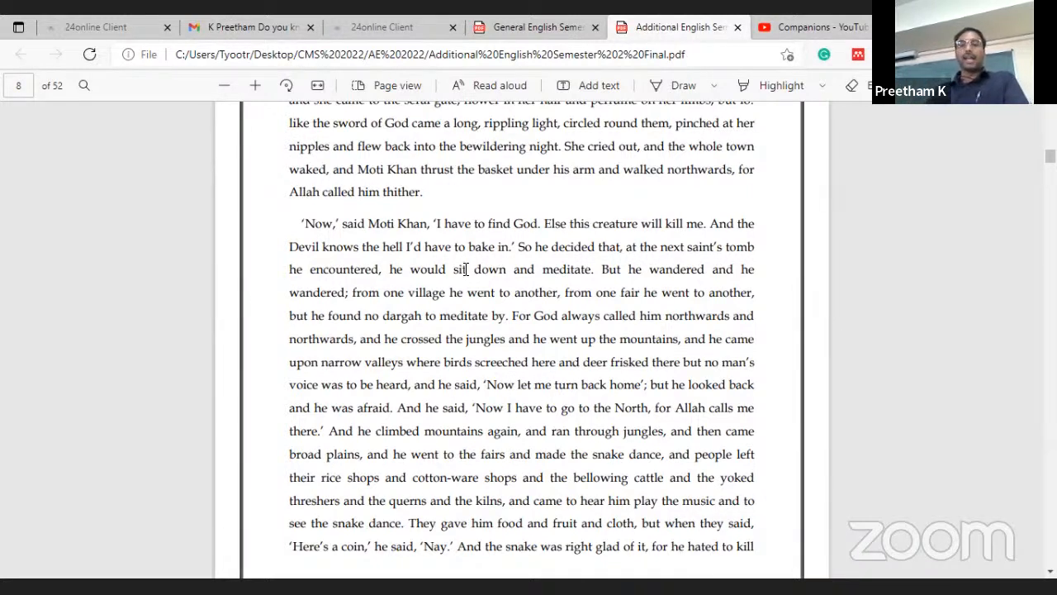
mouse_move(482, 248)
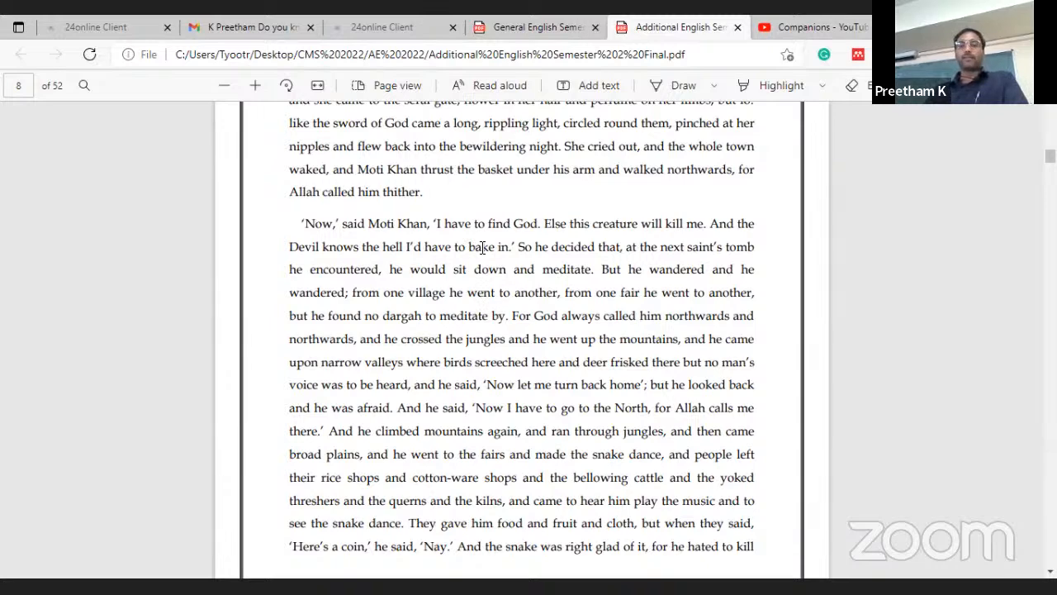
scroll(down, 3)
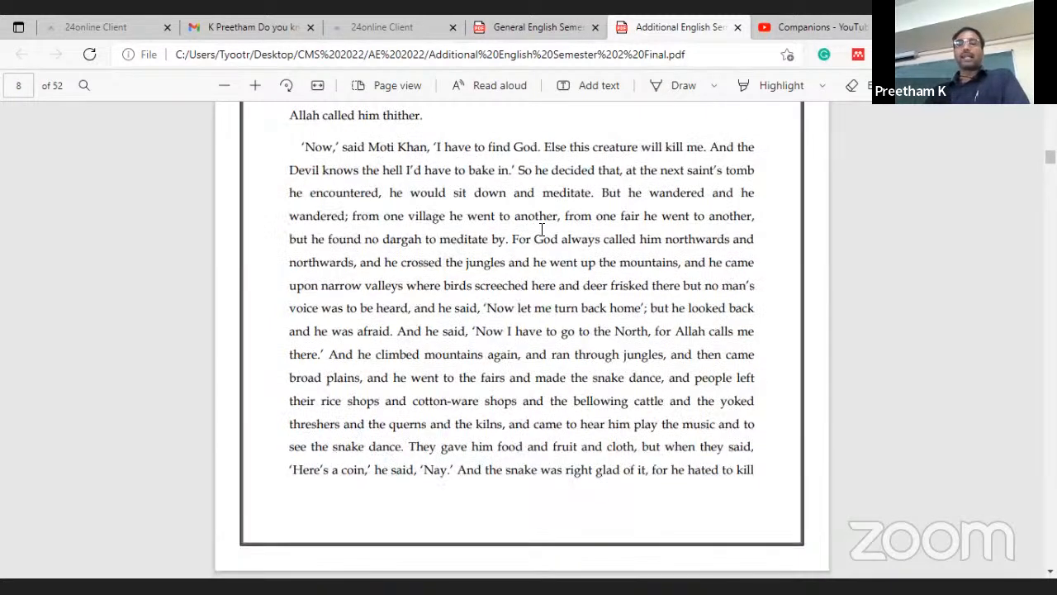
mouse_move(473, 218)
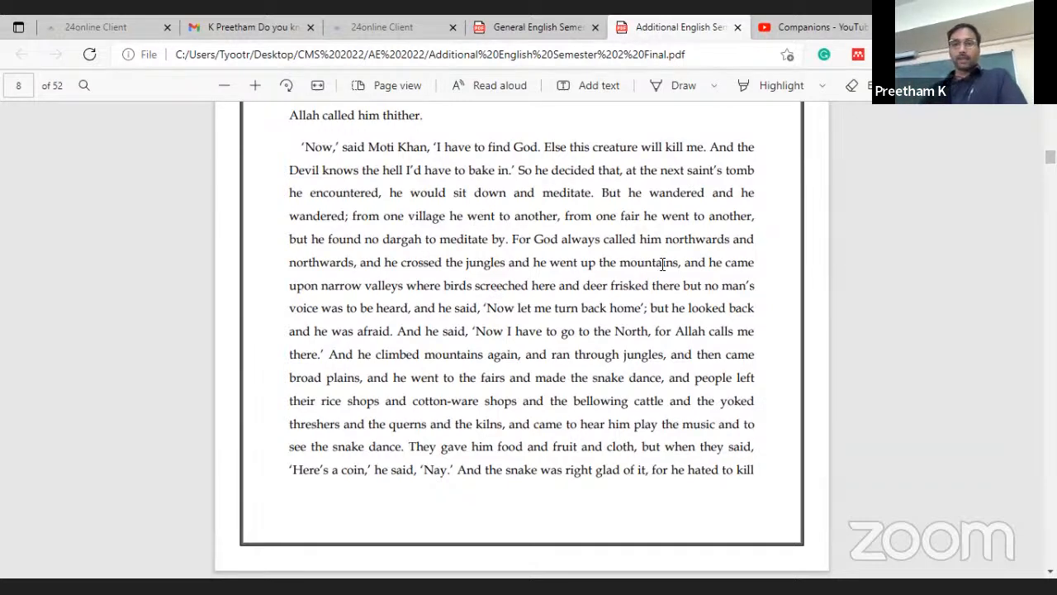
scroll(down, 3)
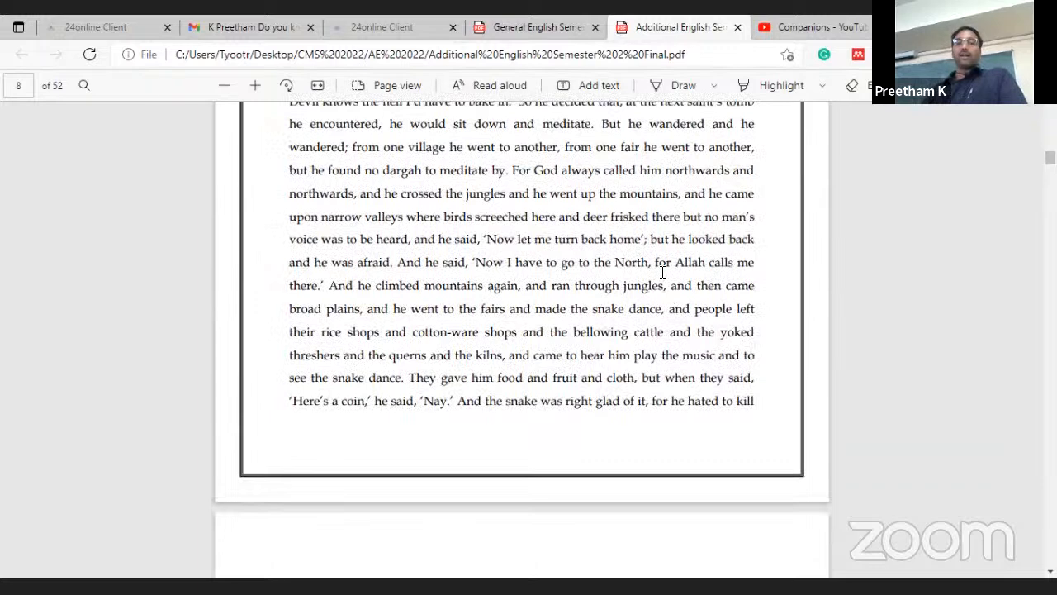
scroll(down, 3)
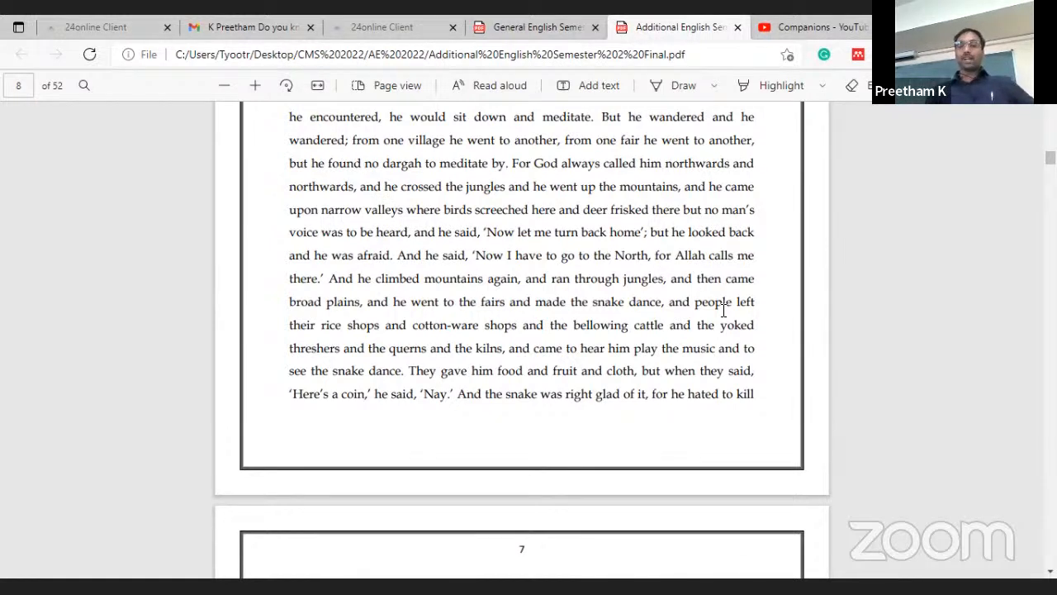
mouse_move(670, 328)
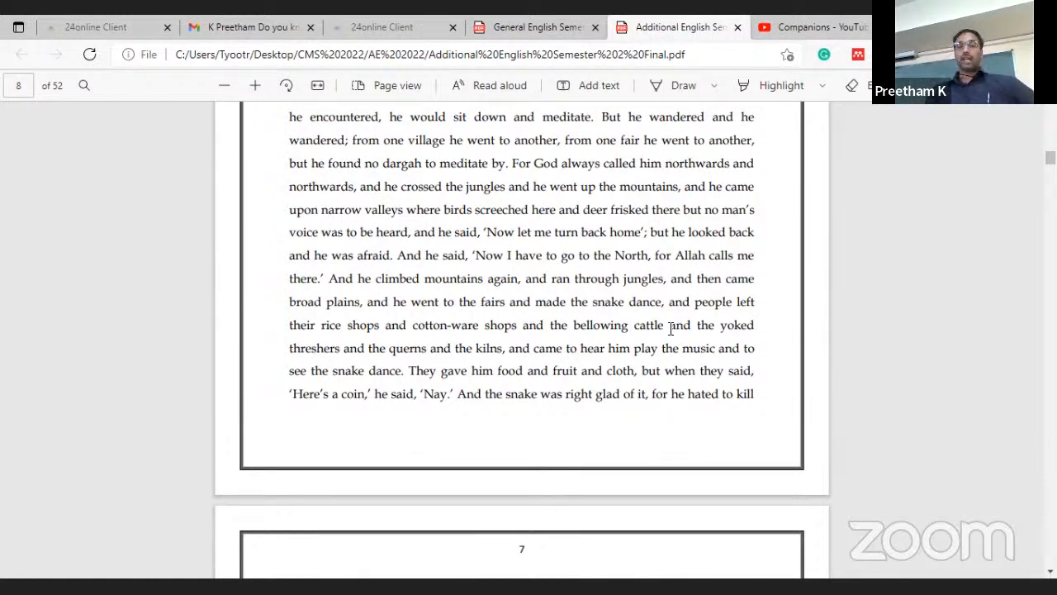
scroll(down, 3)
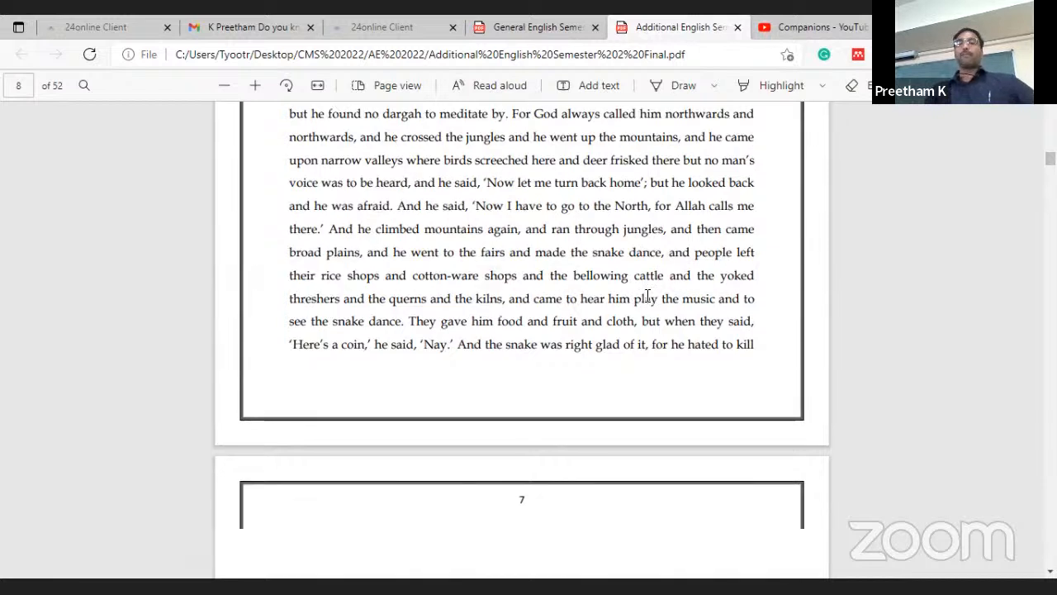
scroll(down, 3)
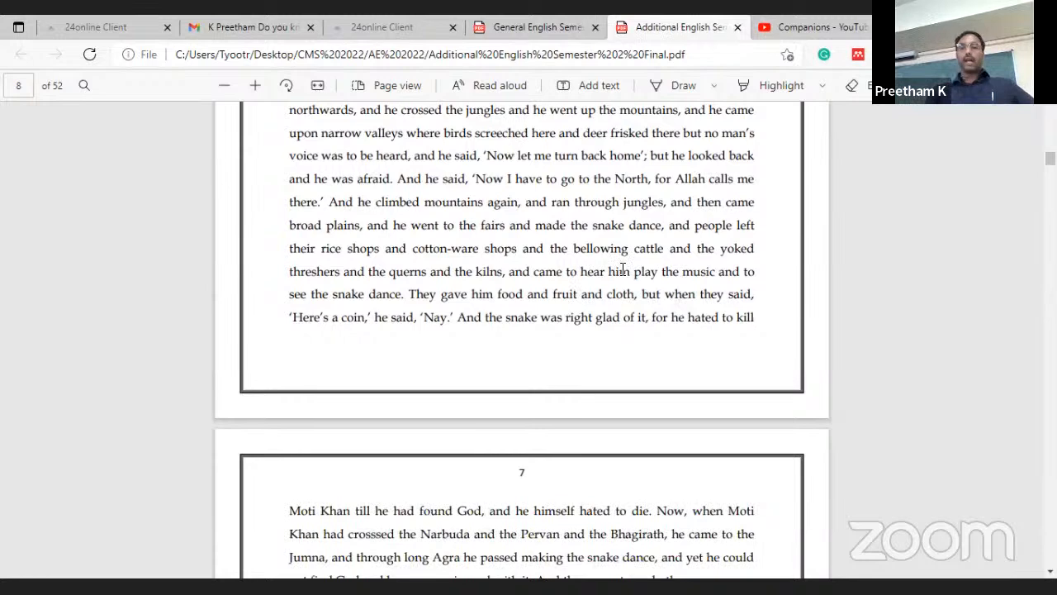
scroll(down, 3)
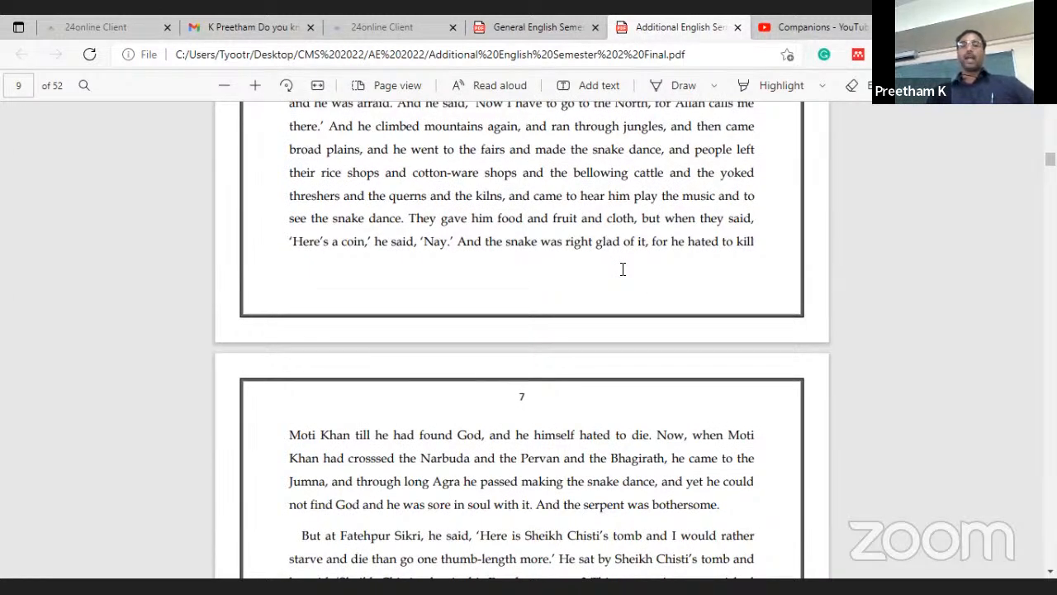
mouse_move(624, 278)
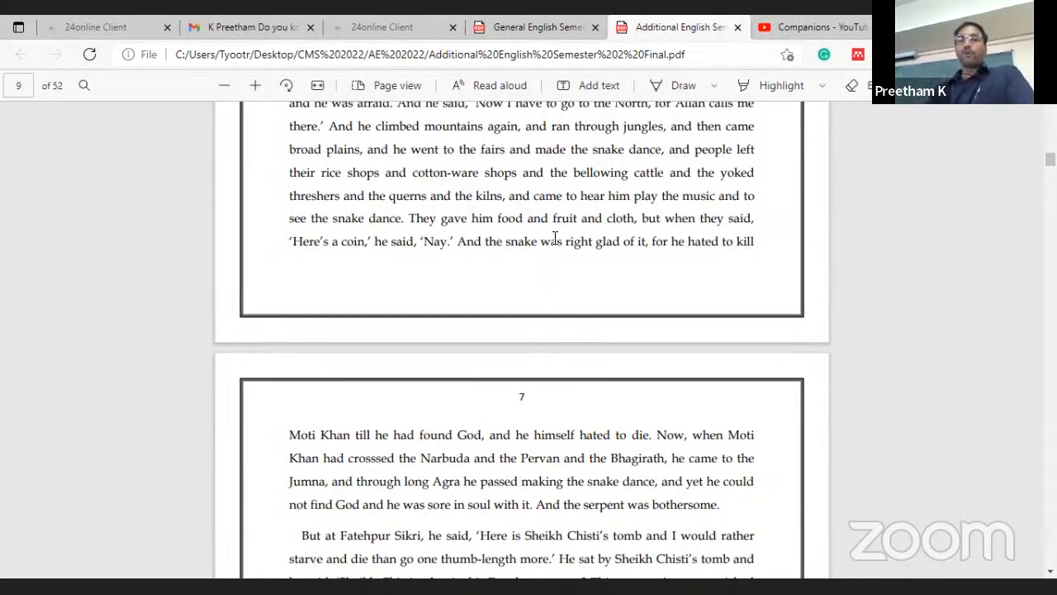
mouse_move(493, 221)
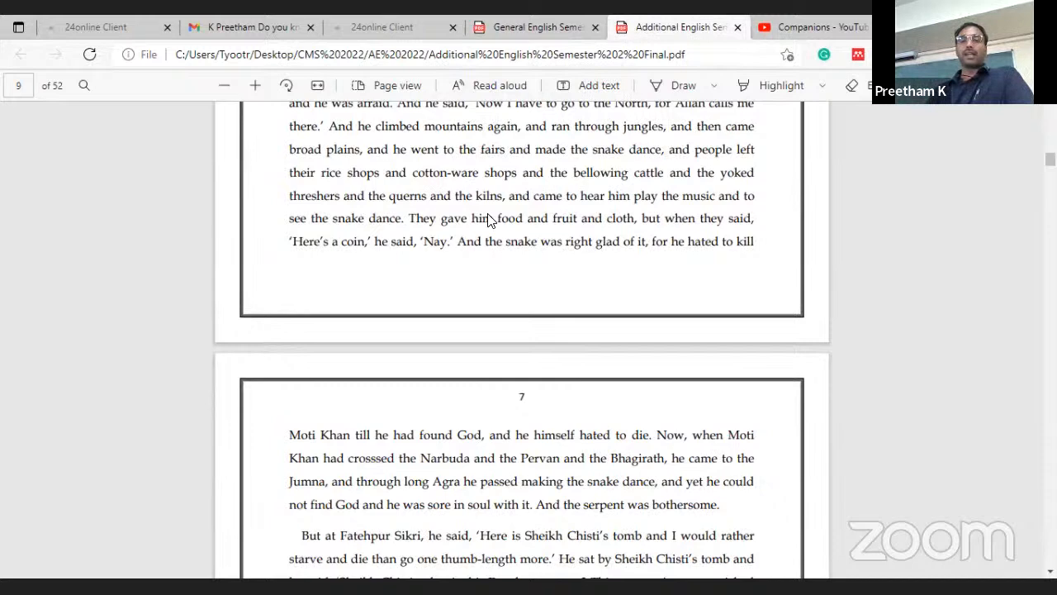
scroll(down, 3)
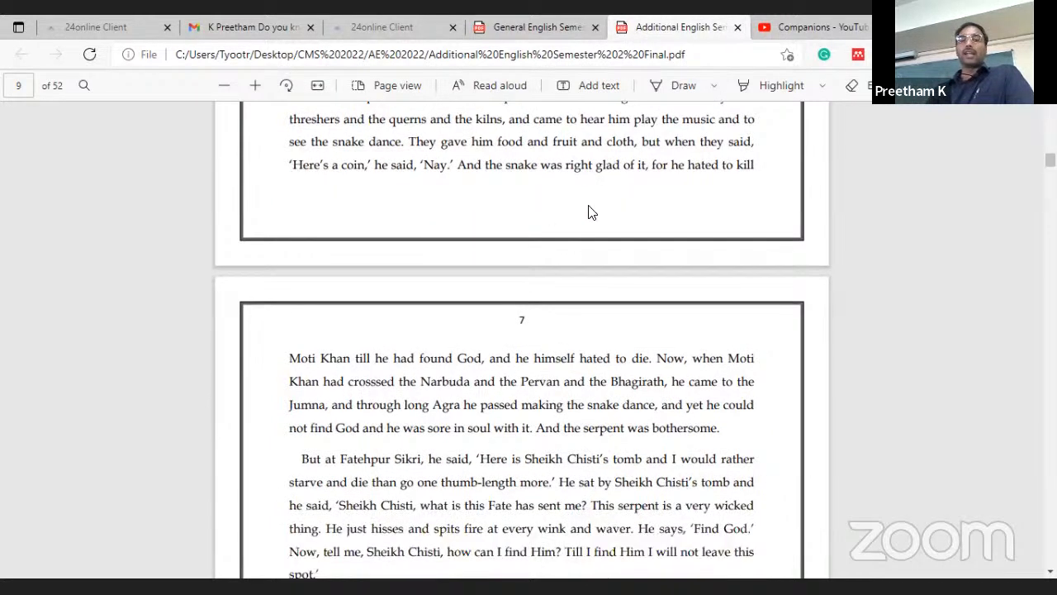
mouse_move(598, 205)
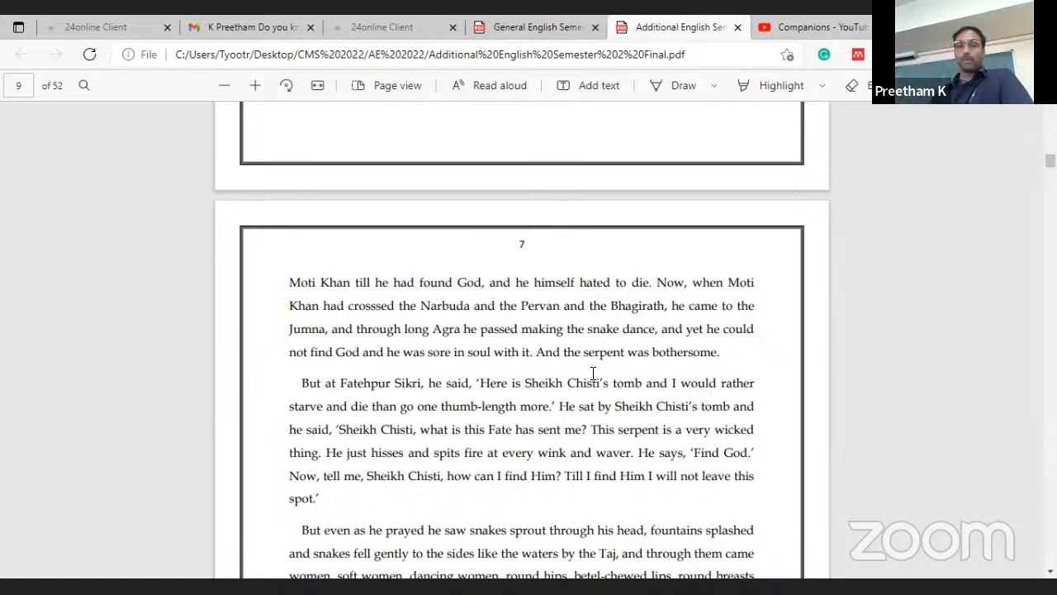
mouse_move(631, 337)
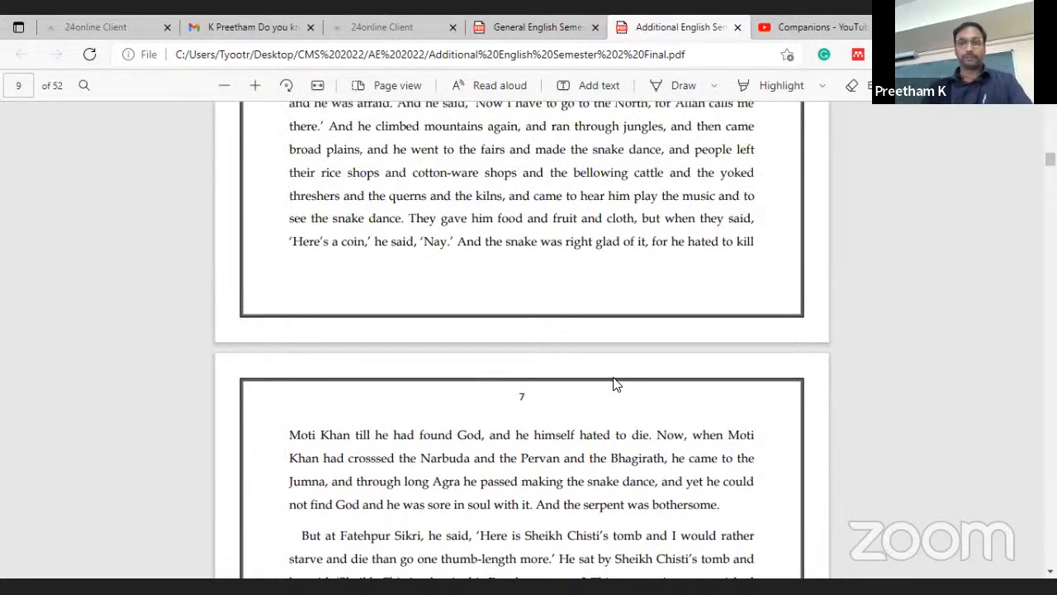
scroll(down, 3)
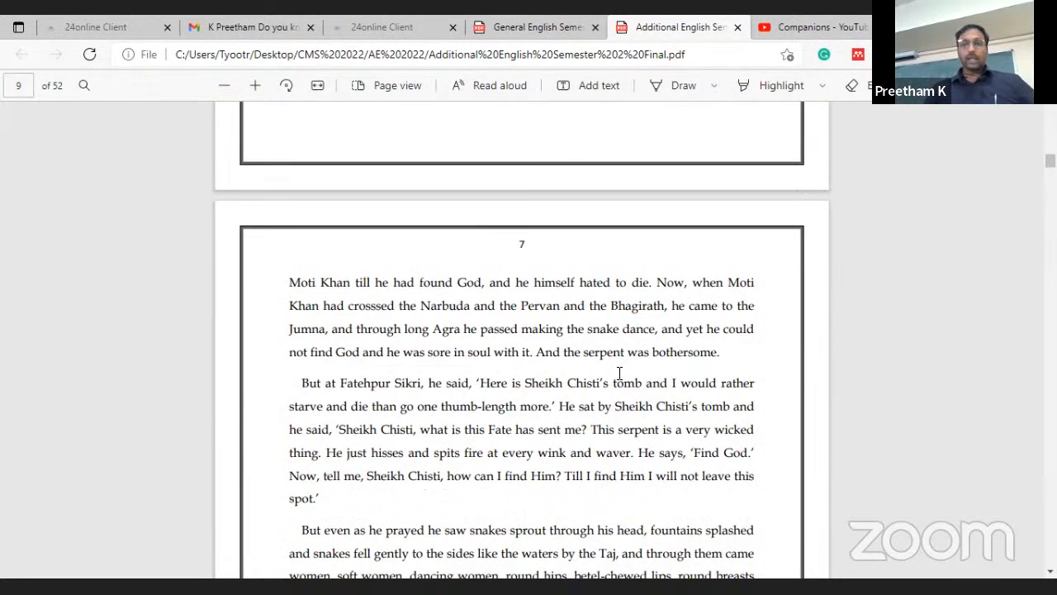
scroll(down, 3)
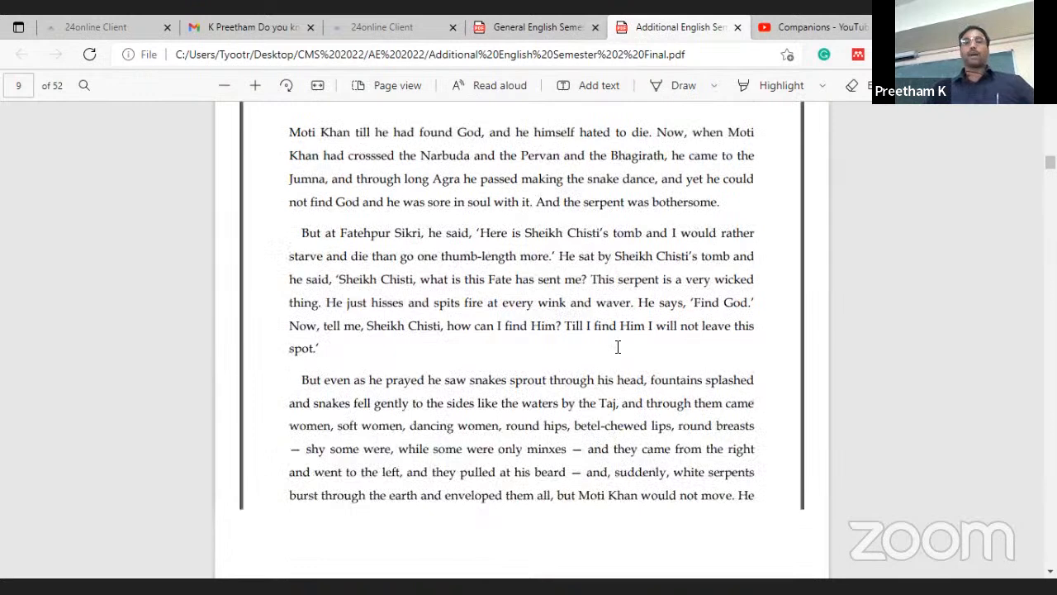
scroll(down, 3)
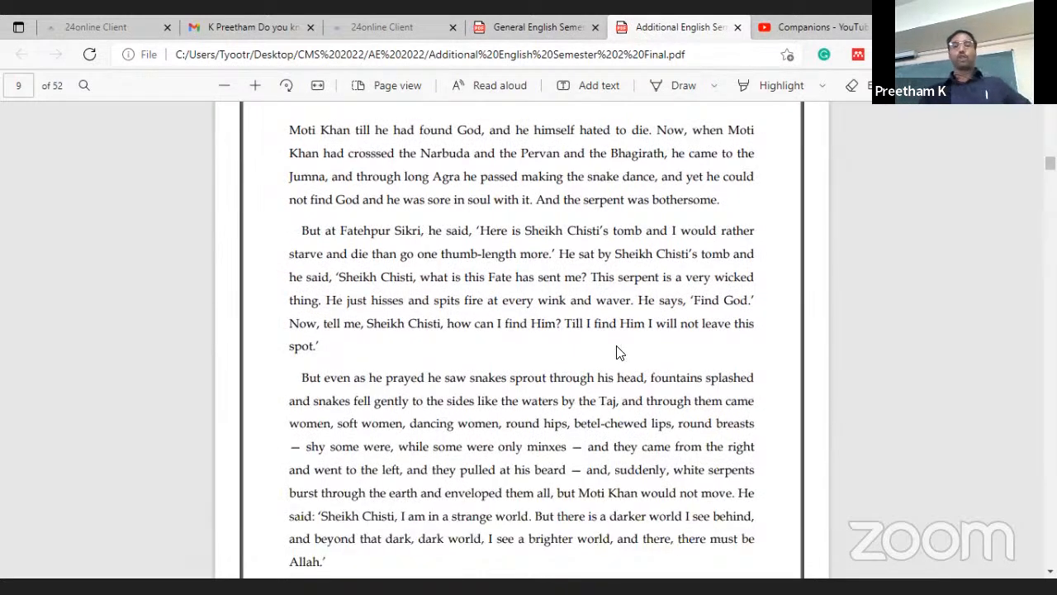
mouse_move(601, 301)
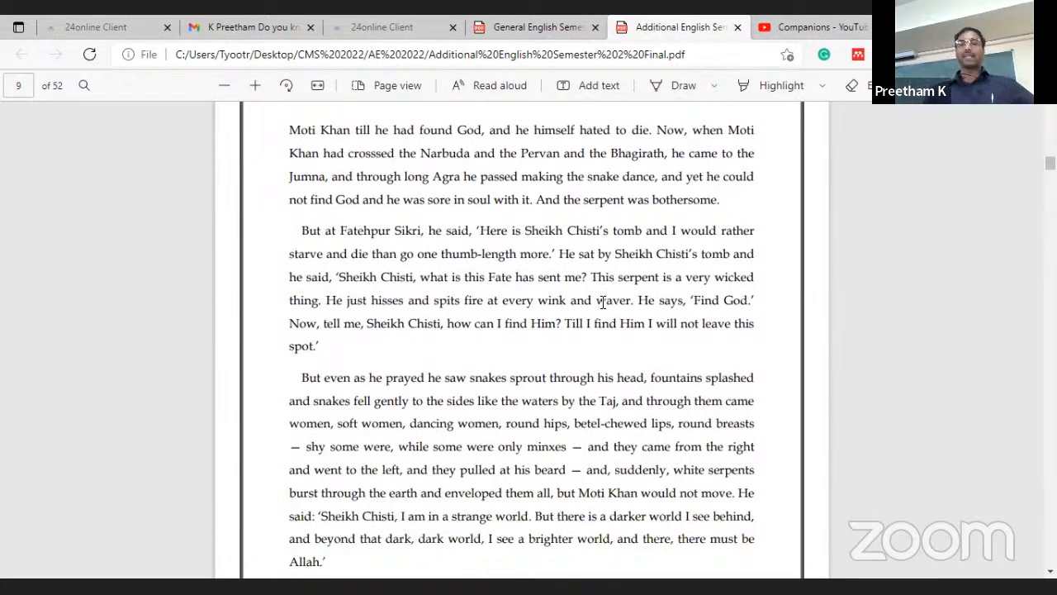
mouse_move(614, 297)
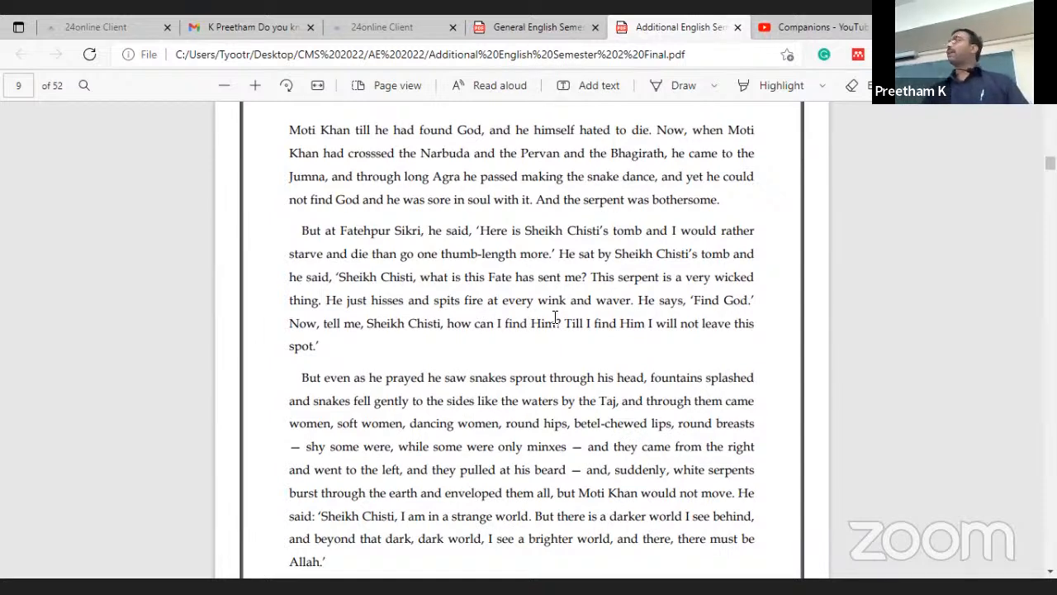
mouse_move(565, 347)
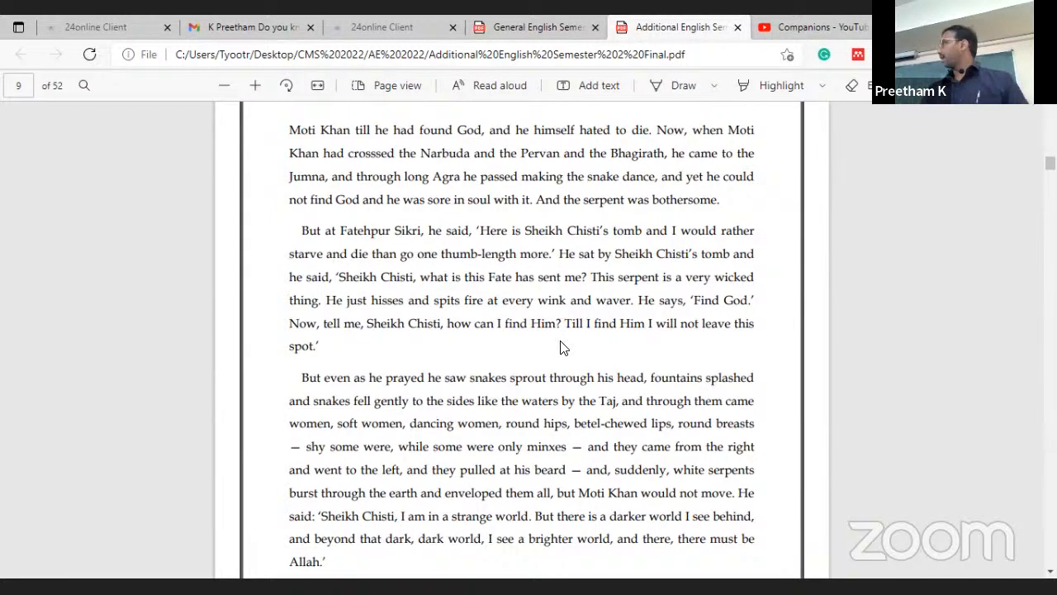
mouse_move(532, 331)
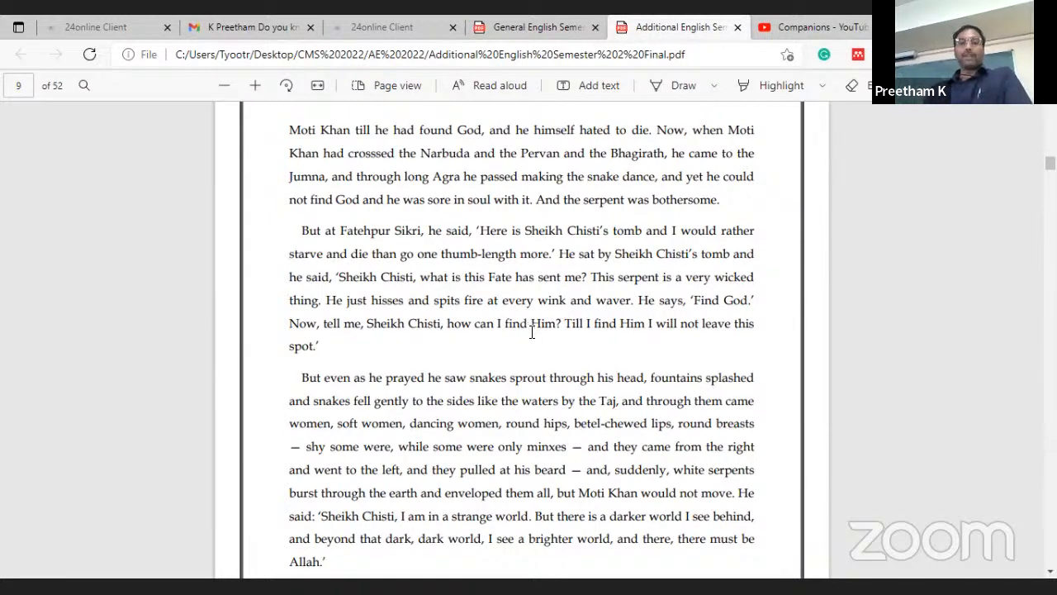
scroll(down, 3)
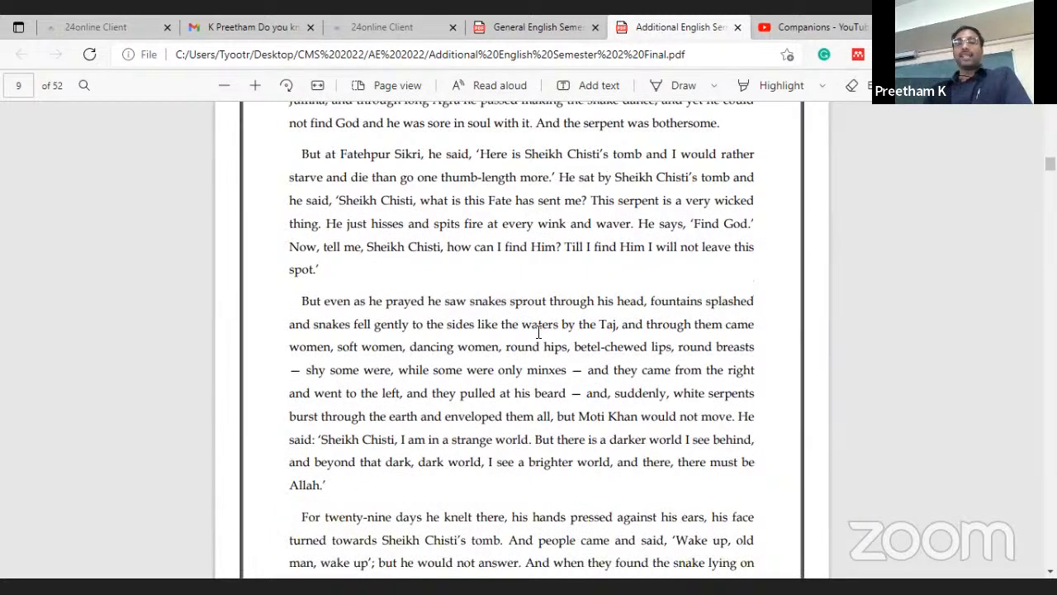
mouse_move(561, 187)
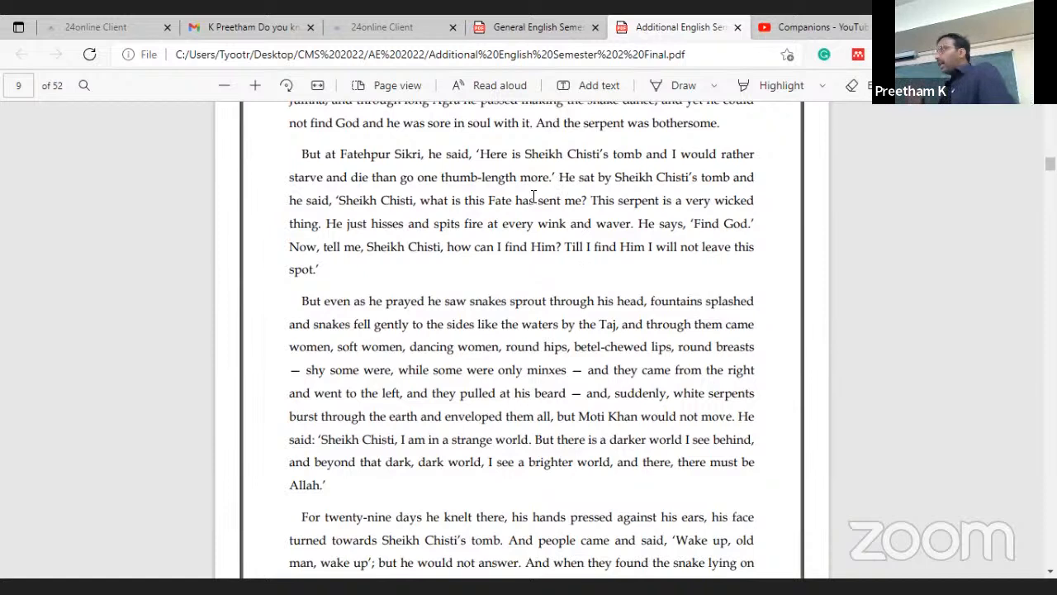
mouse_move(571, 166)
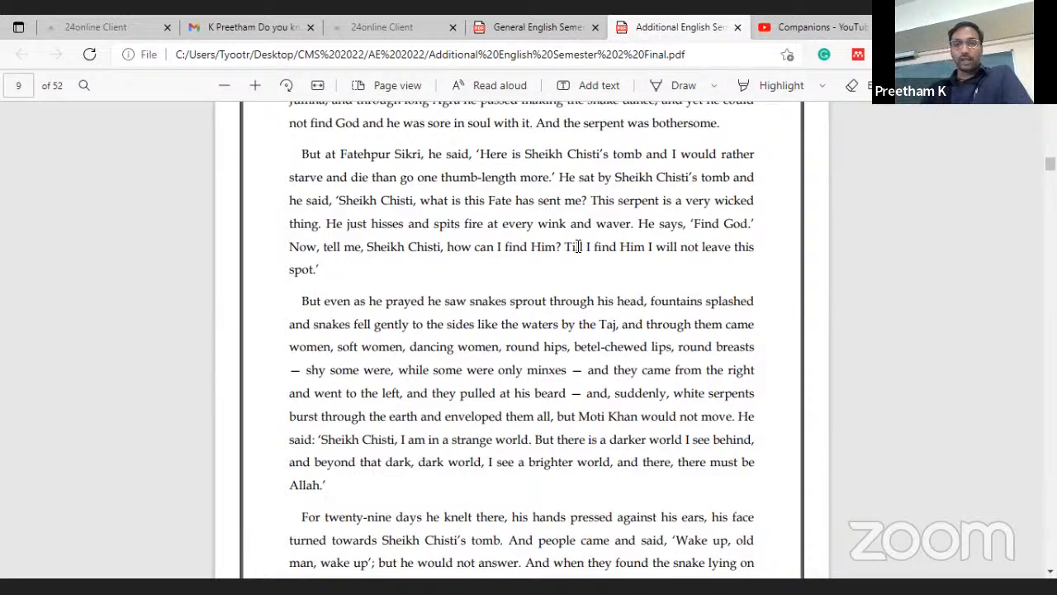
mouse_move(578, 257)
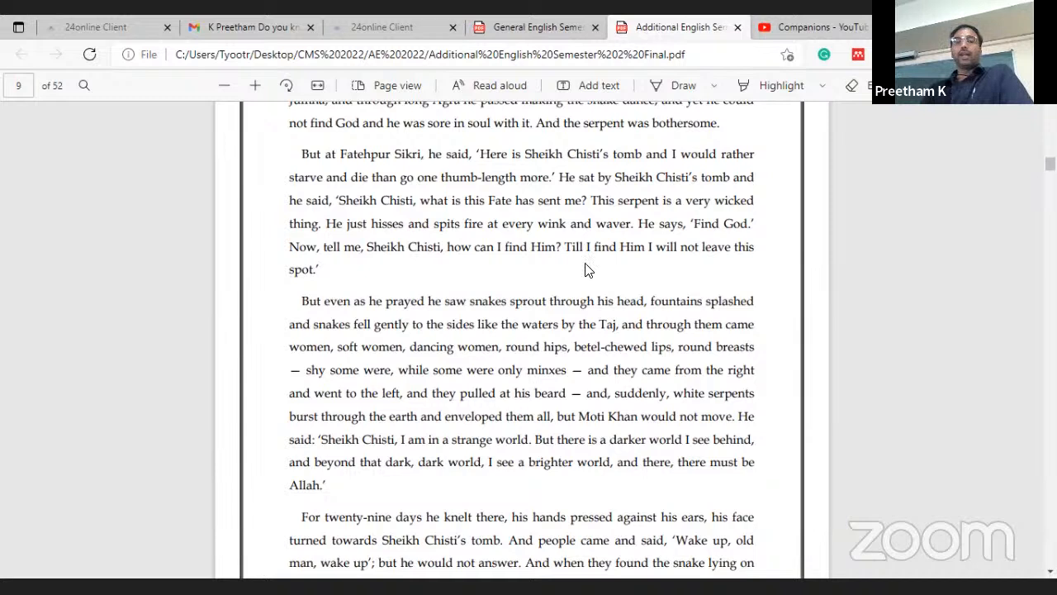
mouse_move(602, 228)
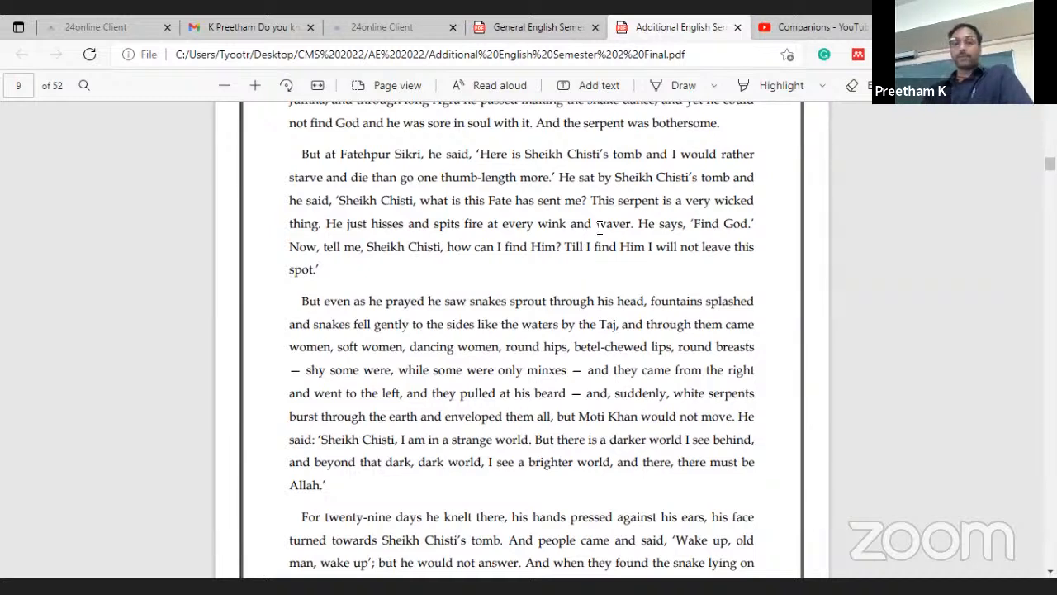
mouse_move(591, 256)
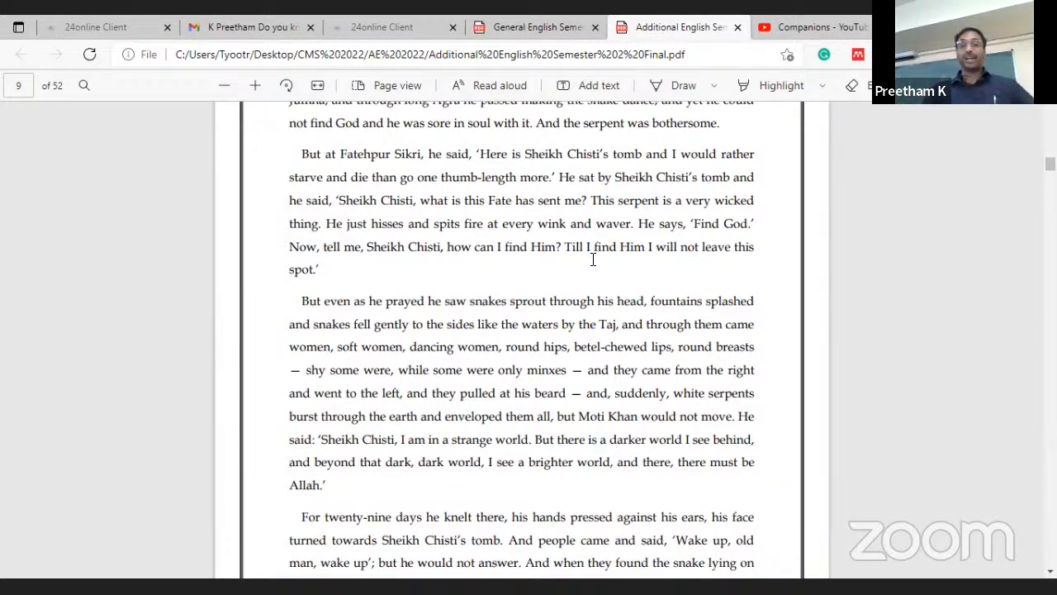
scroll(down, 3)
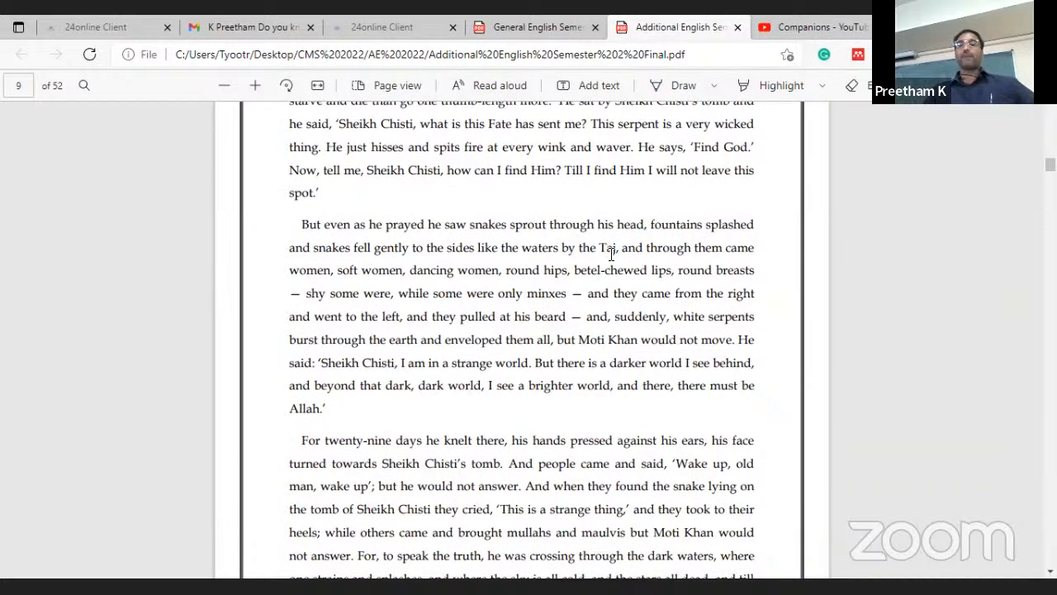
scroll(down, 3)
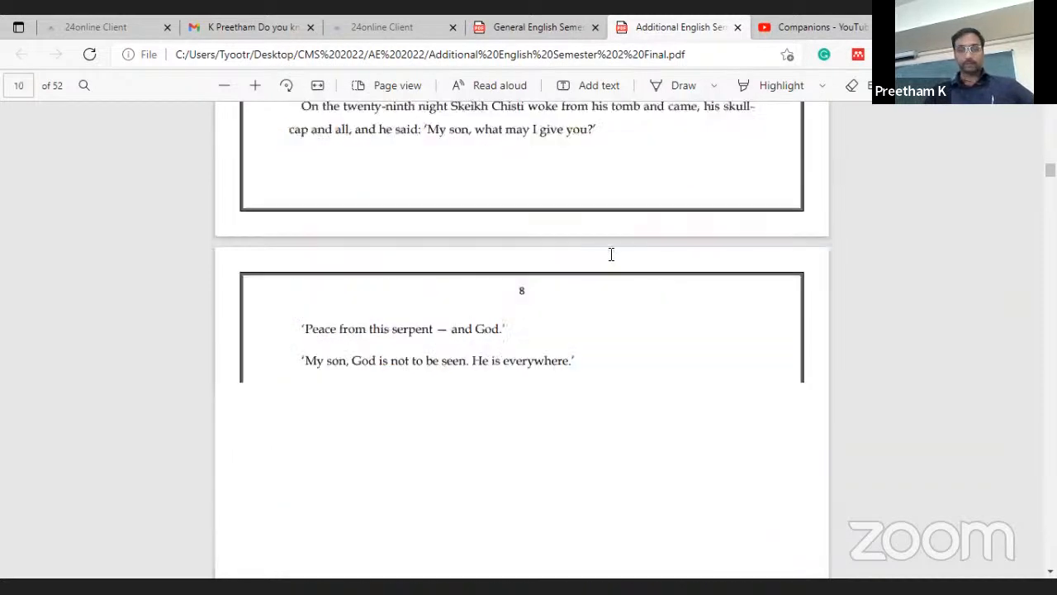